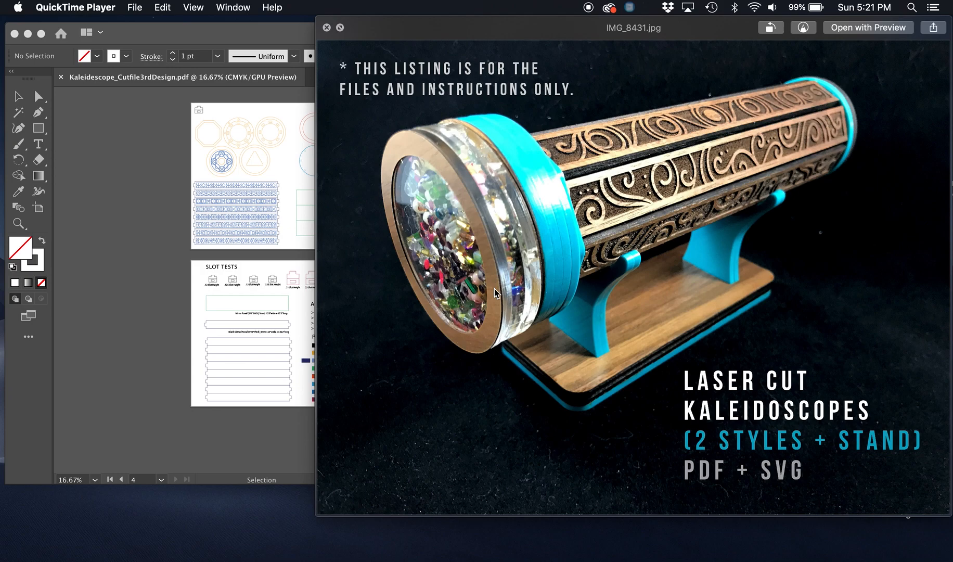
mouse_move(326, 28)
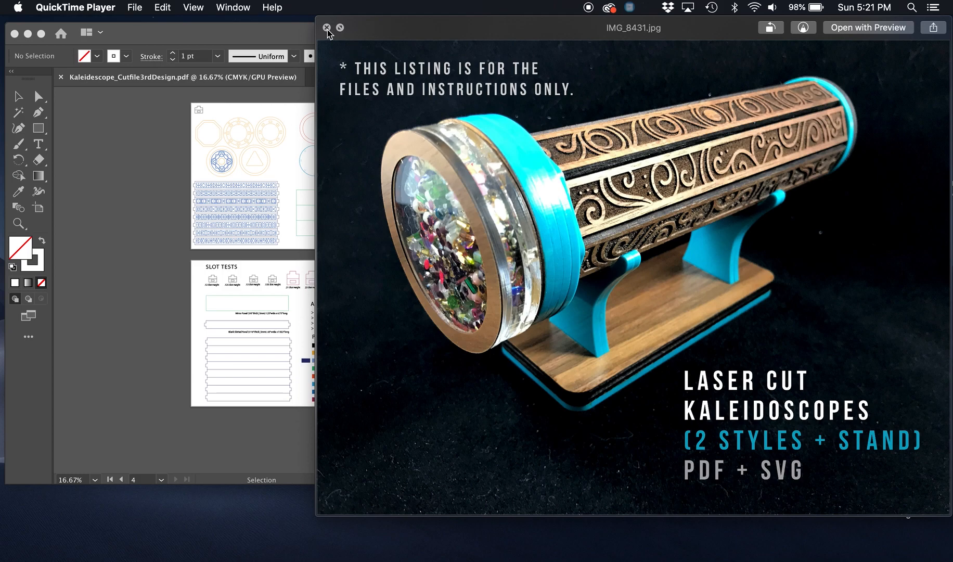
Close the kaleidoscope listing photo so the laser-cut PDF layout is fully visible
left_click(326, 28)
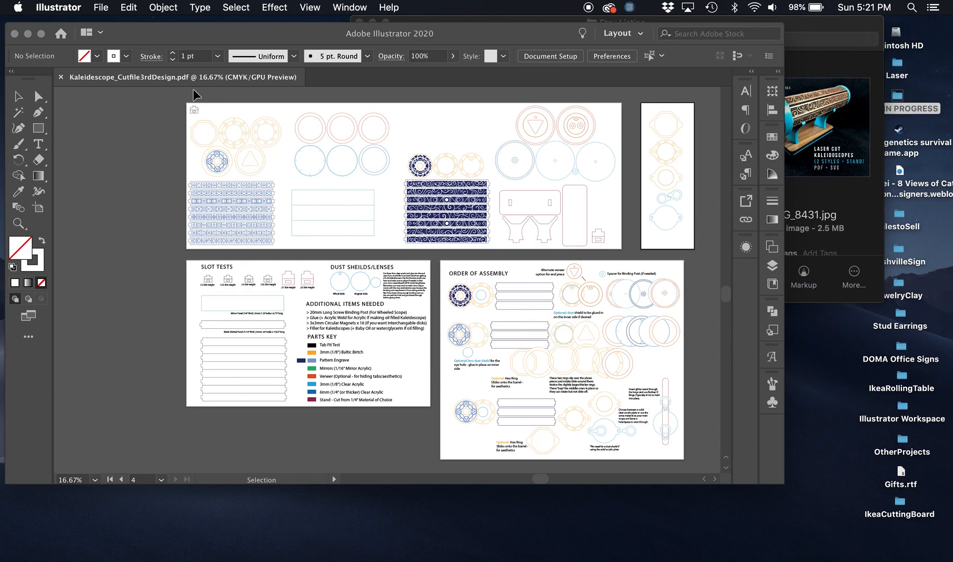
mouse_move(360, 442)
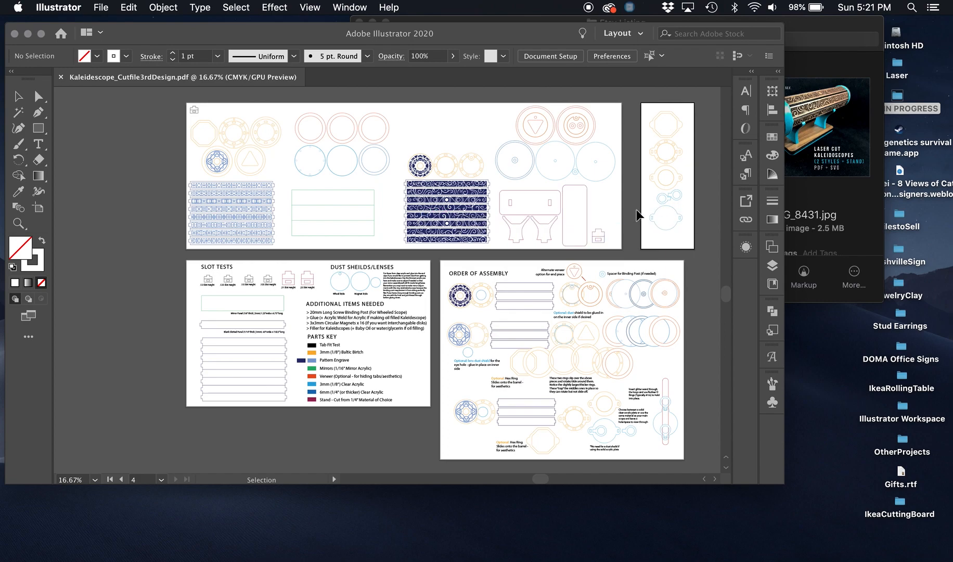
mouse_move(434, 300)
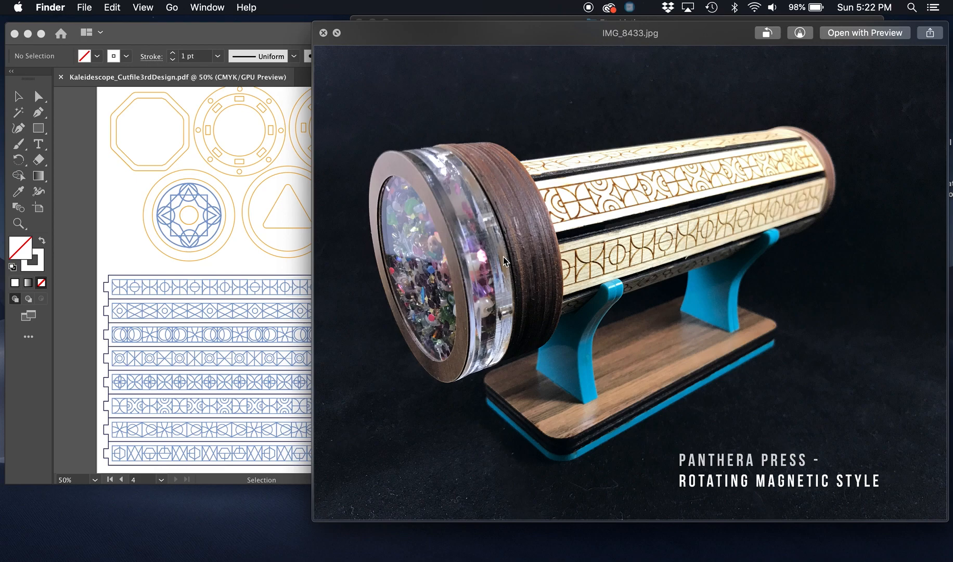
mouse_move(443, 237)
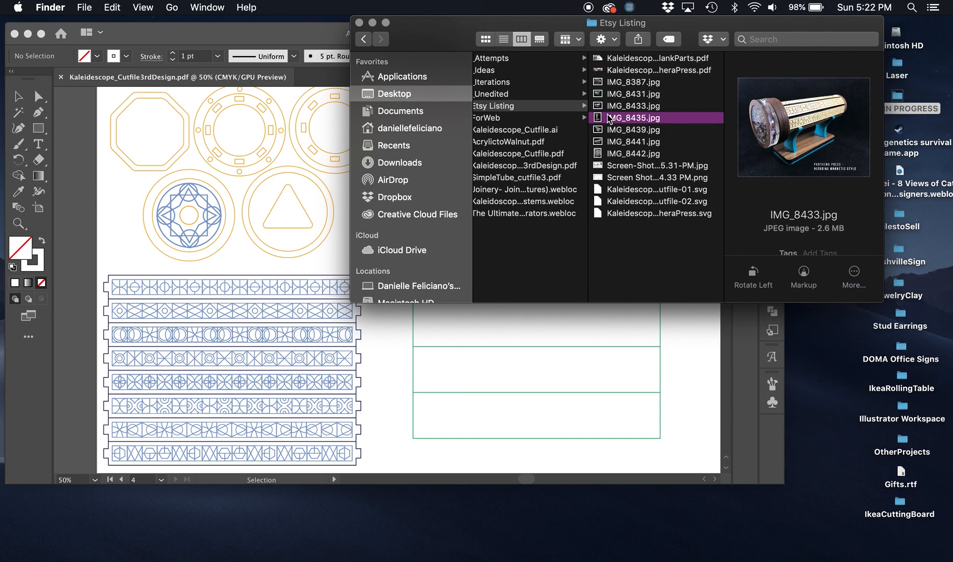
Select IMG_8441.jpg in the Etsy Listing folder to preview the ring-style kaleidoscope photo
left_click(635, 129)
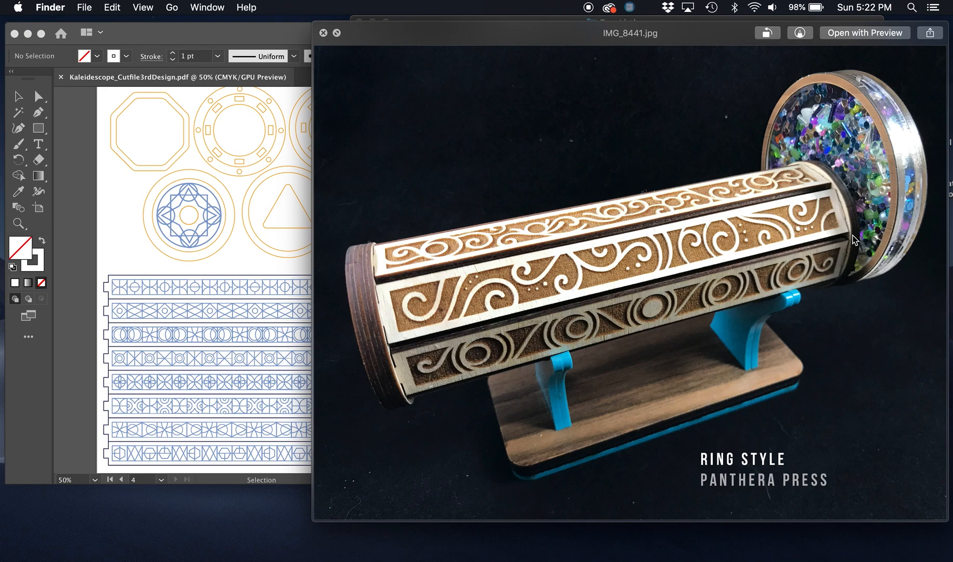
mouse_move(852, 185)
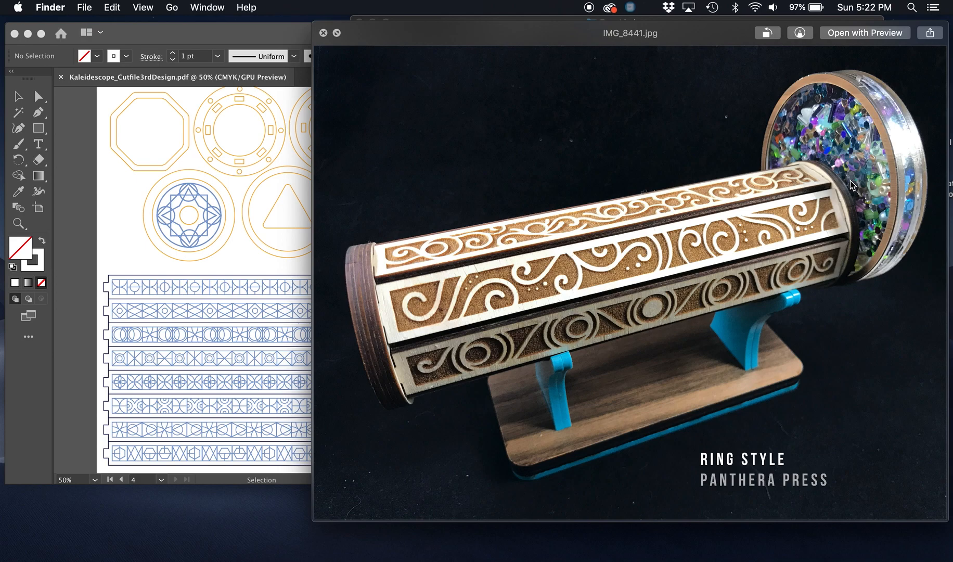
mouse_move(843, 75)
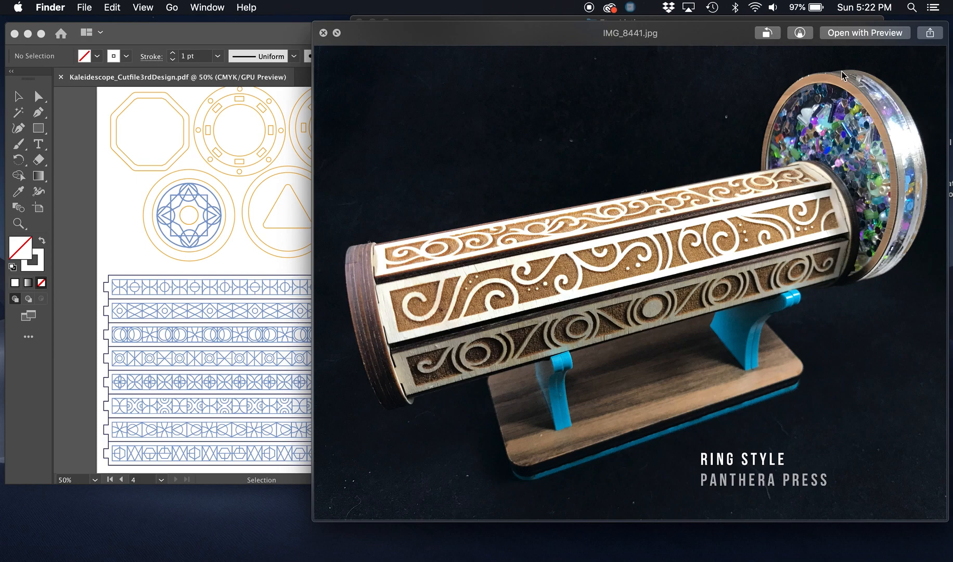
mouse_move(875, 109)
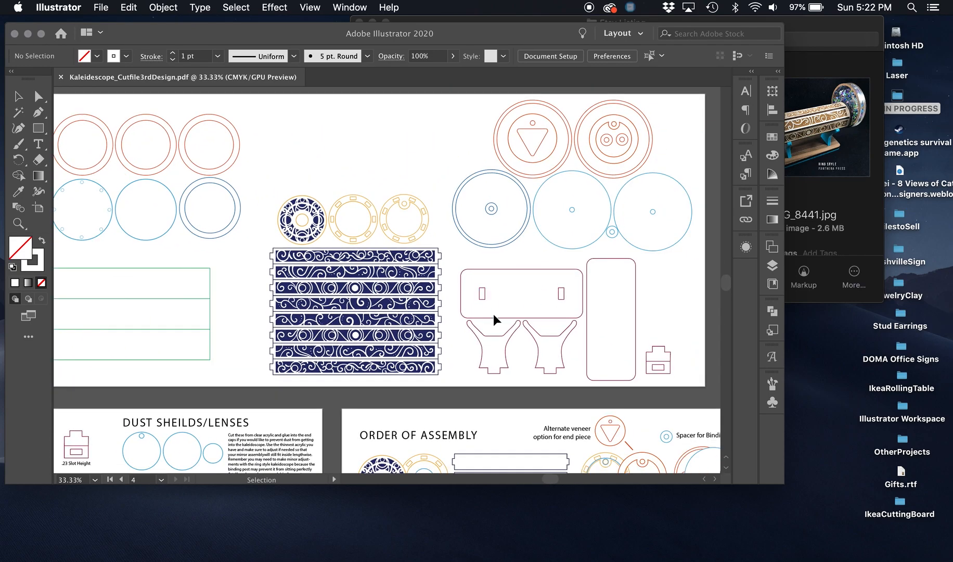
scroll("down", 3)
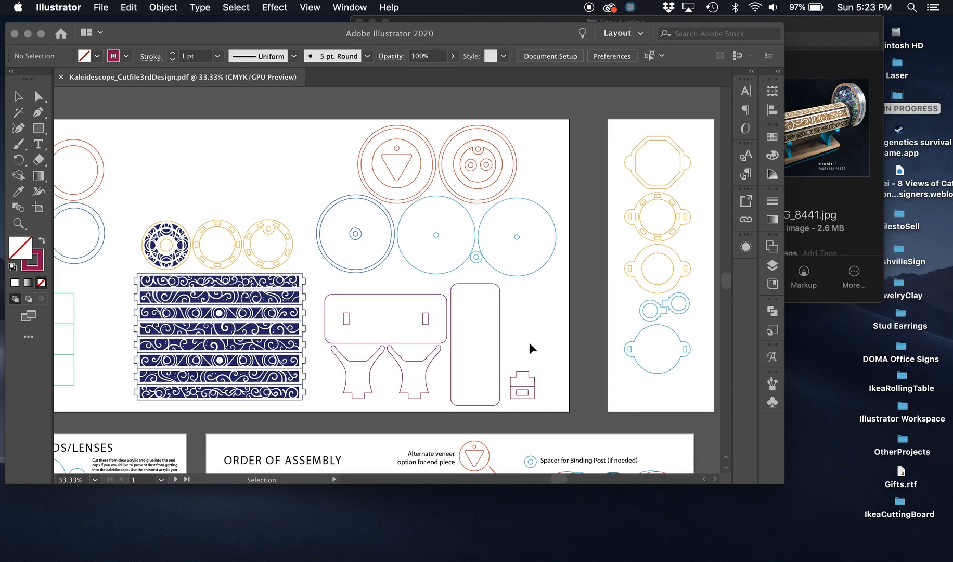
mouse_move(522, 305)
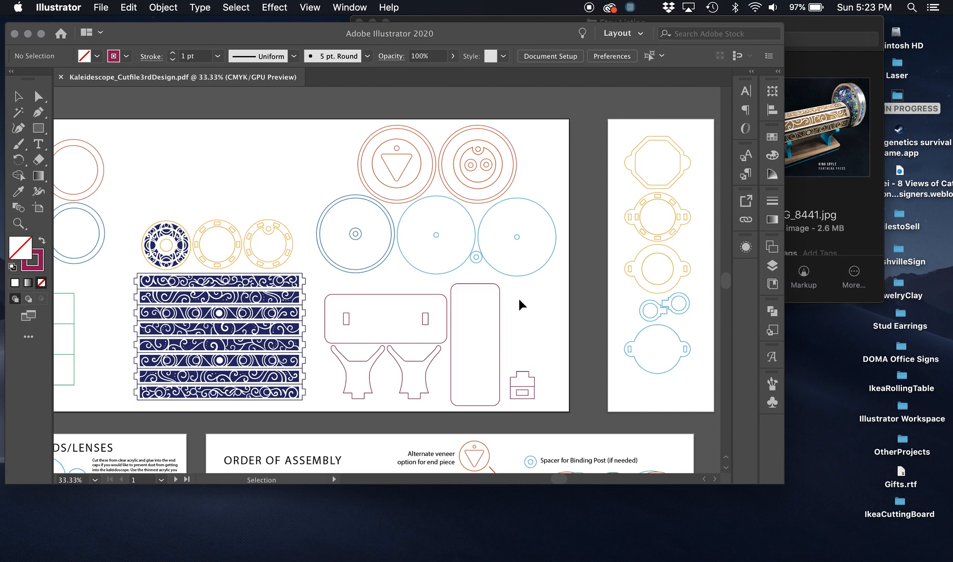
mouse_move(532, 105)
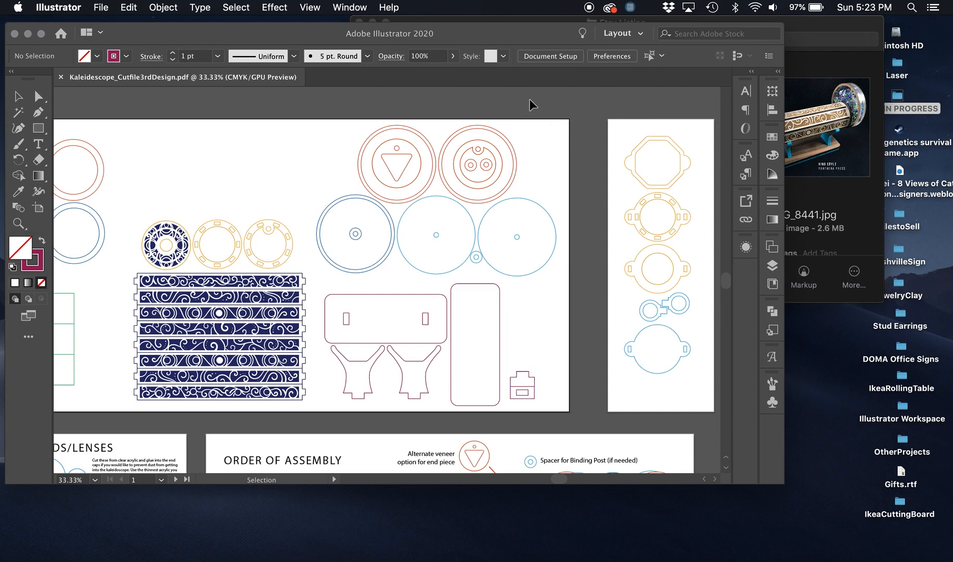
mouse_move(554, 367)
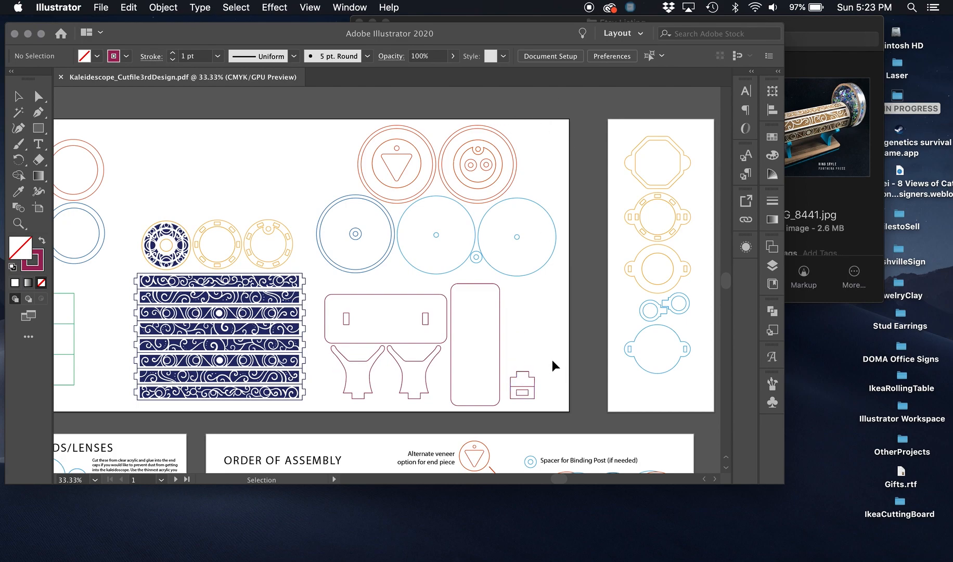
left_click(521, 386)
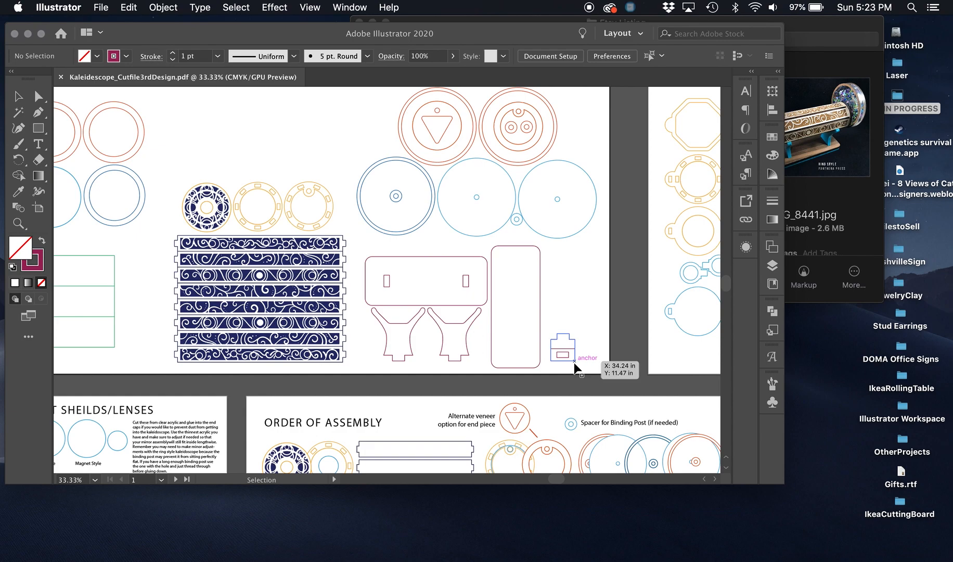
mouse_move(590, 363)
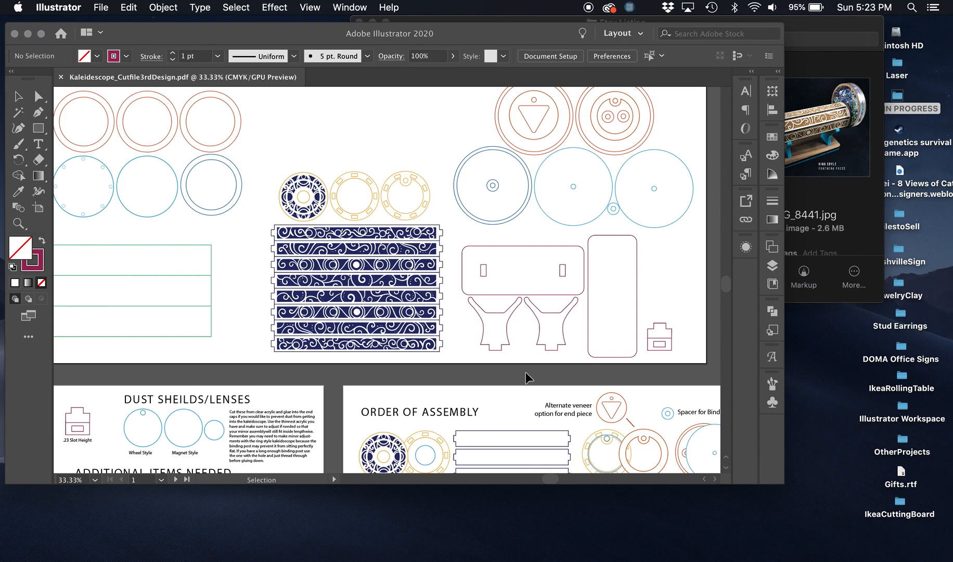
mouse_move(493, 377)
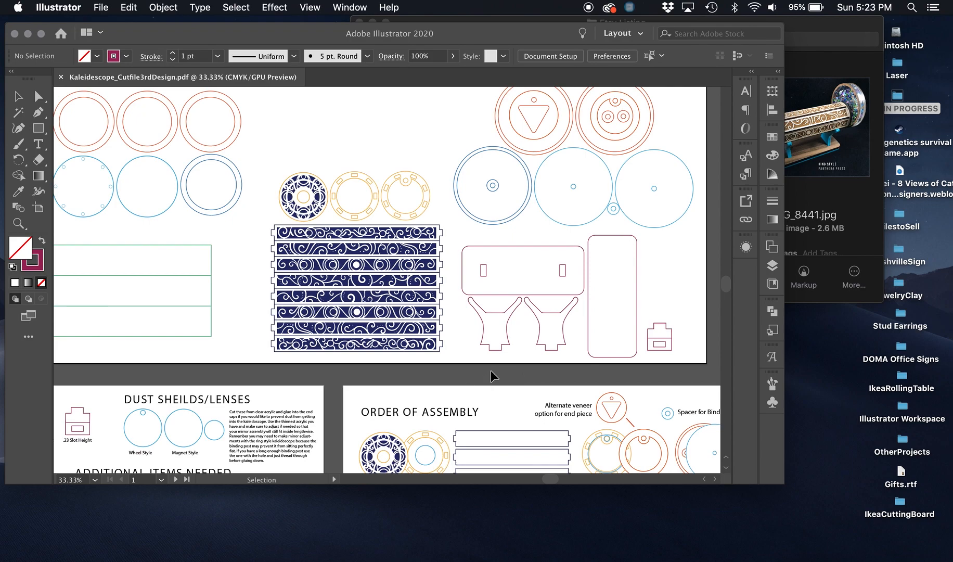
Scroll to the Slot Tests artboard and select the blank slotted panel beside the engraved tube panels
scroll("down", 3)
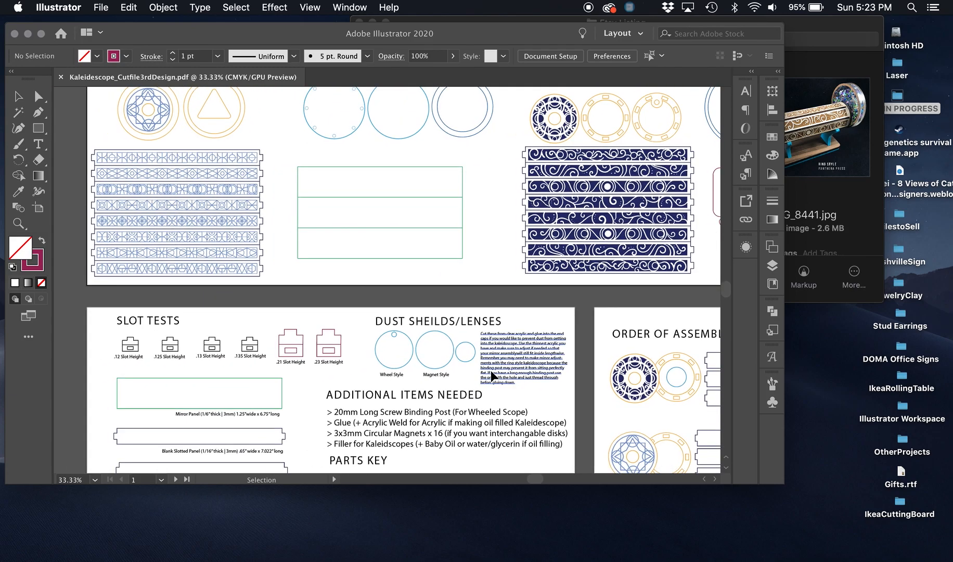
scroll("down", 3)
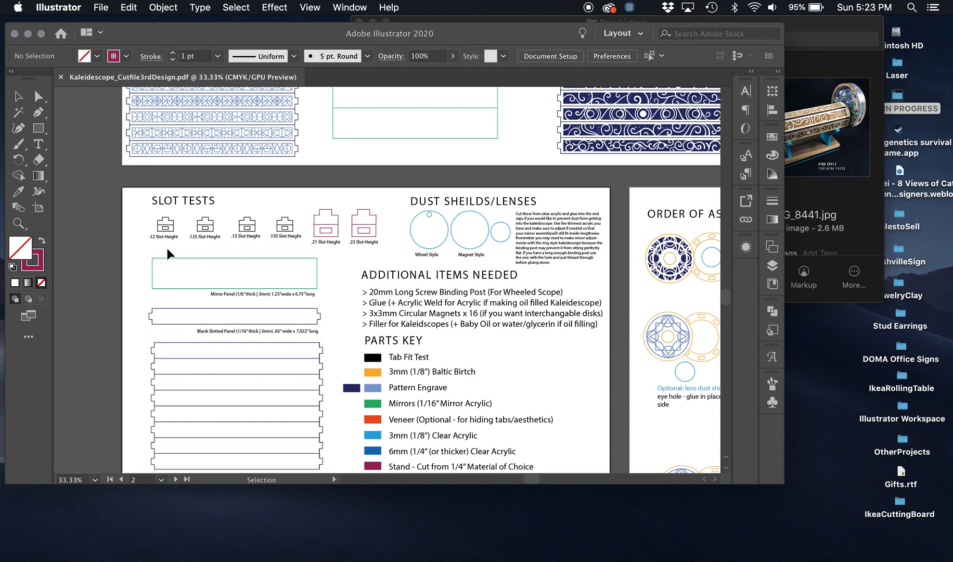
mouse_move(207, 244)
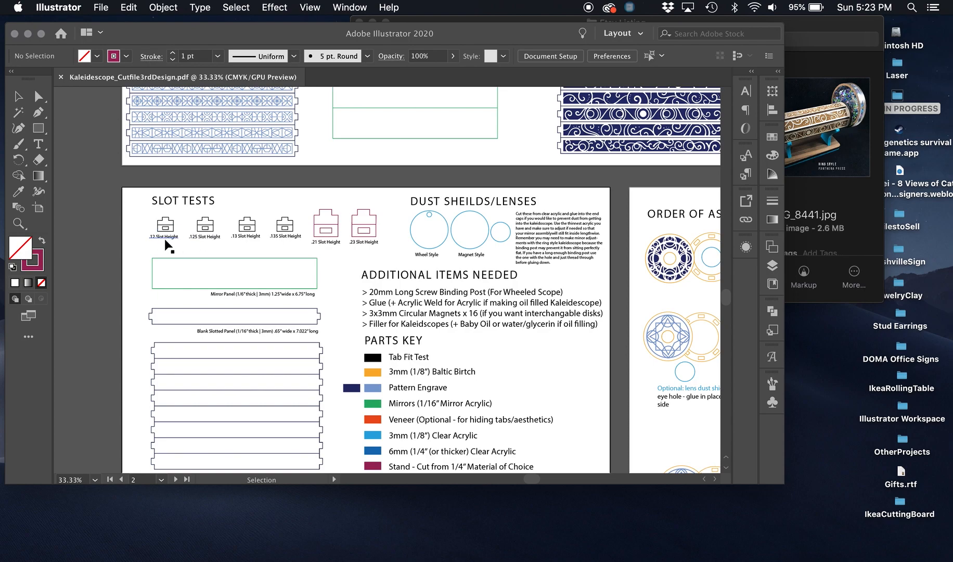
mouse_move(200, 246)
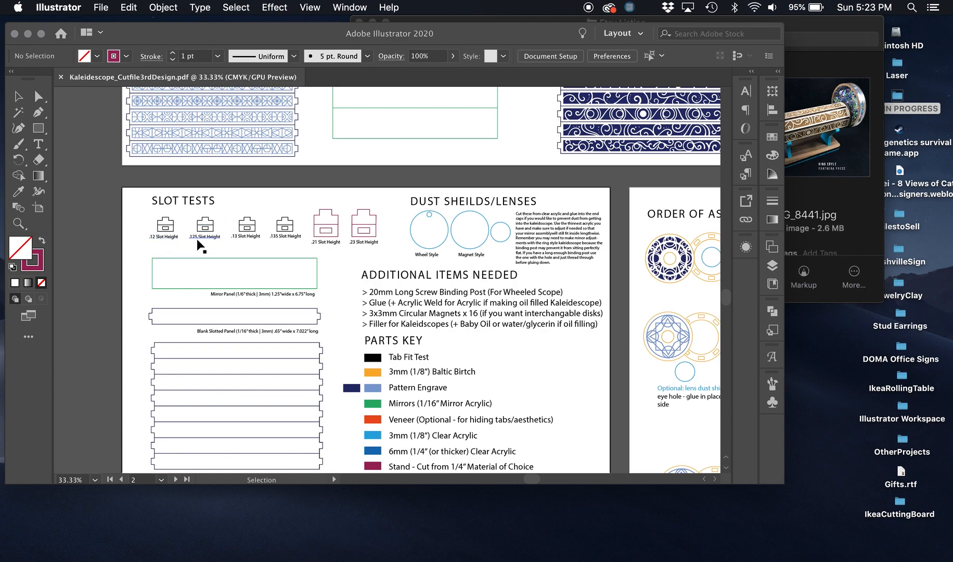
mouse_move(202, 247)
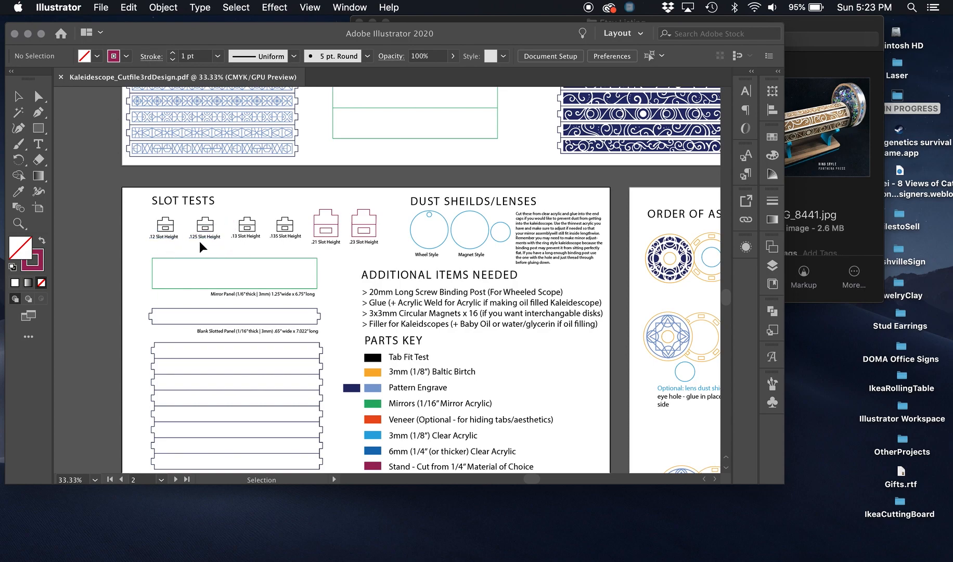
mouse_move(242, 246)
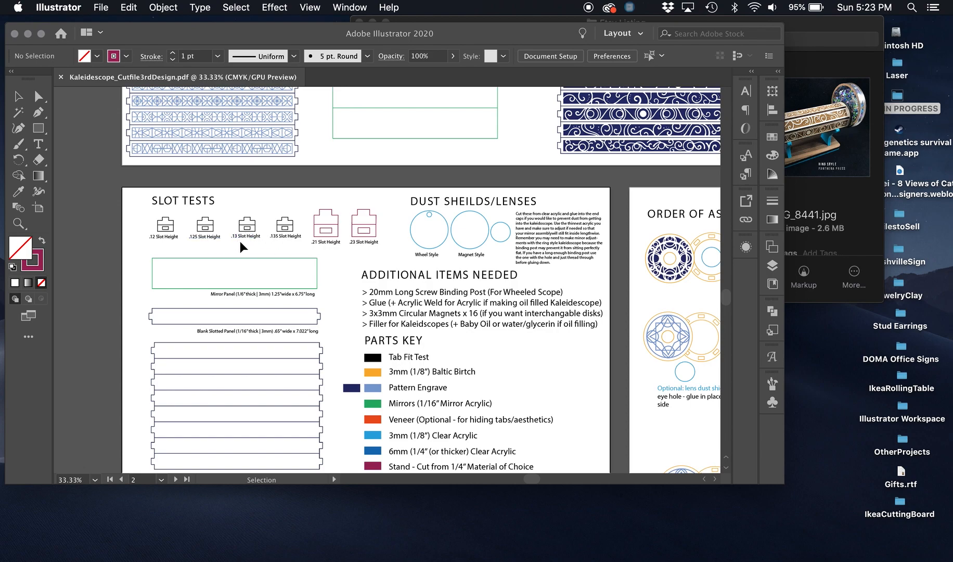
mouse_move(288, 247)
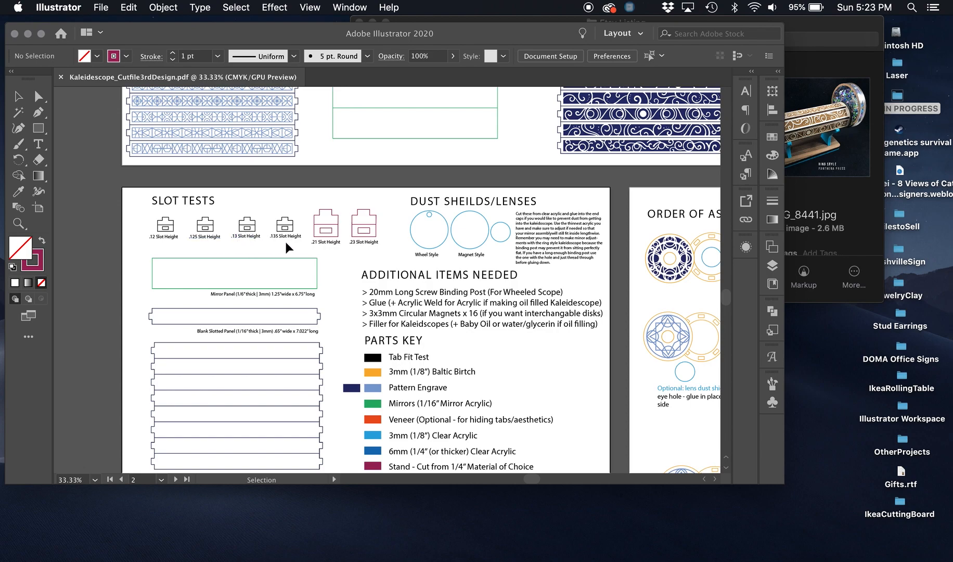
scroll("down", 3)
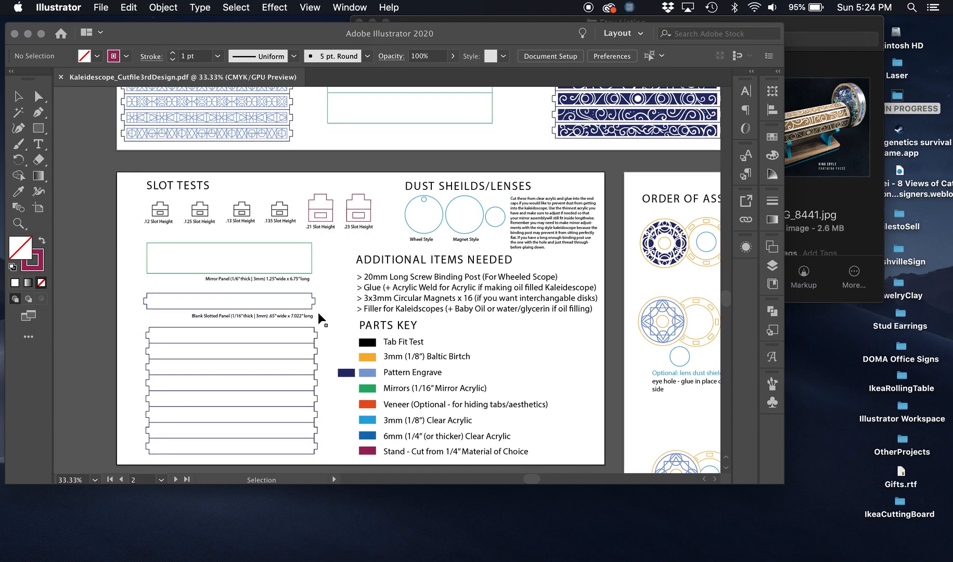
scroll("down", 3)
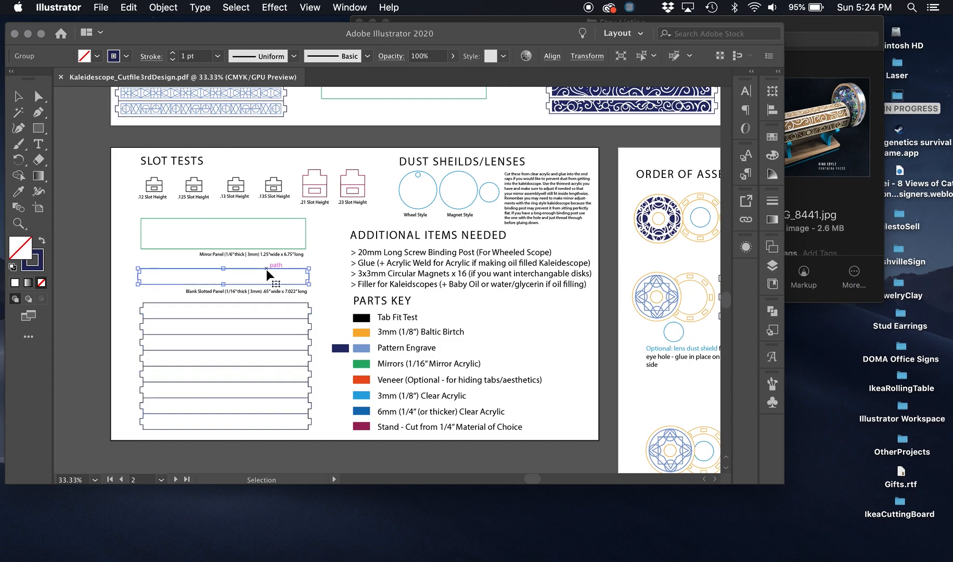
left_click(219, 444)
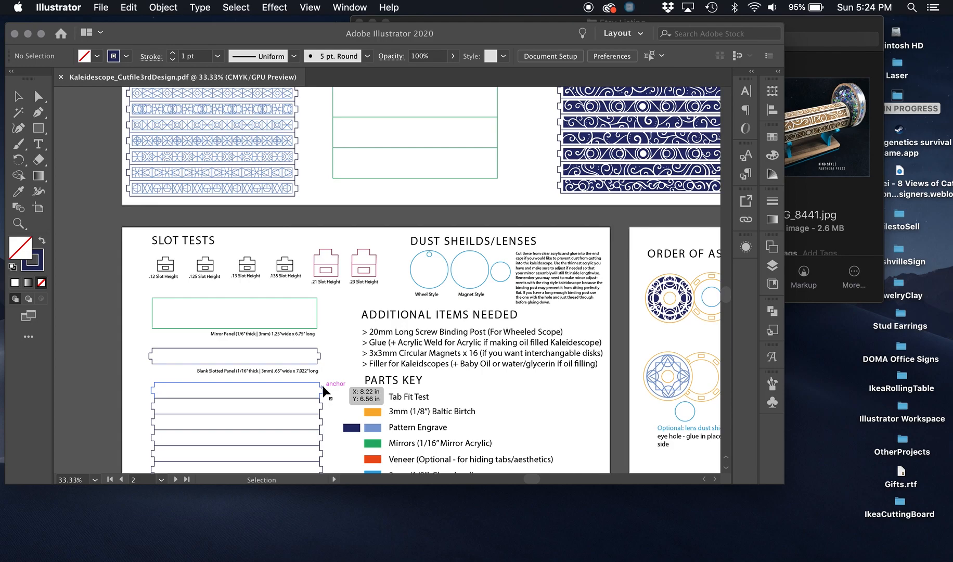
scroll("down", 3)
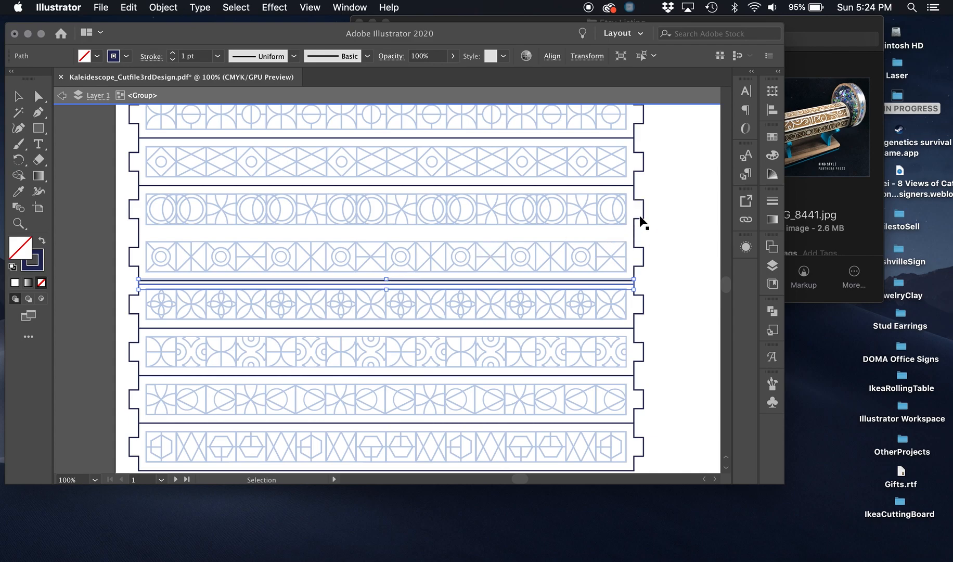
mouse_move(634, 228)
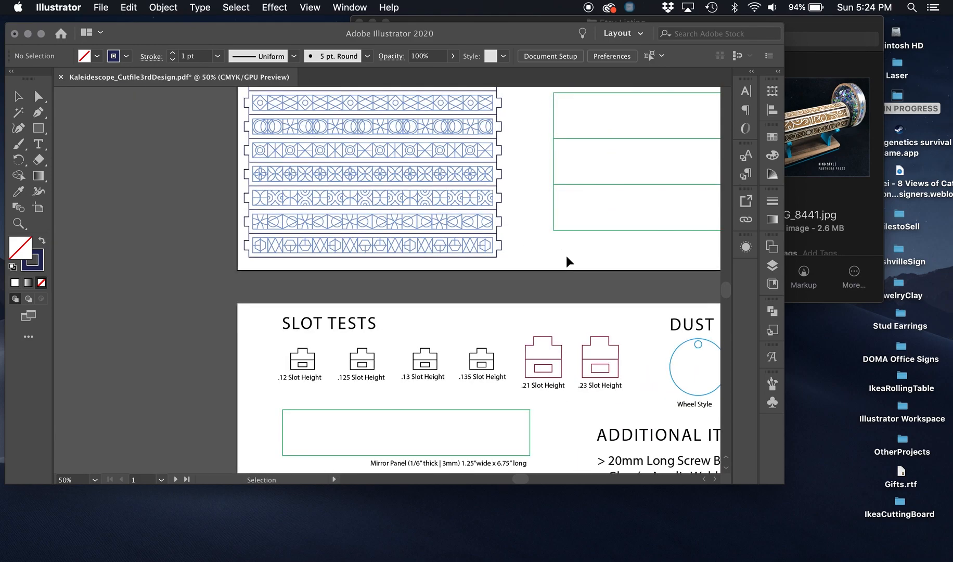
scroll("down", 3)
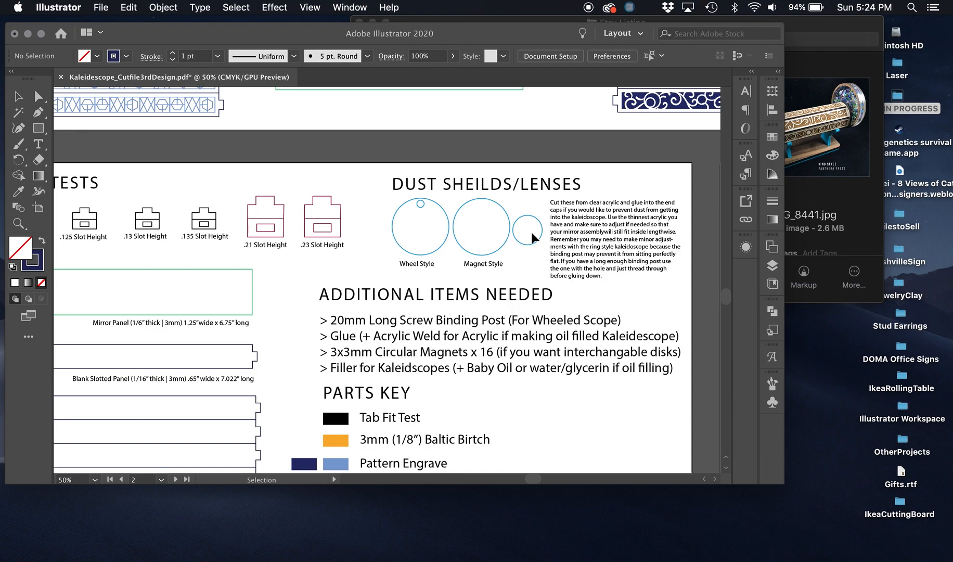
left_click(608, 207)
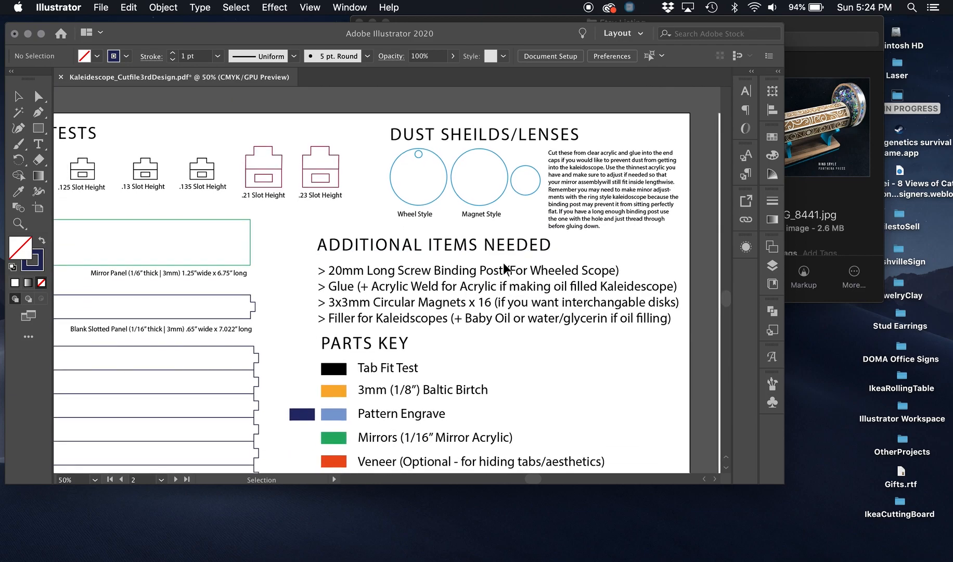
scroll("down", 3)
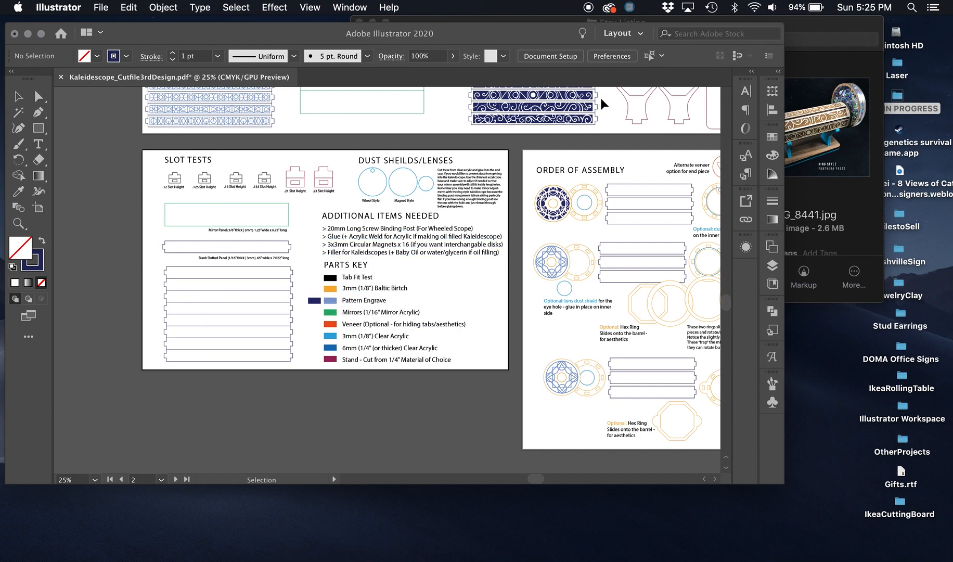
mouse_move(341, 326)
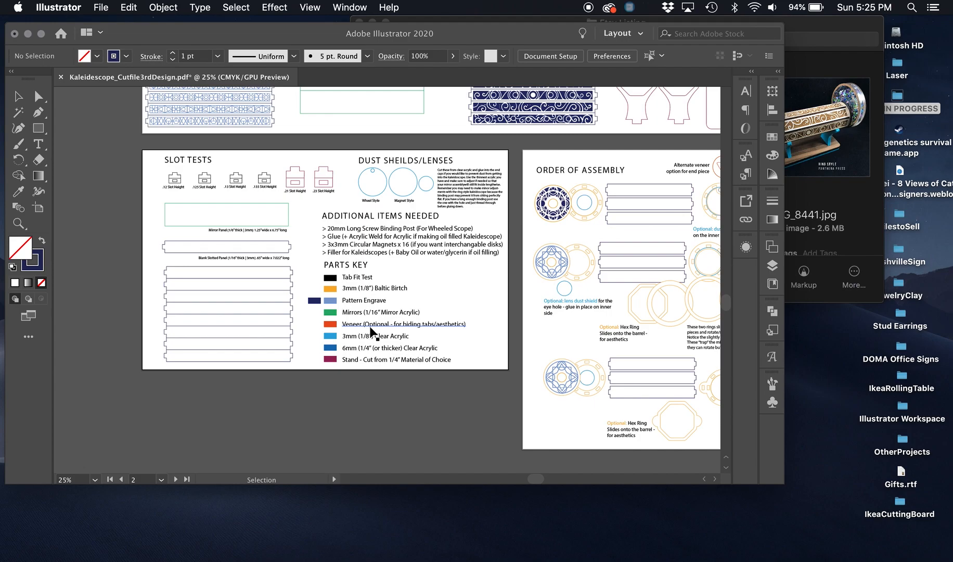
scroll("down", 3)
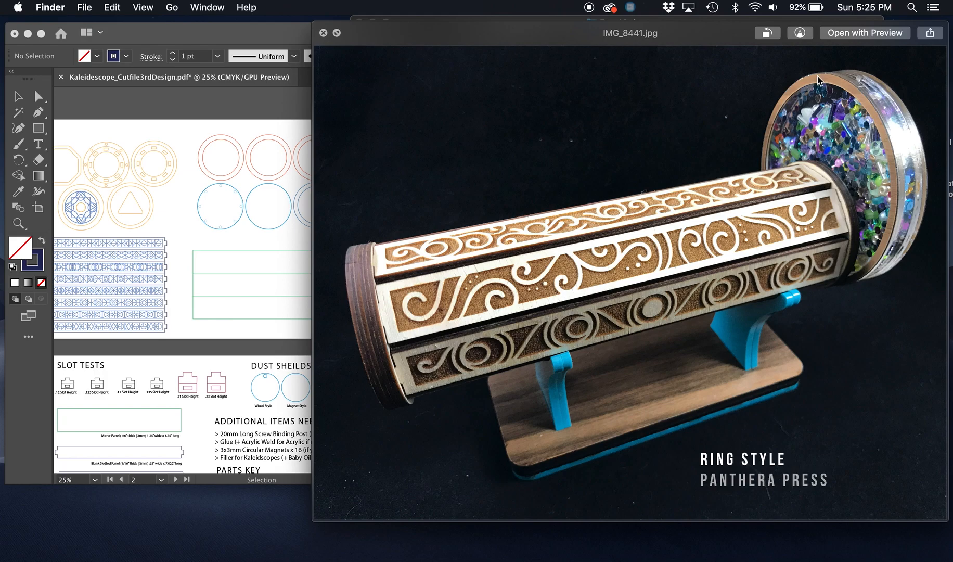
mouse_move(734, 100)
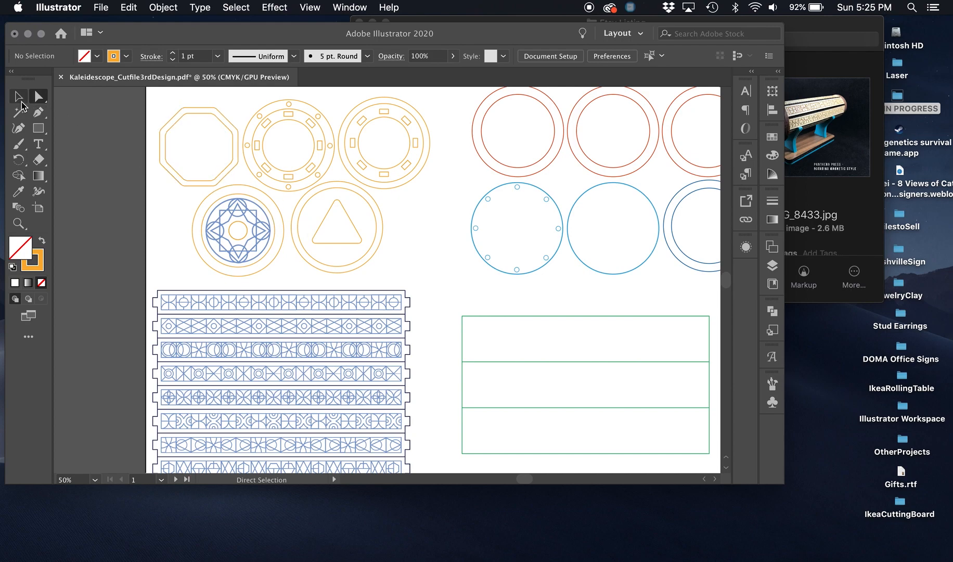
Switch to the Selection tool and zoom to 200% on the ring to inspect the small round hole
left_click(19, 96)
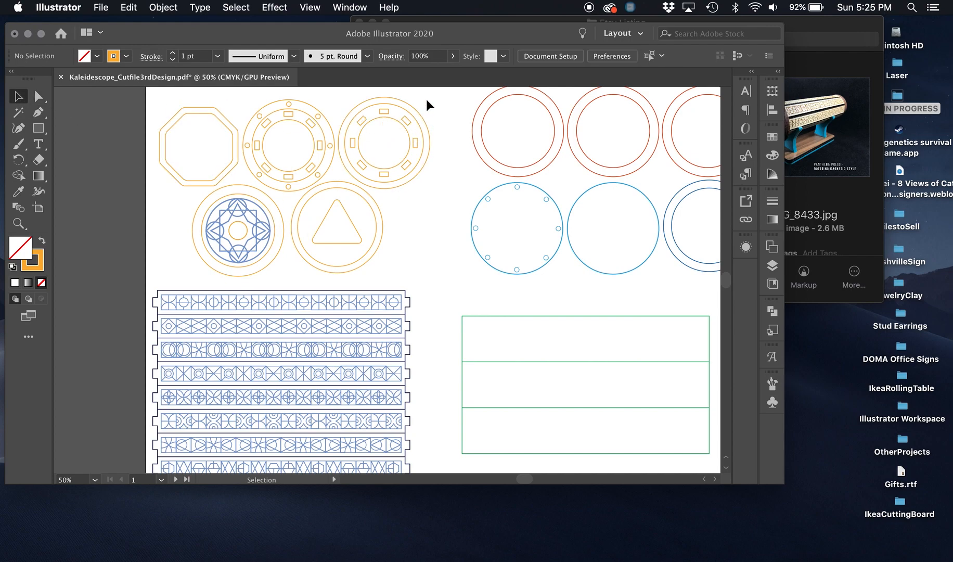
right_click(383, 143)
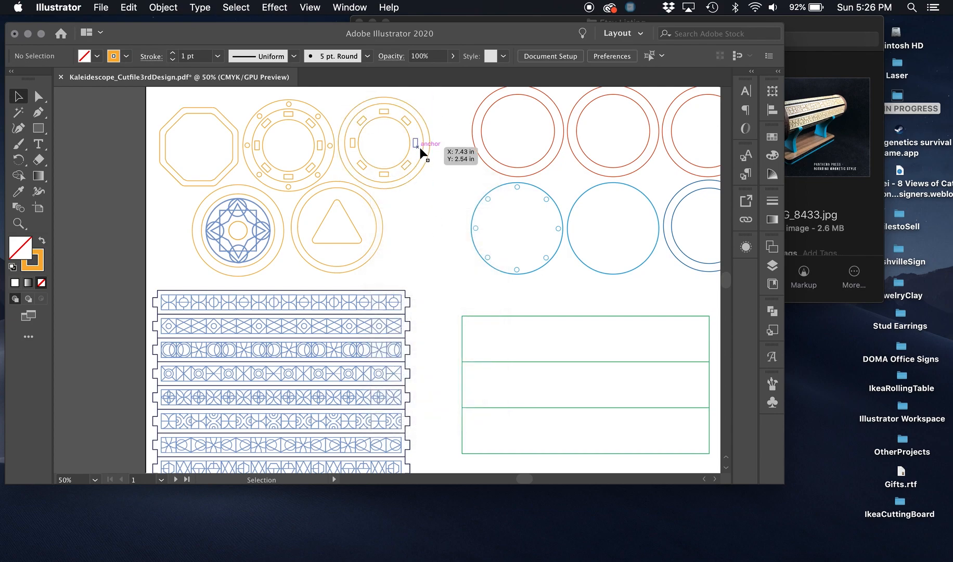
left_click(416, 142)
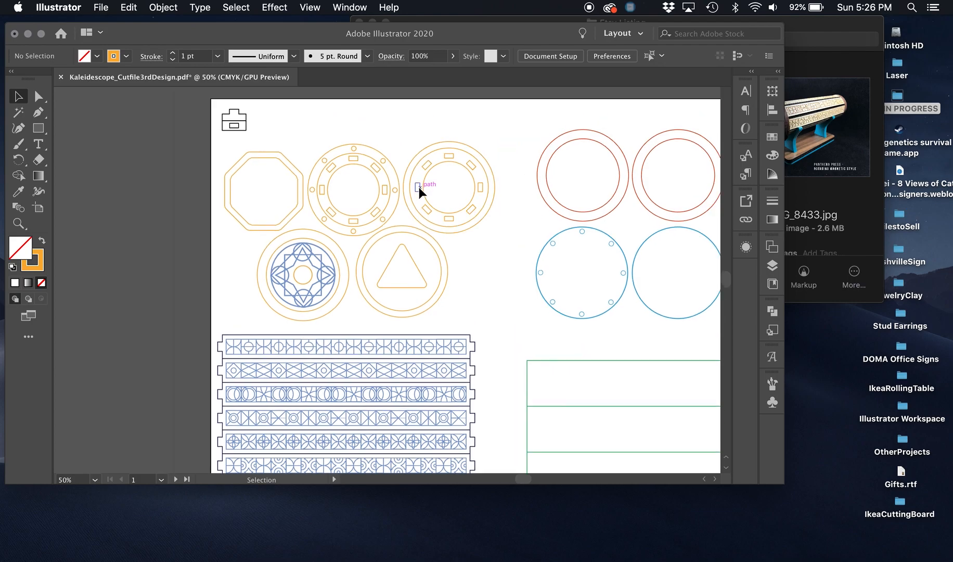
mouse_move(341, 238)
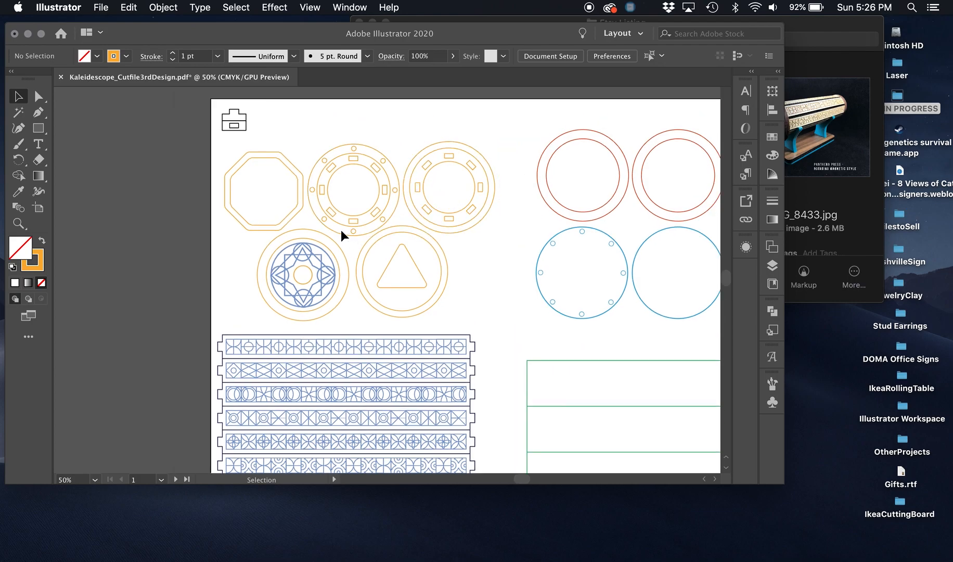
mouse_move(391, 188)
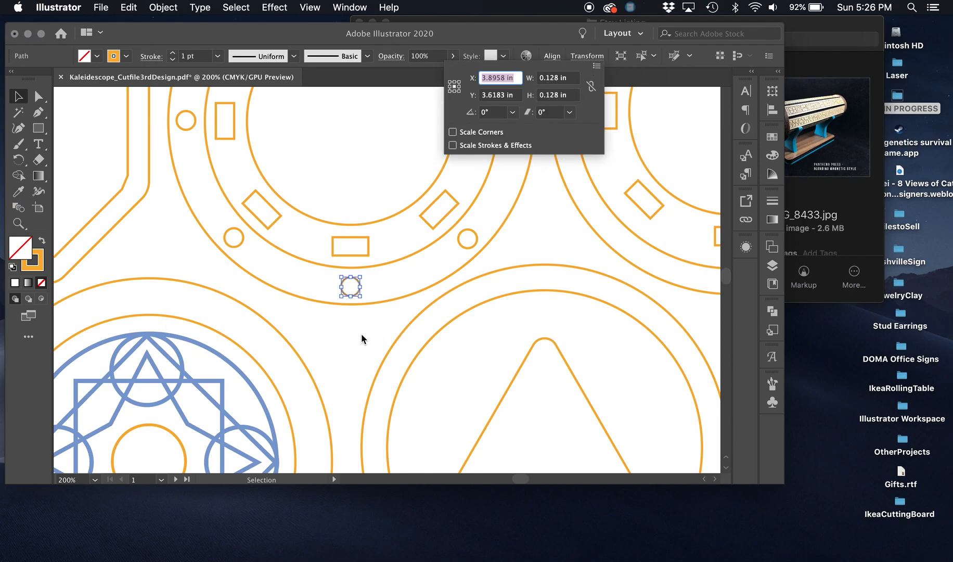
Resize the small round hole to 4 mm width and height with proportions linked, then select the ring's slot group
left_click(356, 339)
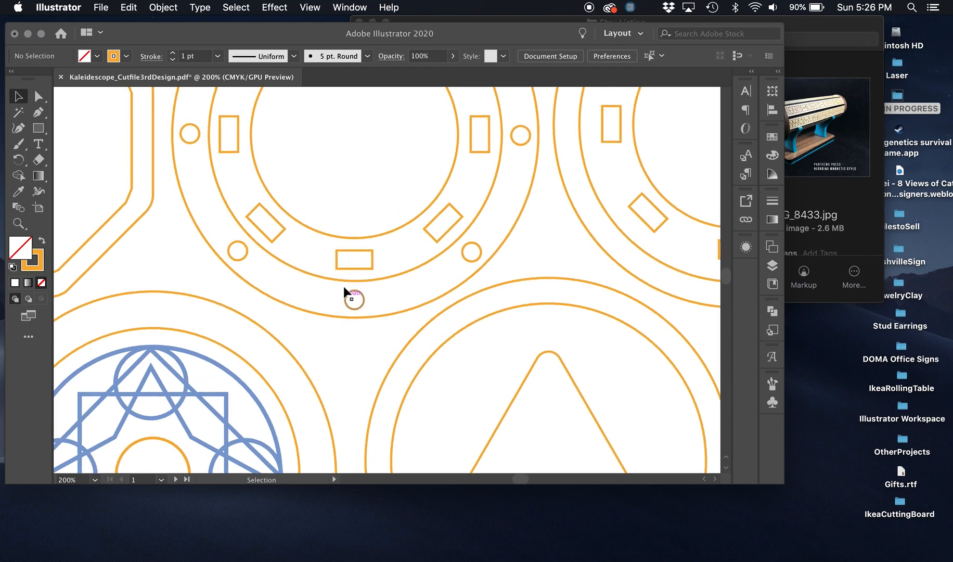
key("cmd+-")
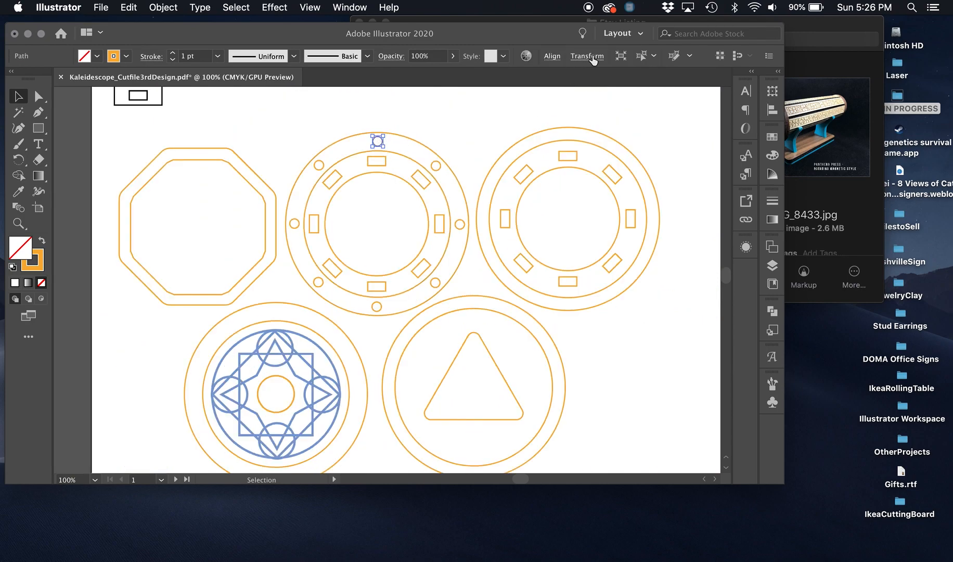
left_click(586, 57)
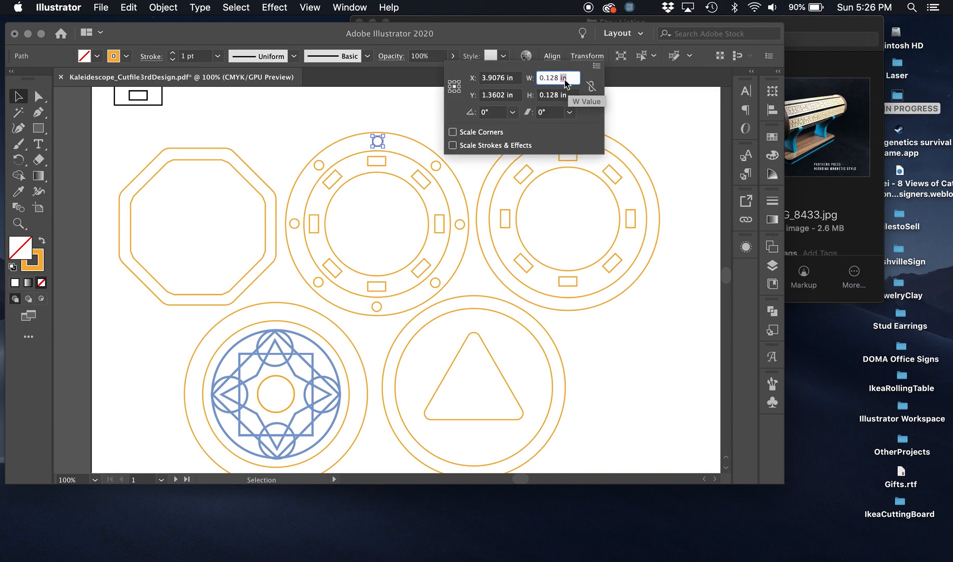
left_click(554, 77)
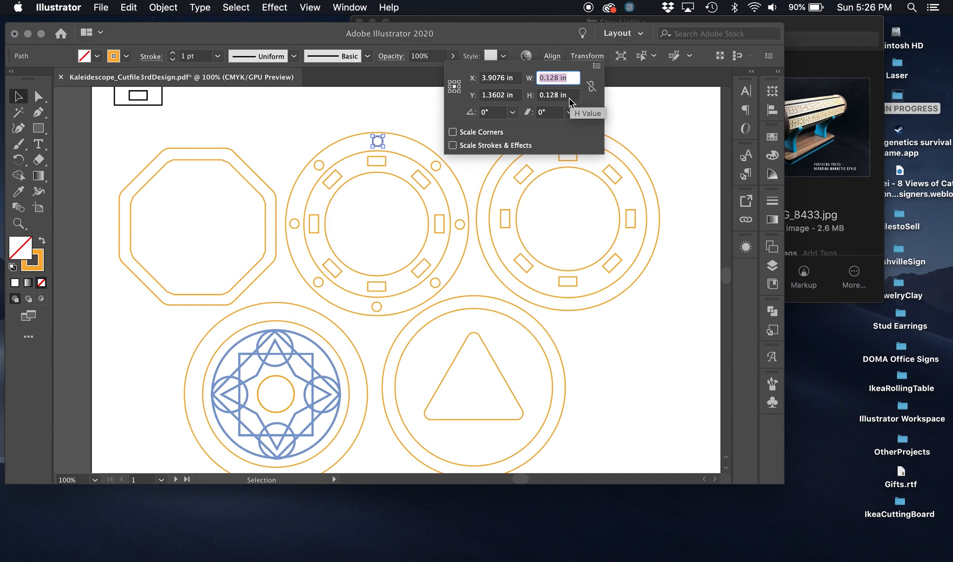
type("4")
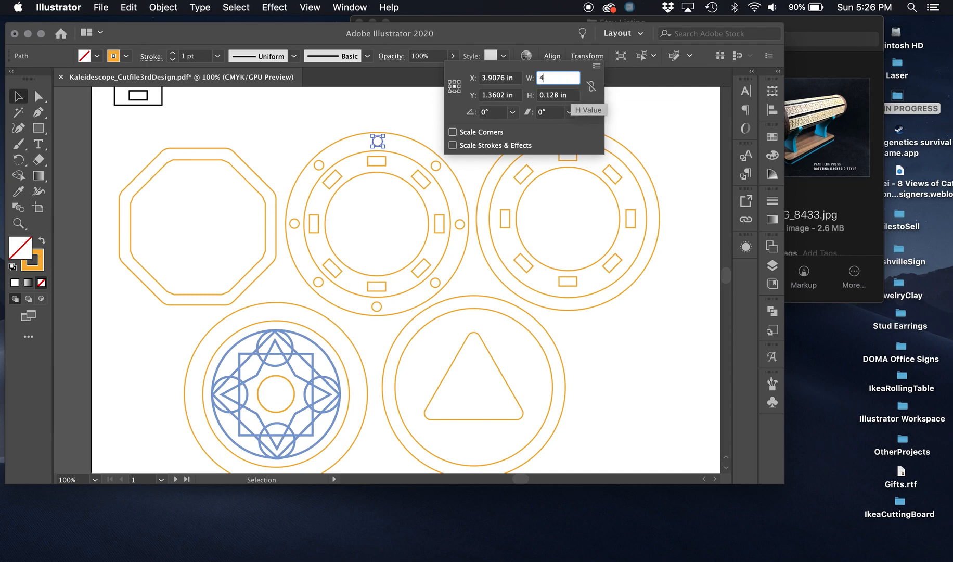
type("mm")
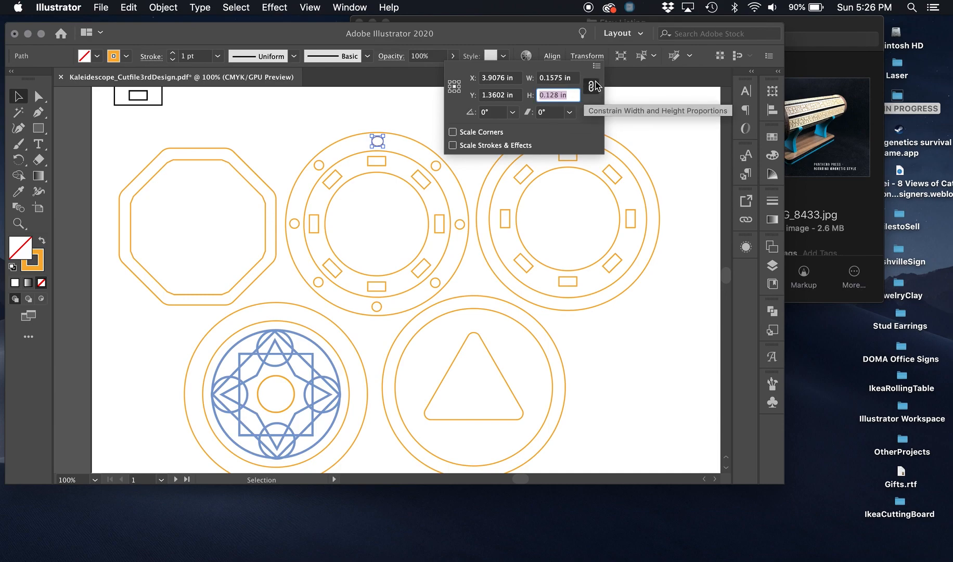
mouse_move(554, 106)
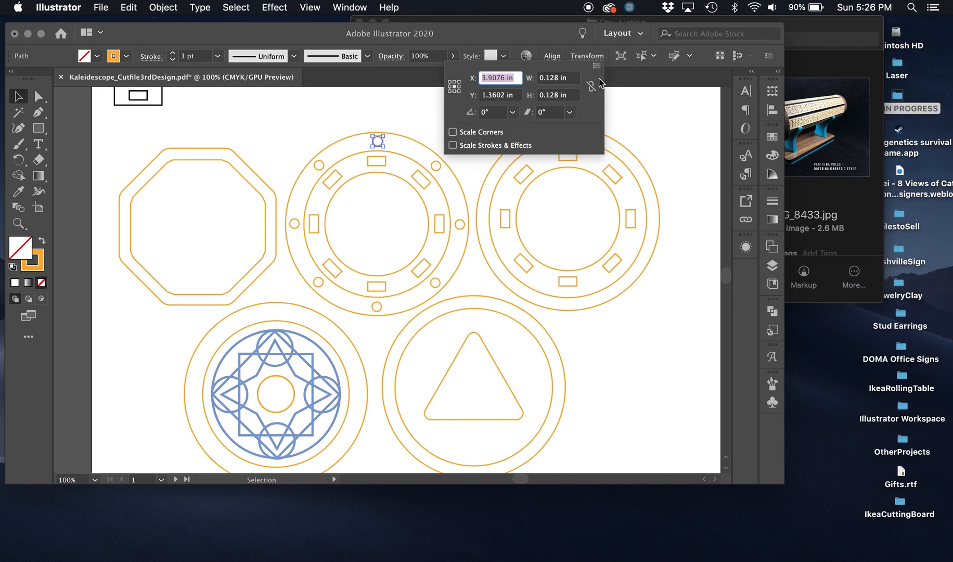
left_click(557, 78)
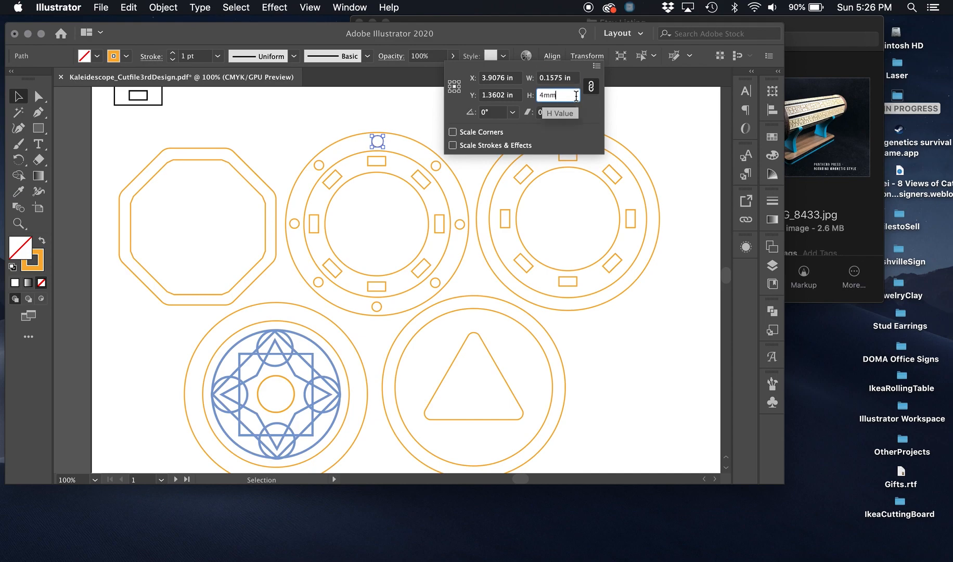
left_click(406, 121)
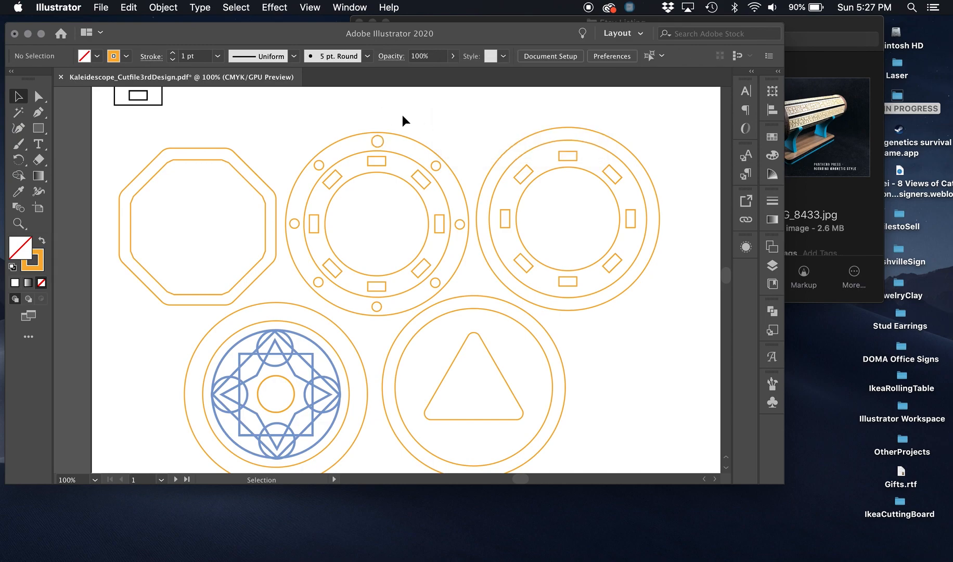
mouse_move(368, 140)
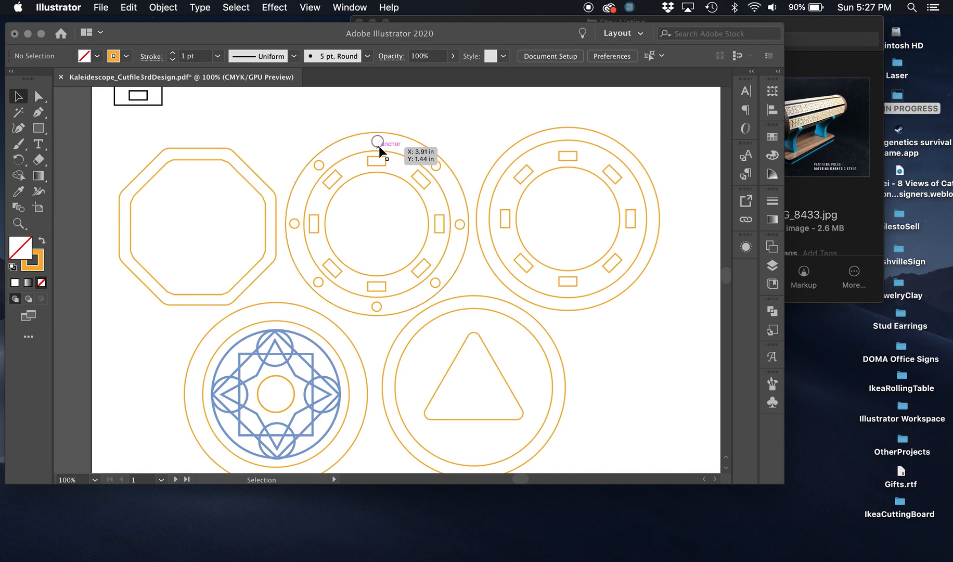
mouse_move(390, 145)
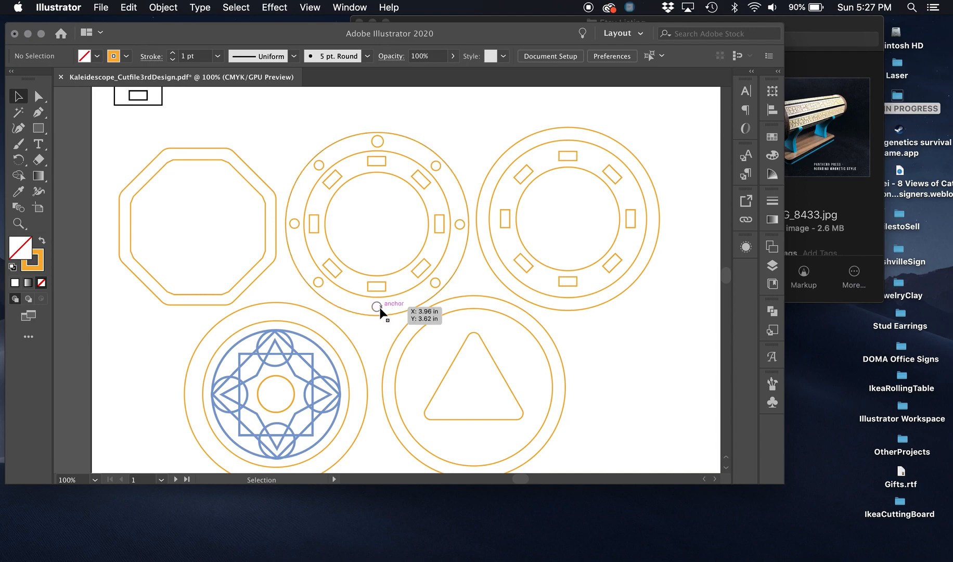
mouse_move(331, 176)
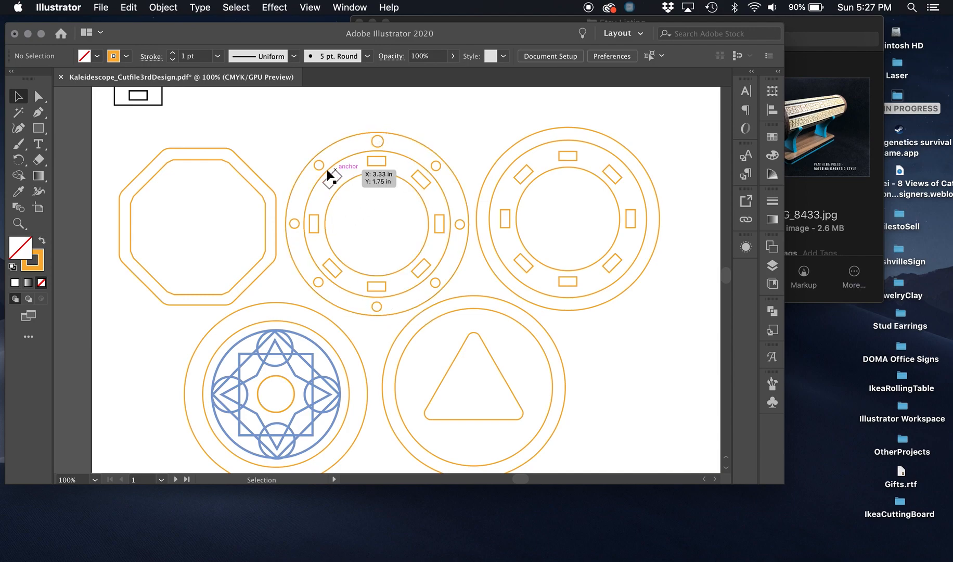
mouse_move(413, 137)
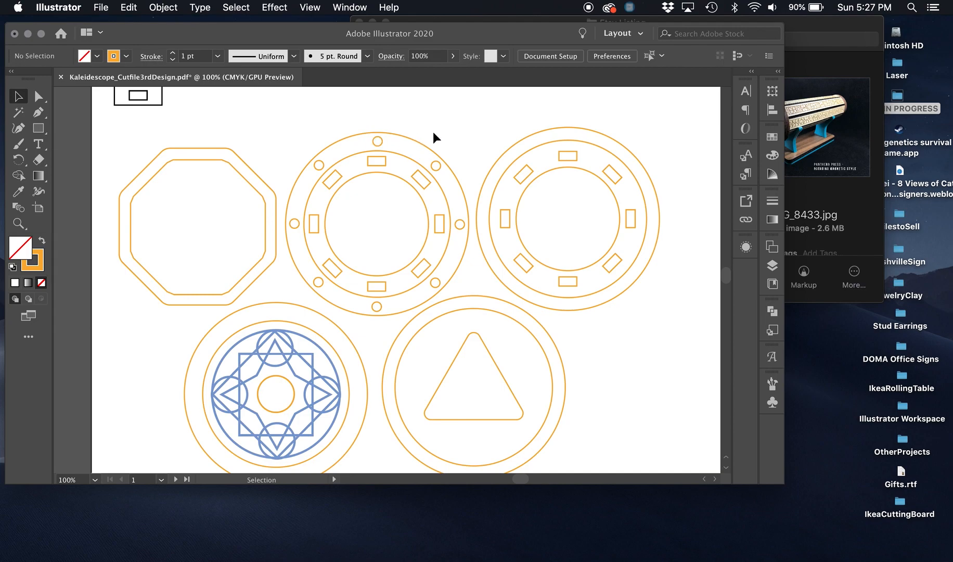
mouse_move(404, 285)
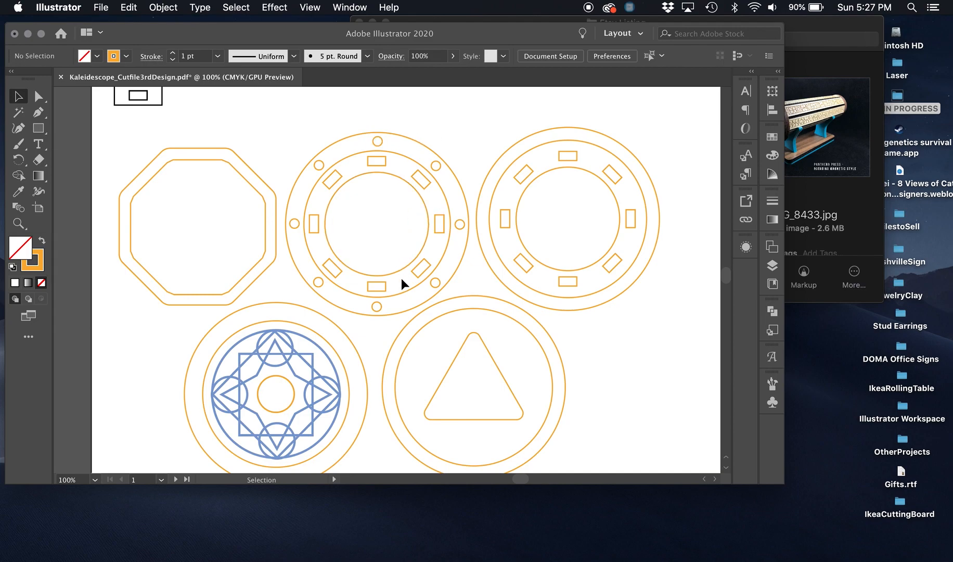
left_click(377, 222)
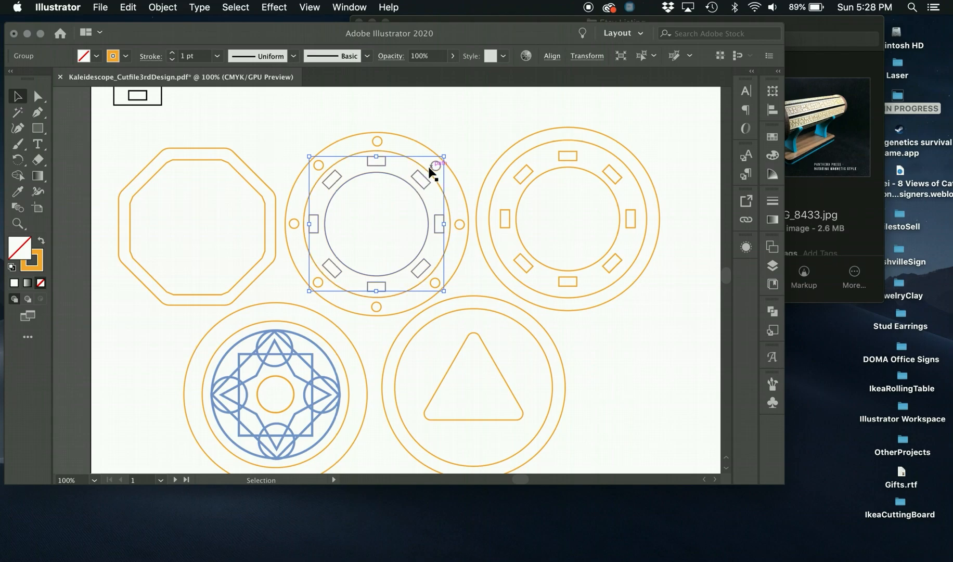
mouse_move(386, 168)
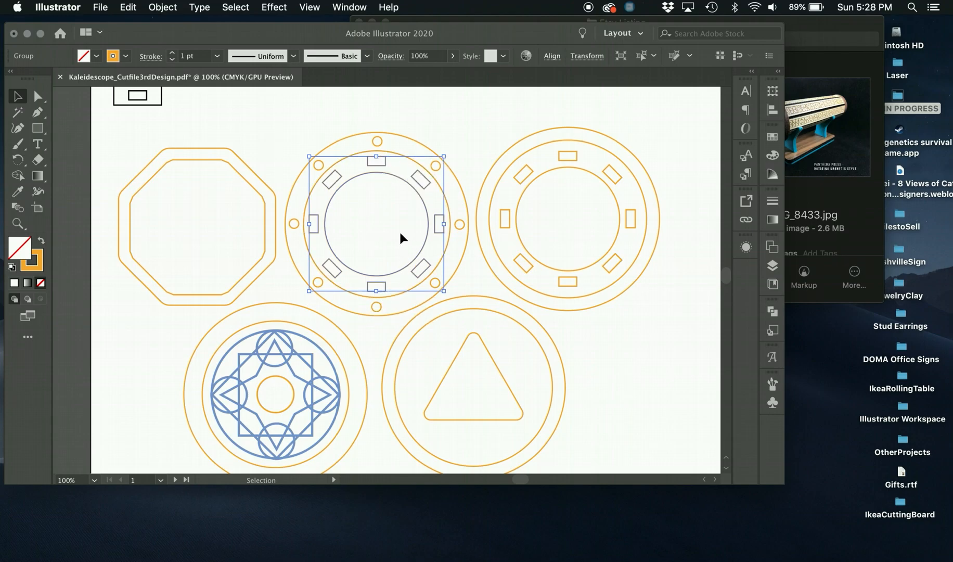
mouse_move(429, 267)
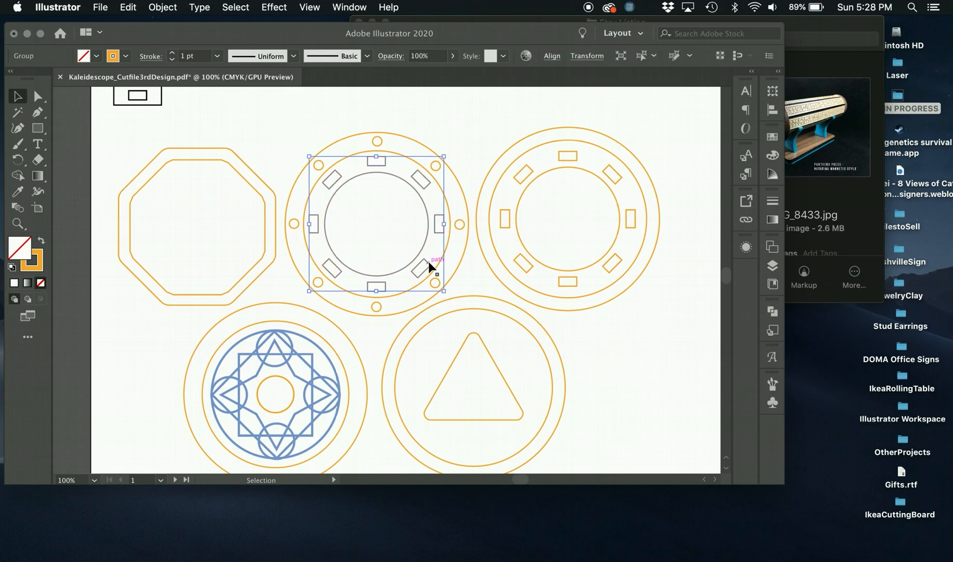
Set the top slot's height on the second ring to .13in via the Transform panel
right_click(428, 264)
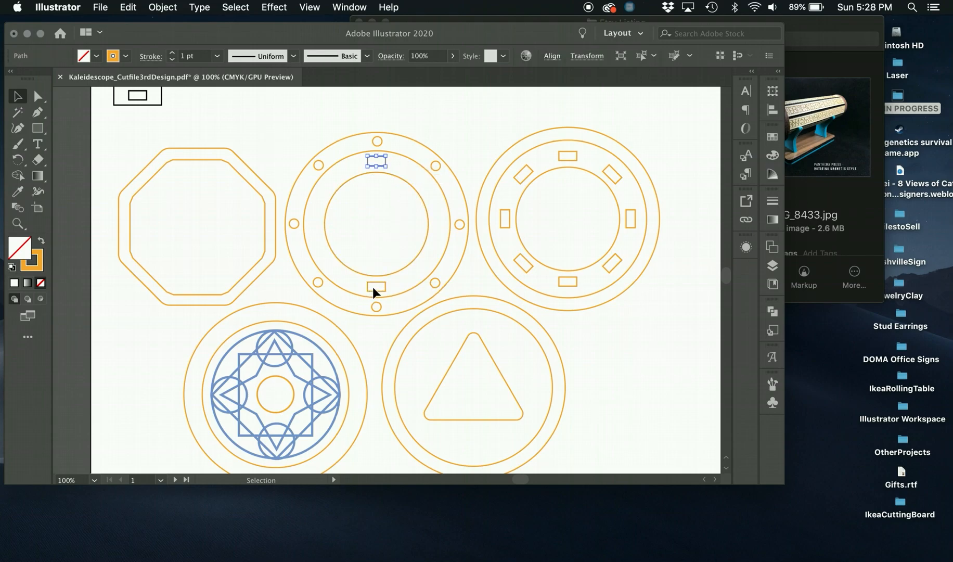
scroll("down", 3)
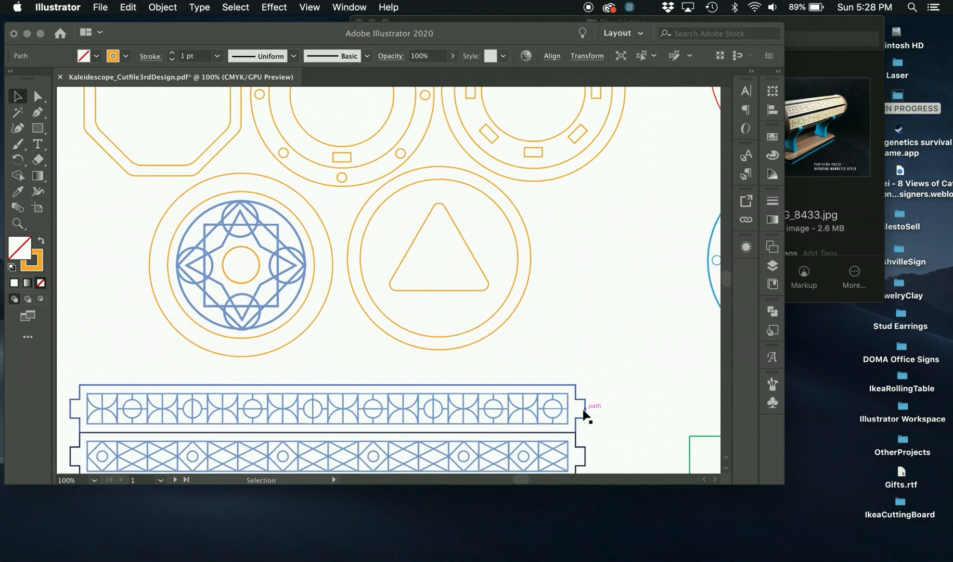
scroll("down", 3)
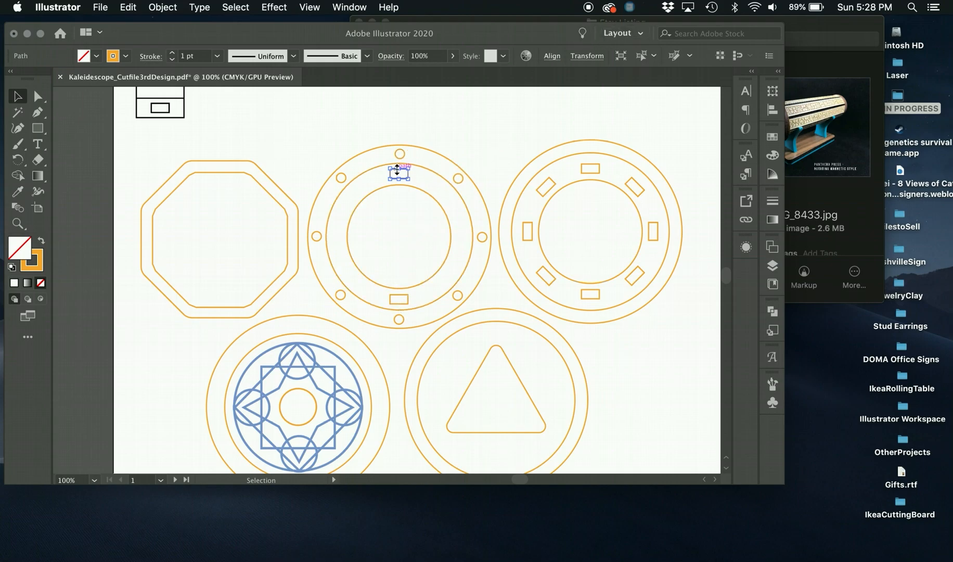
scroll("down", 3)
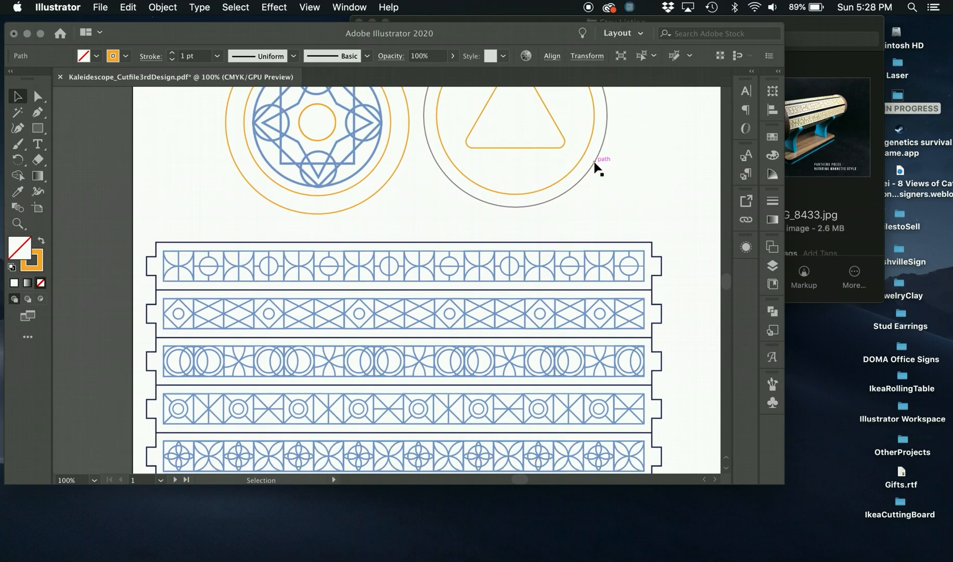
scroll("down", 3)
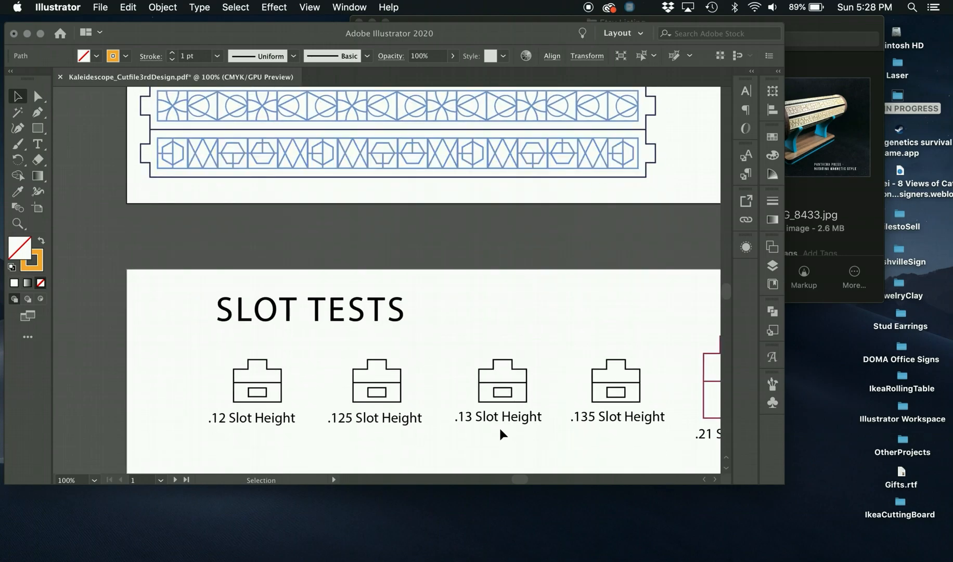
scroll("down", 3)
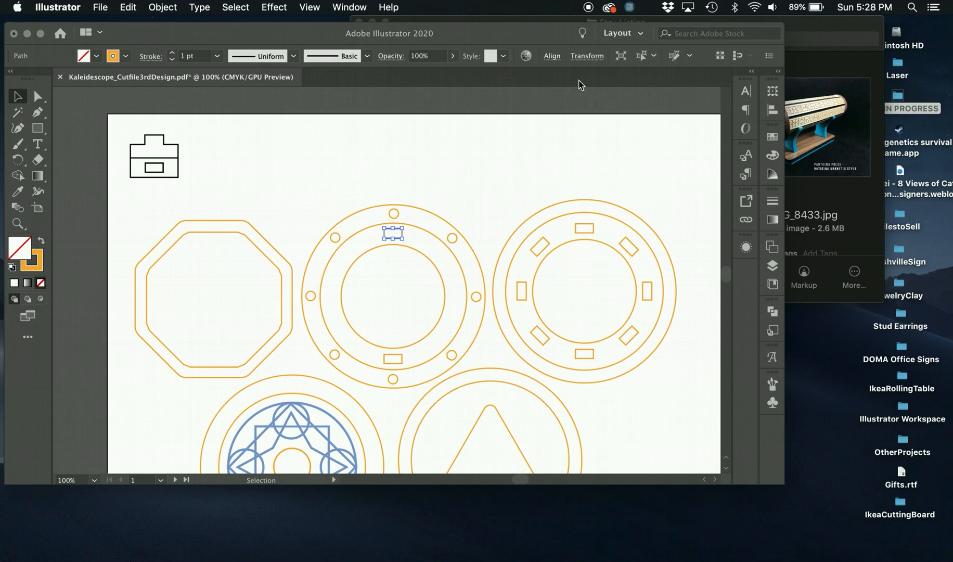
left_click(586, 55)
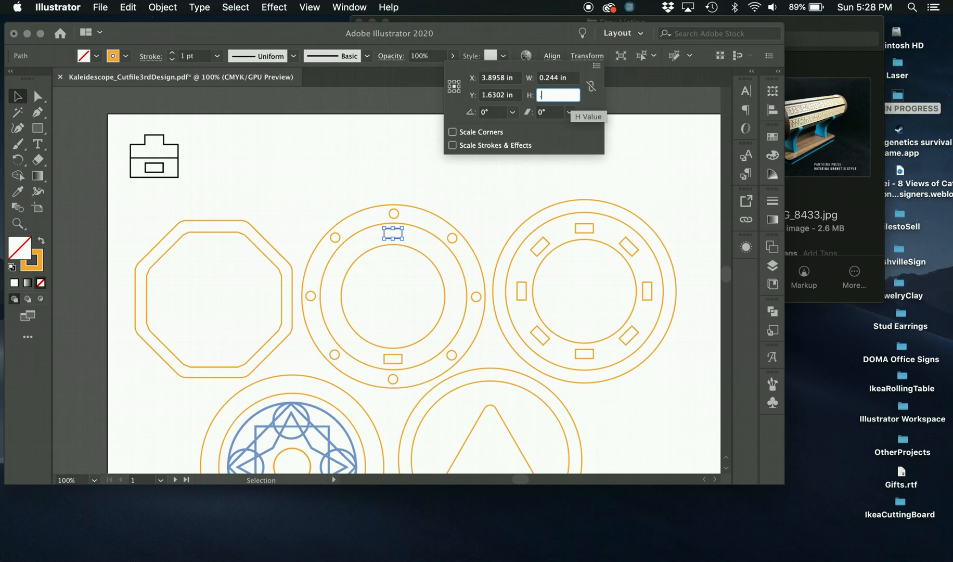
type(".13in")
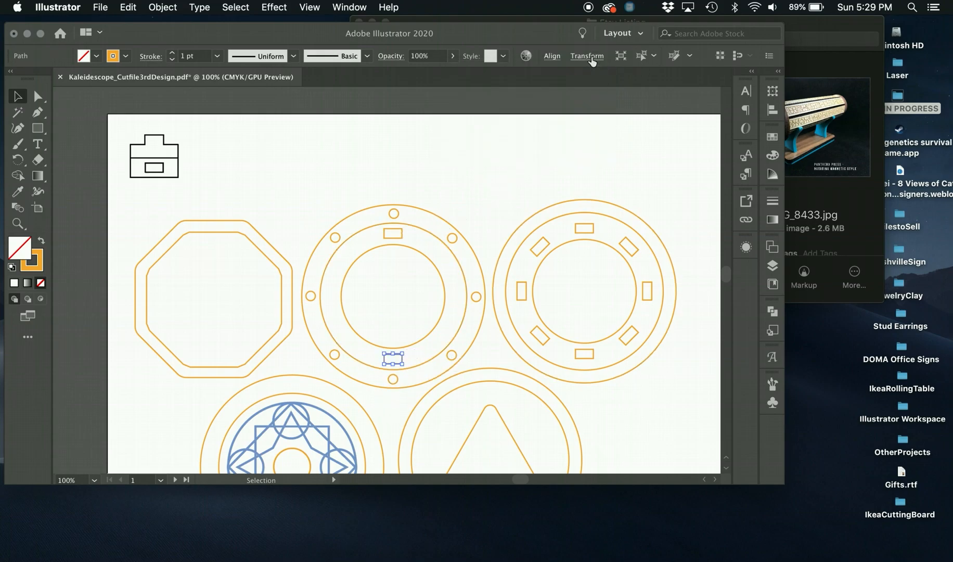
Set the bottom slot to the same .13in height and reach for Edit to paste a copy in place
left_click(586, 55)
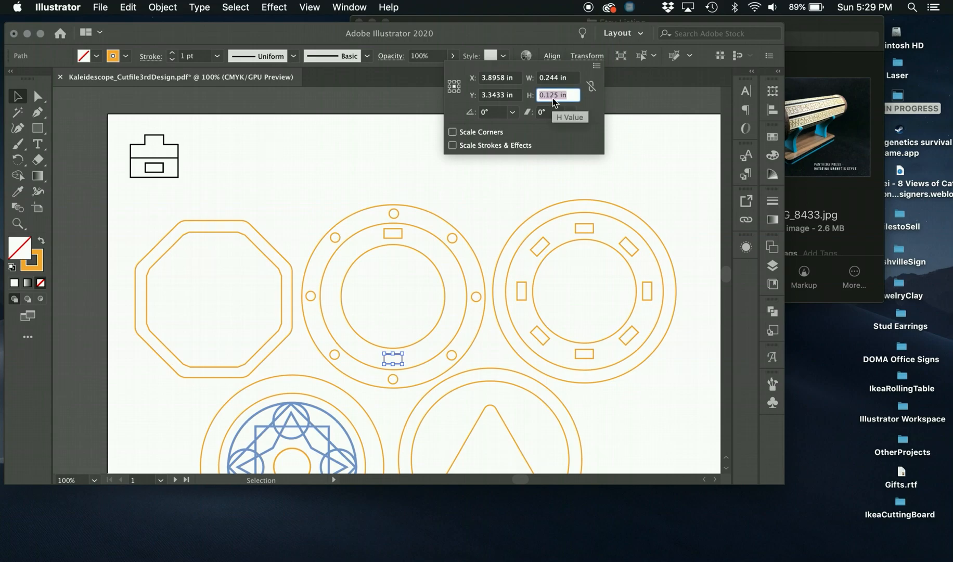
left_click(435, 196)
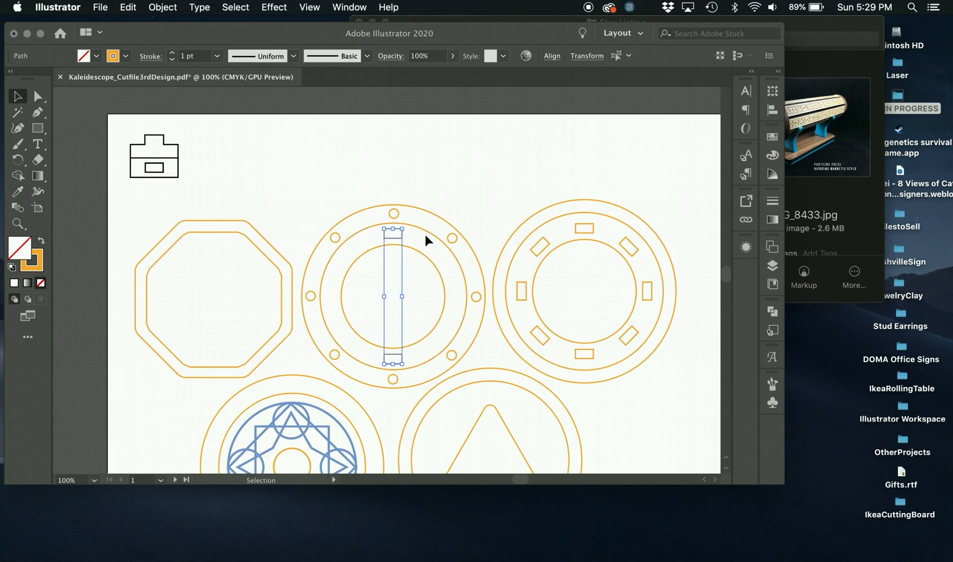
left_click(128, 6)
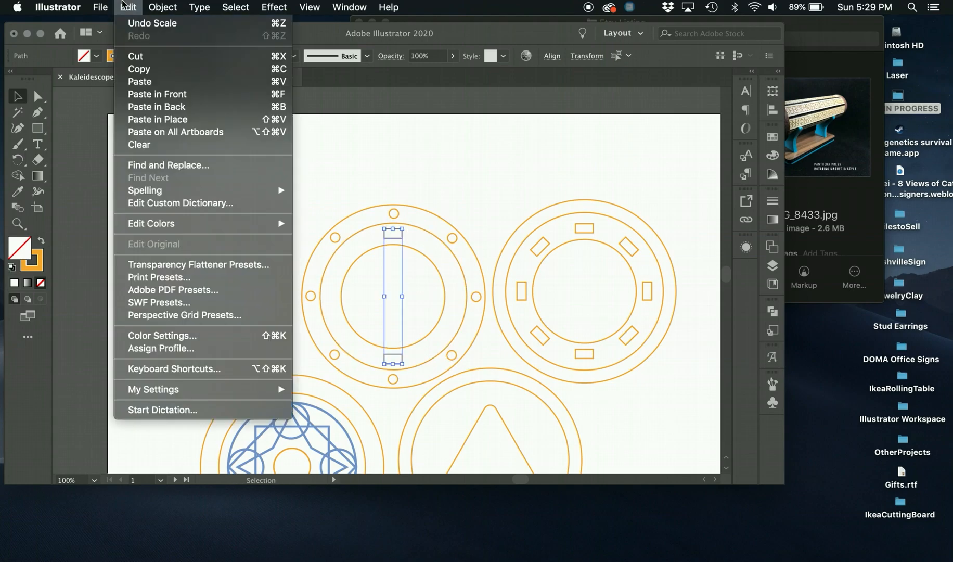
mouse_move(186, 120)
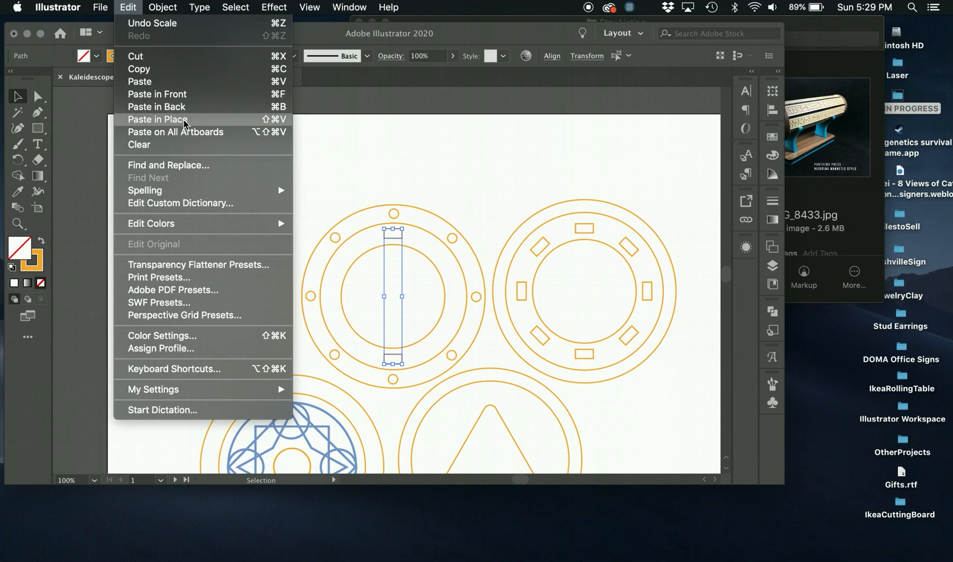
mouse_move(272, 128)
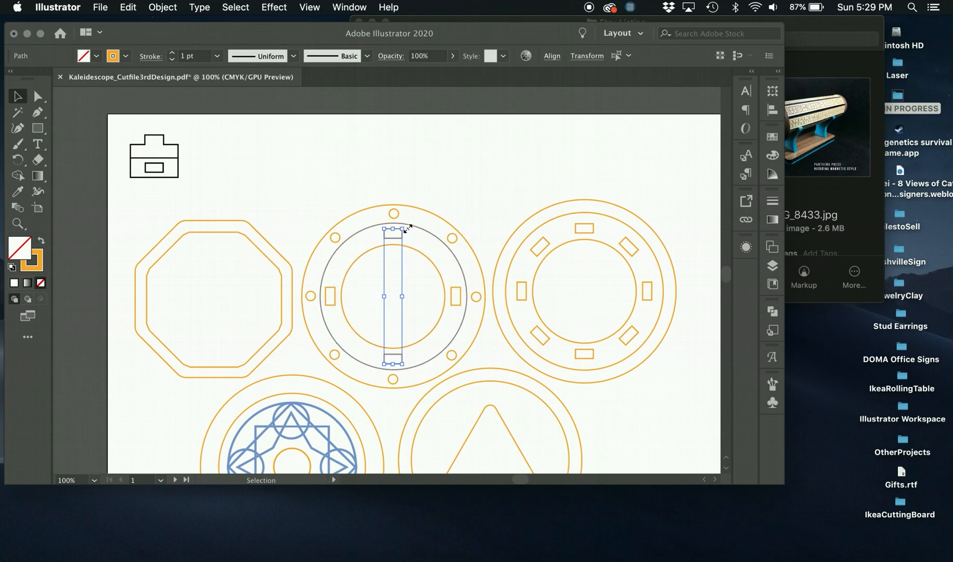
Rotate the pasted slot copies into a new position around the second ring
left_click_drag(394, 230, 436, 247)
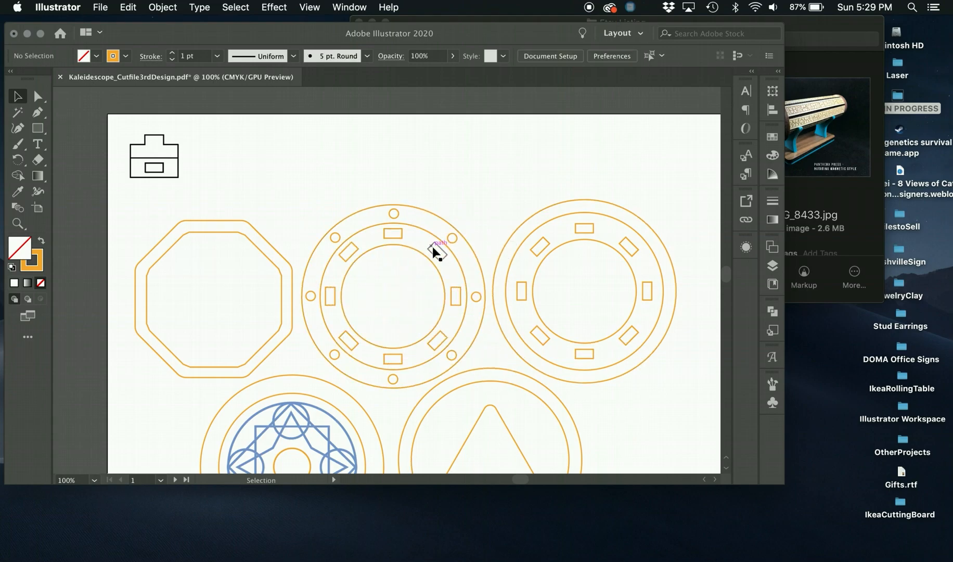
mouse_move(581, 243)
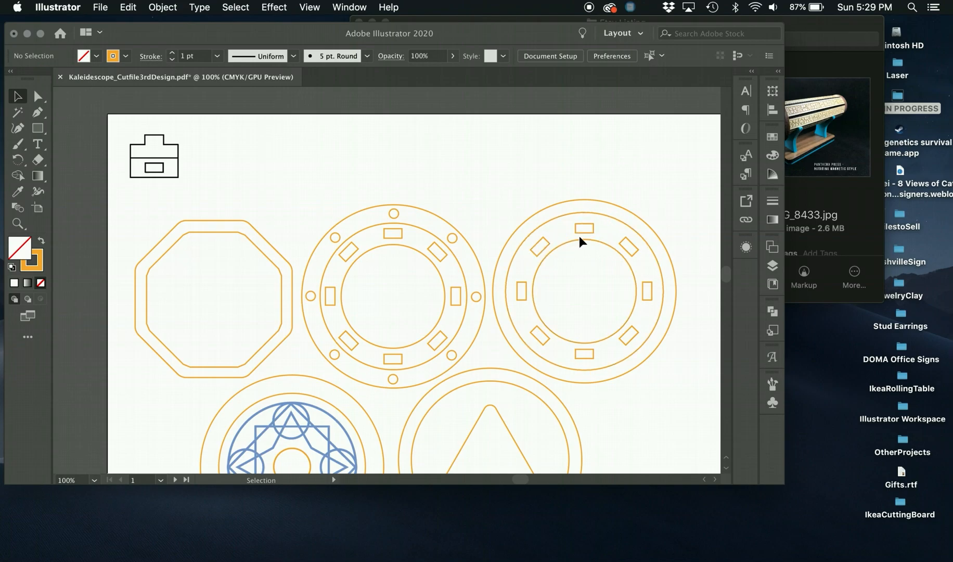
mouse_move(594, 242)
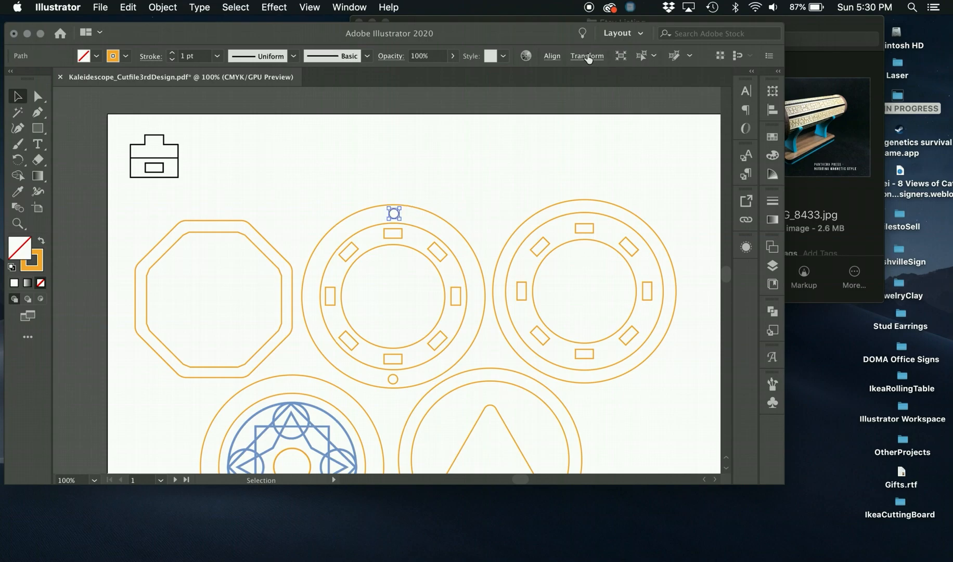
left_click(586, 55)
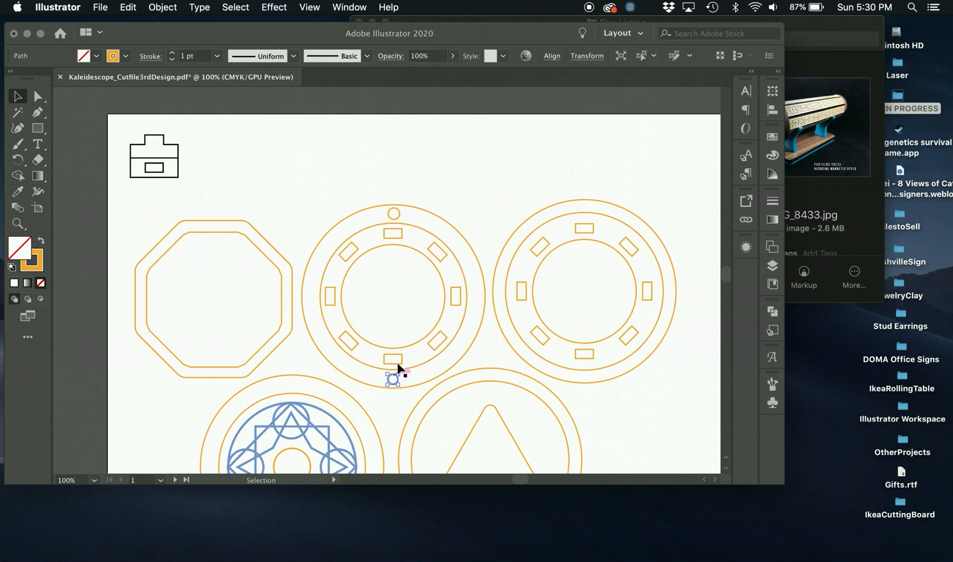
left_click(586, 56)
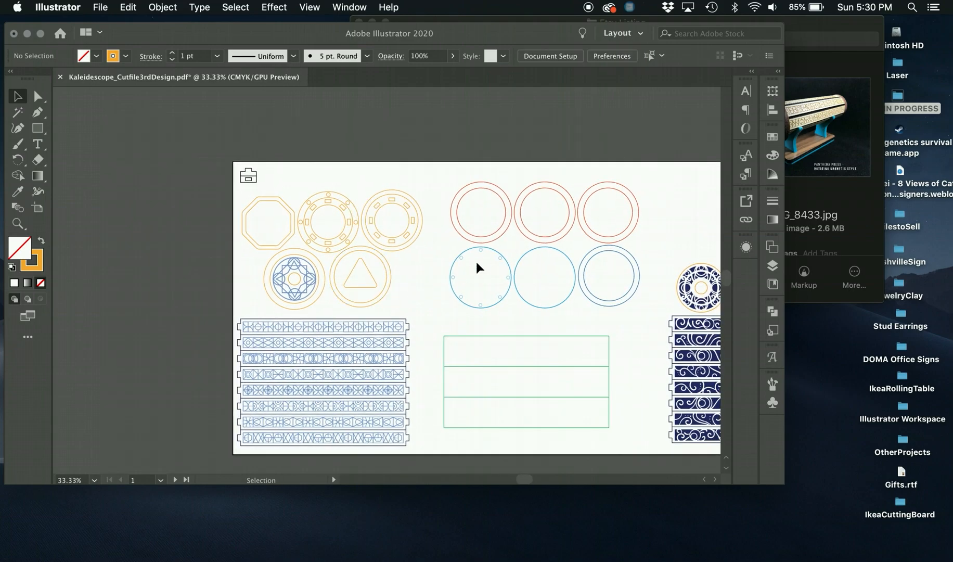
mouse_move(479, 313)
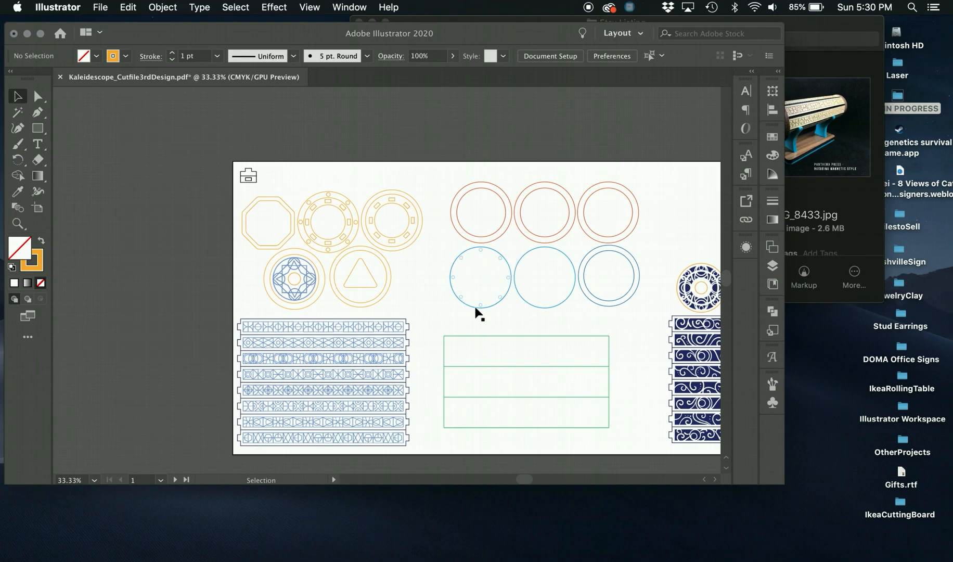
mouse_move(482, 263)
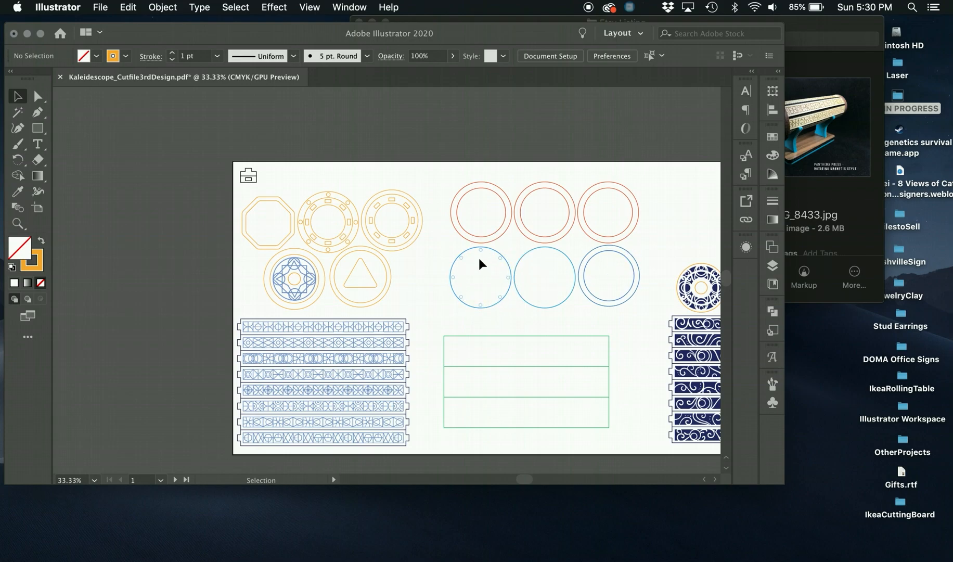
mouse_move(322, 213)
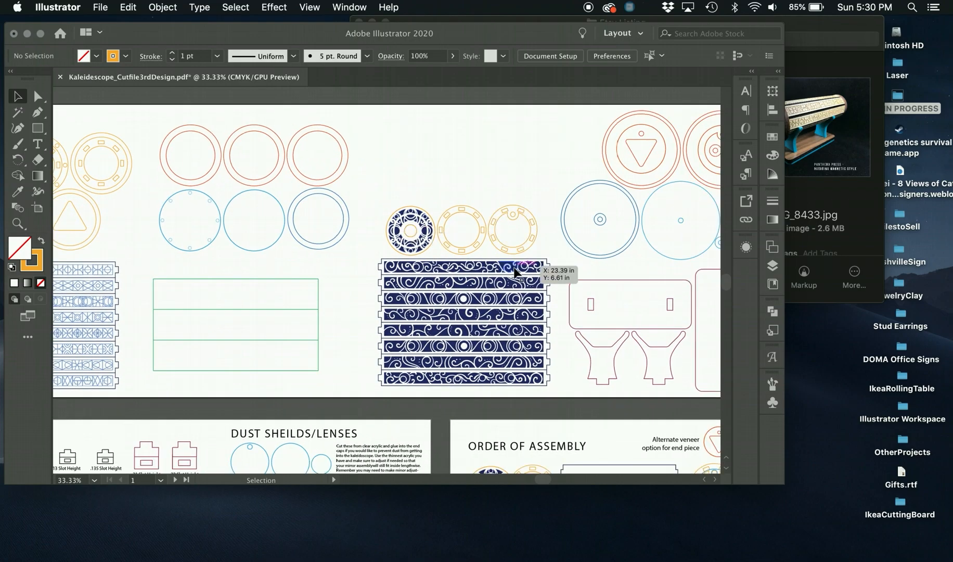
Scroll past the parts layout pages until the Order of Assembly page is in view
left_click_drag(462, 280, 462, 253)
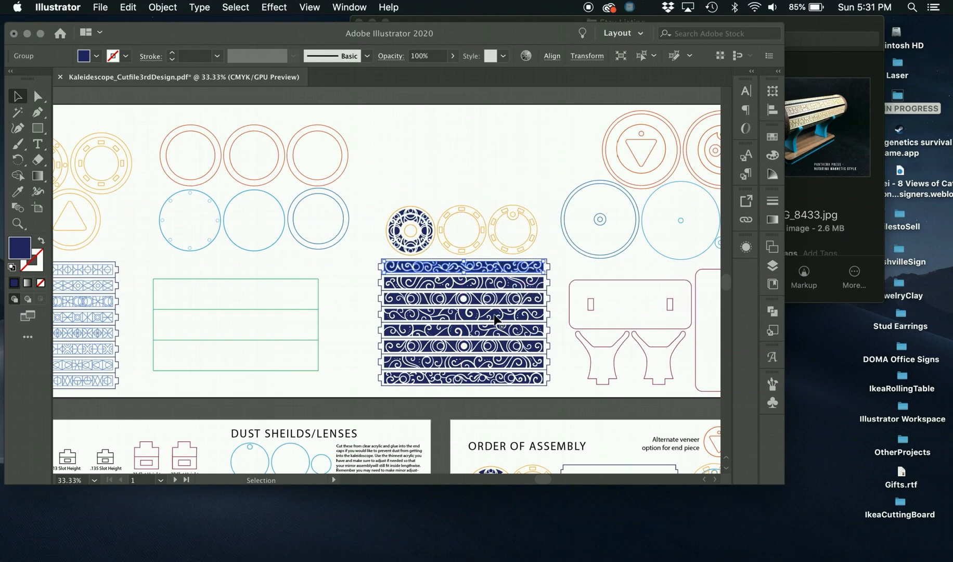
scroll("down", 3)
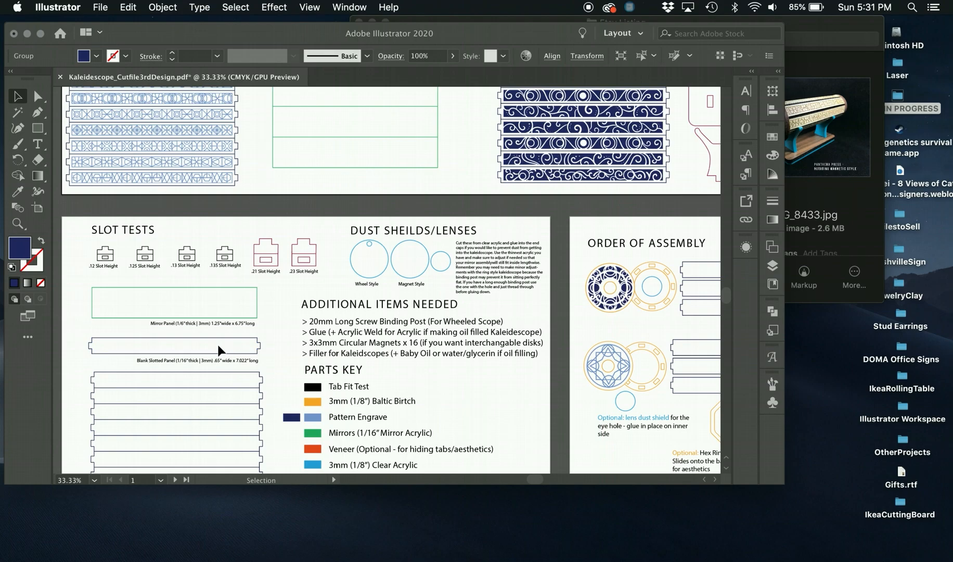
scroll("down", 3)
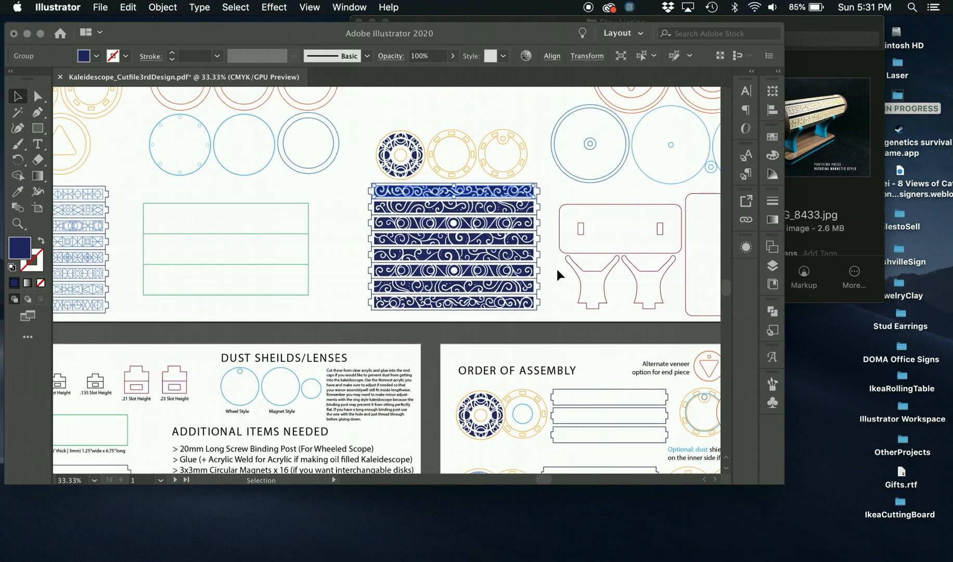
scroll("down", 3)
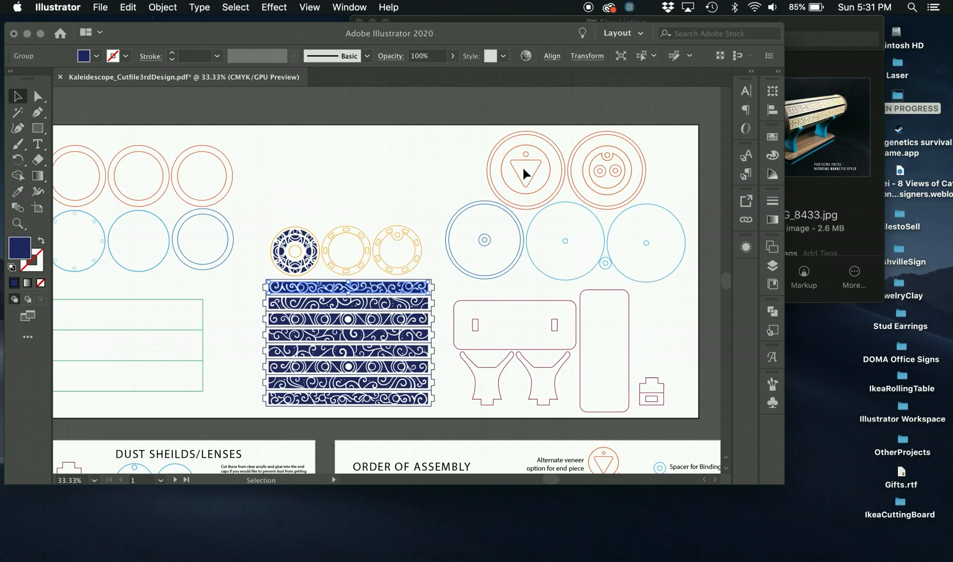
mouse_move(521, 144)
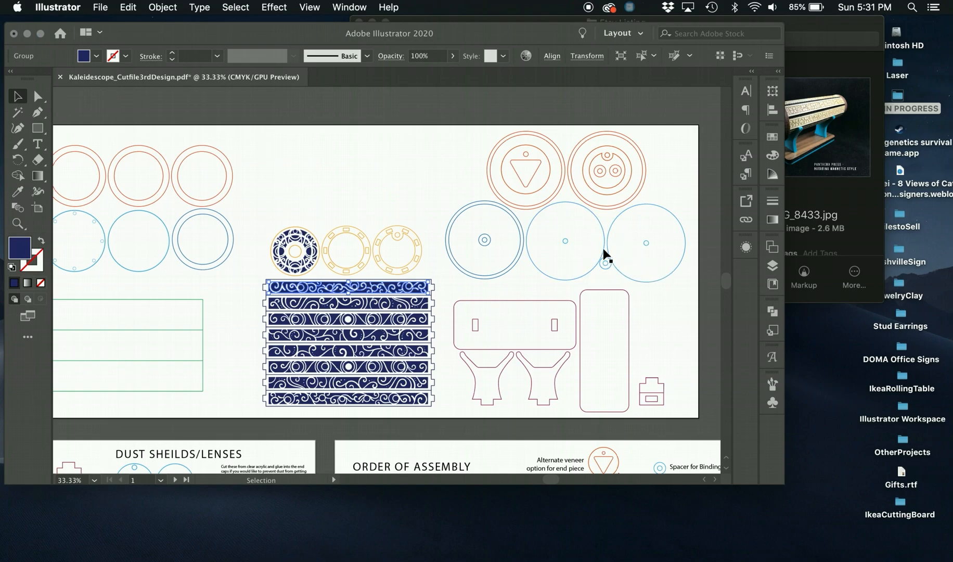
mouse_move(505, 222)
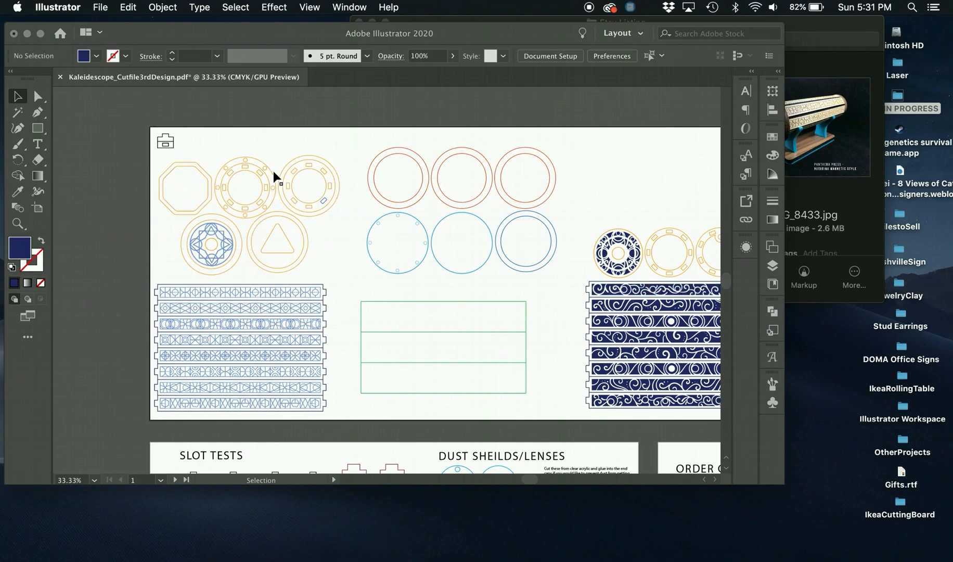
mouse_move(356, 309)
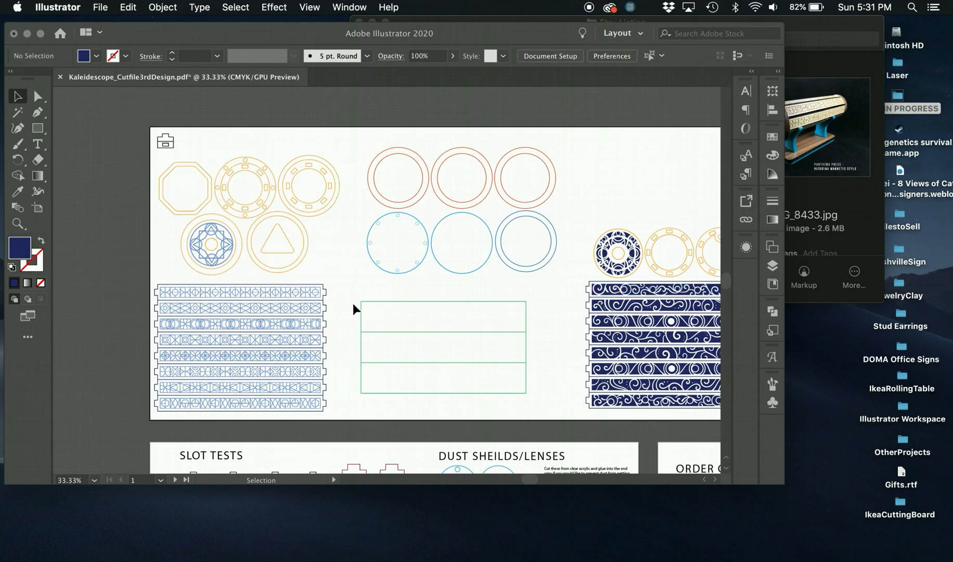
scroll("down", 3)
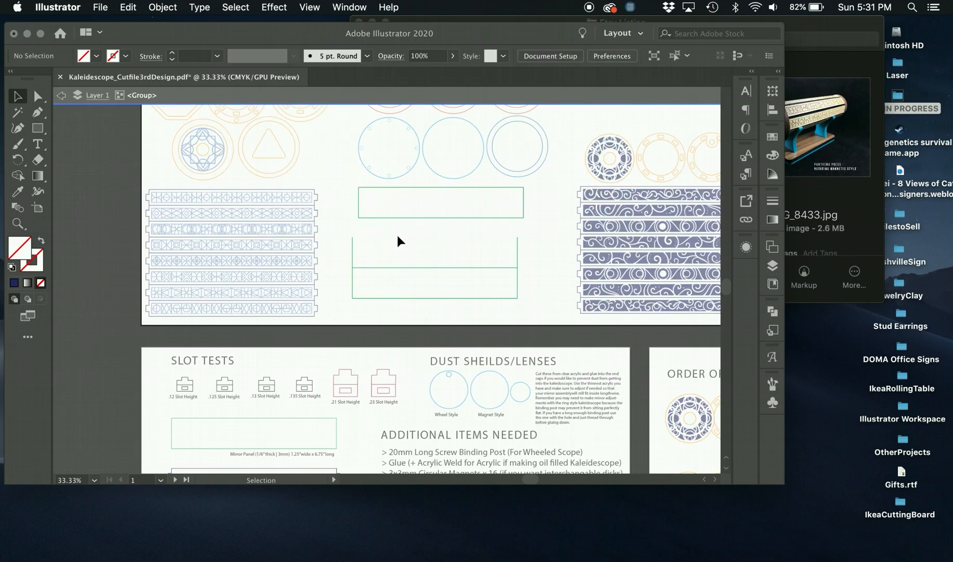
mouse_move(458, 255)
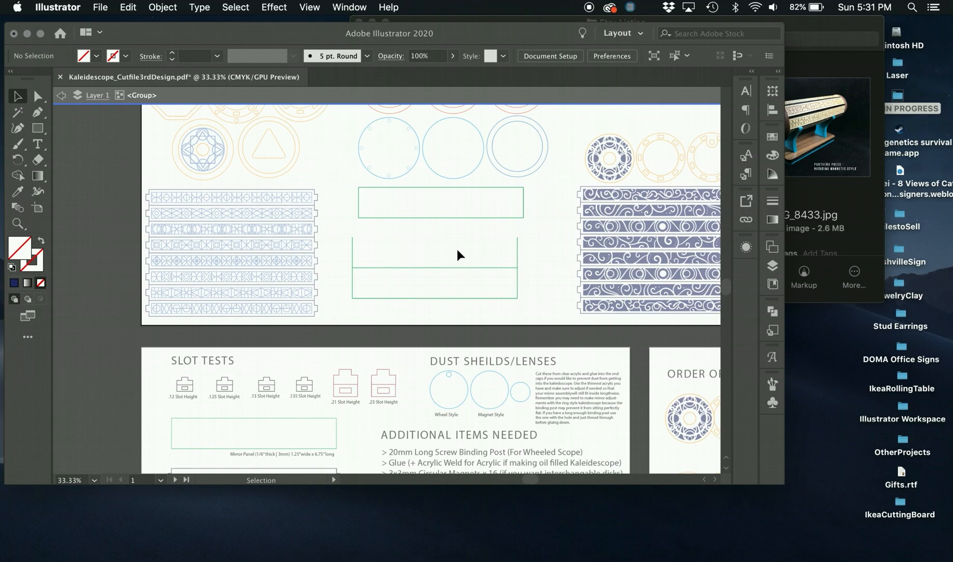
scroll("down", 3)
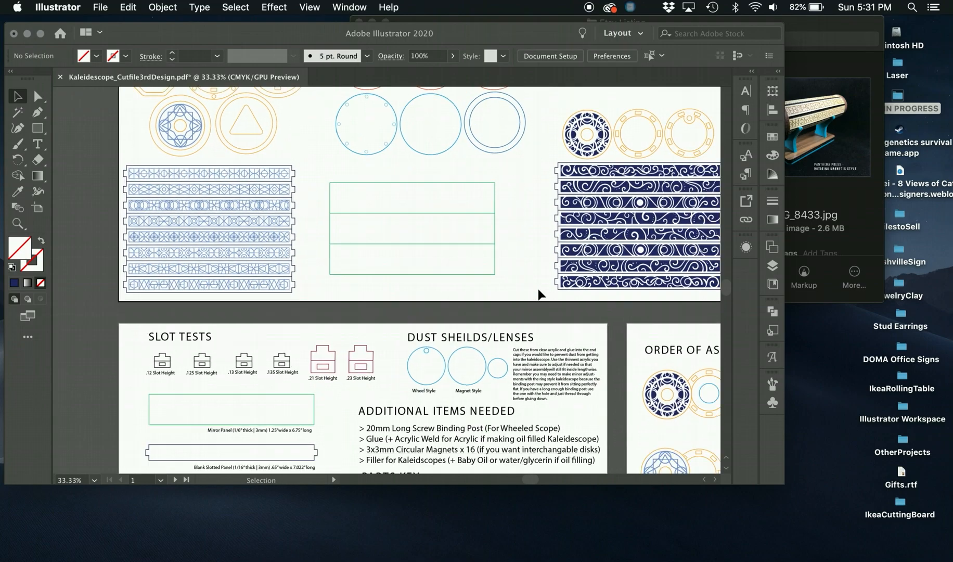
scroll("down", 3)
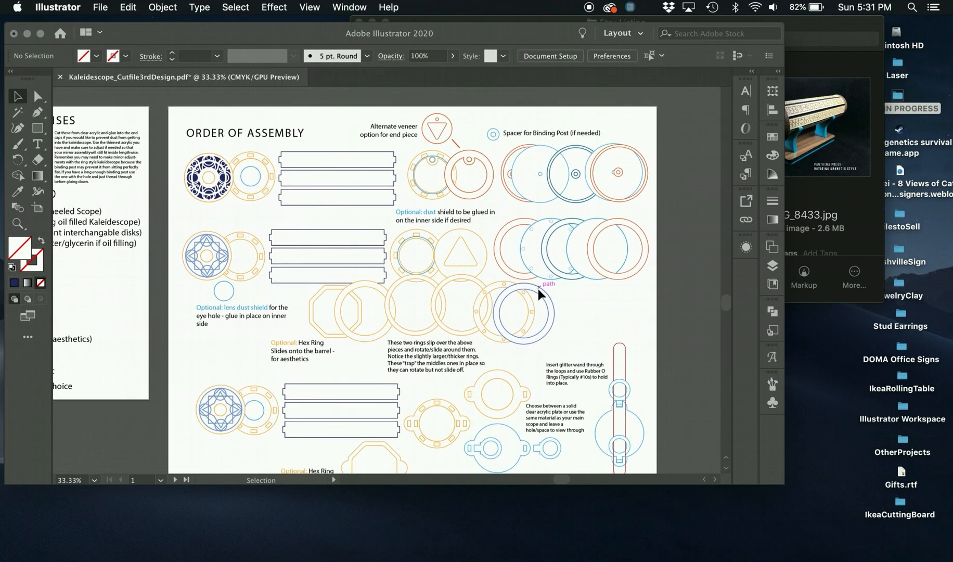
scroll("down", 3)
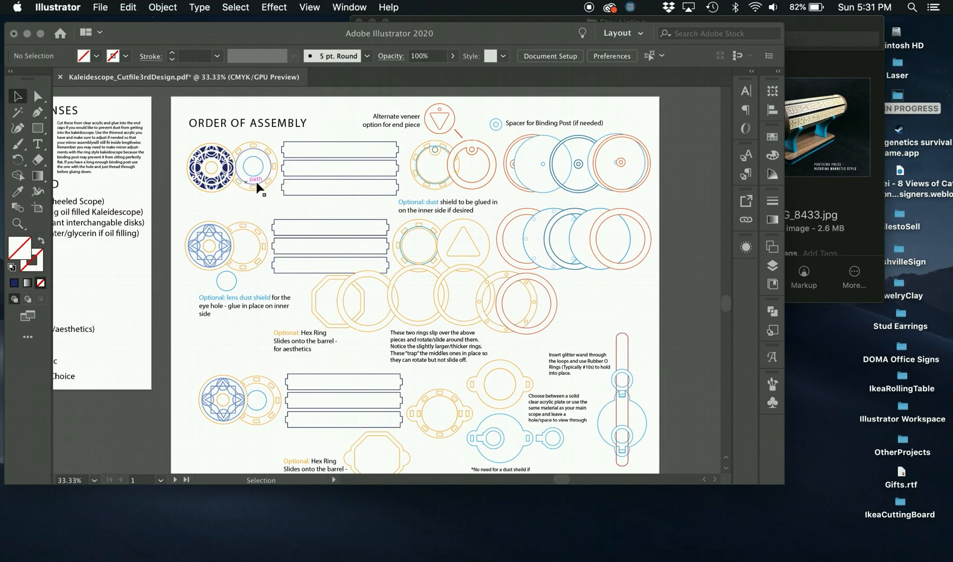
mouse_move(221, 191)
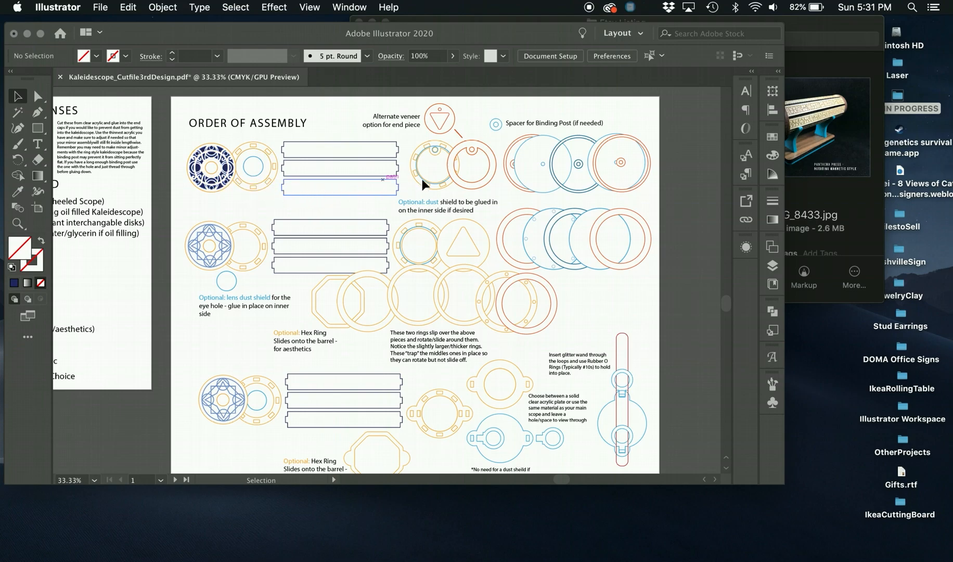
mouse_move(420, 285)
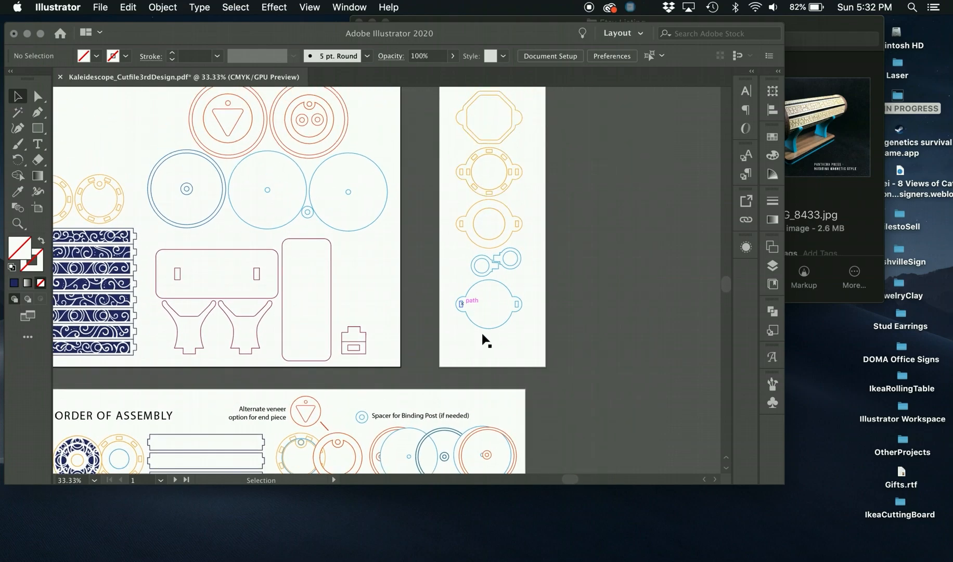
scroll("down", 3)
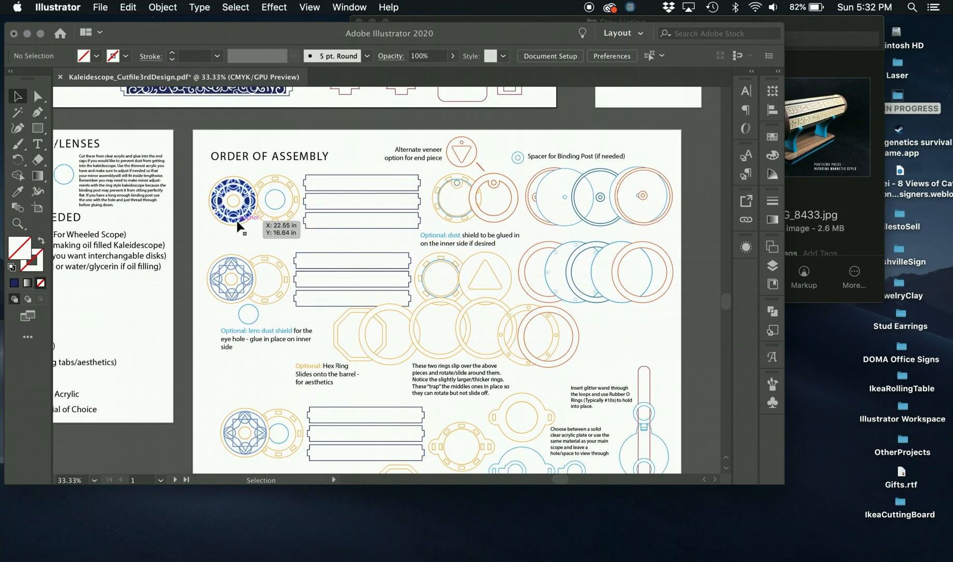
mouse_move(641, 194)
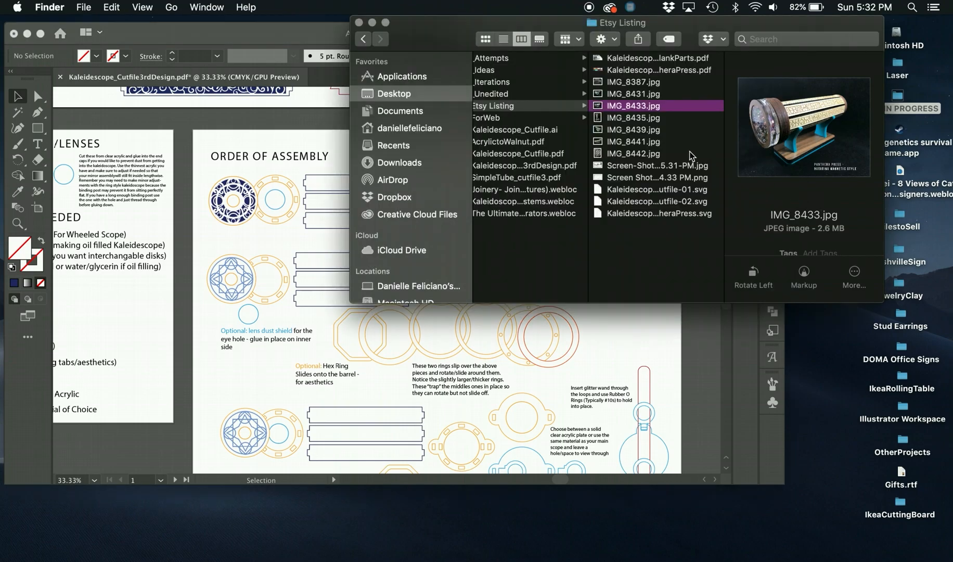
Select a different JPG in the Etsy Listing folder to preview another ring-style kaleidoscope photo
left_click(633, 129)
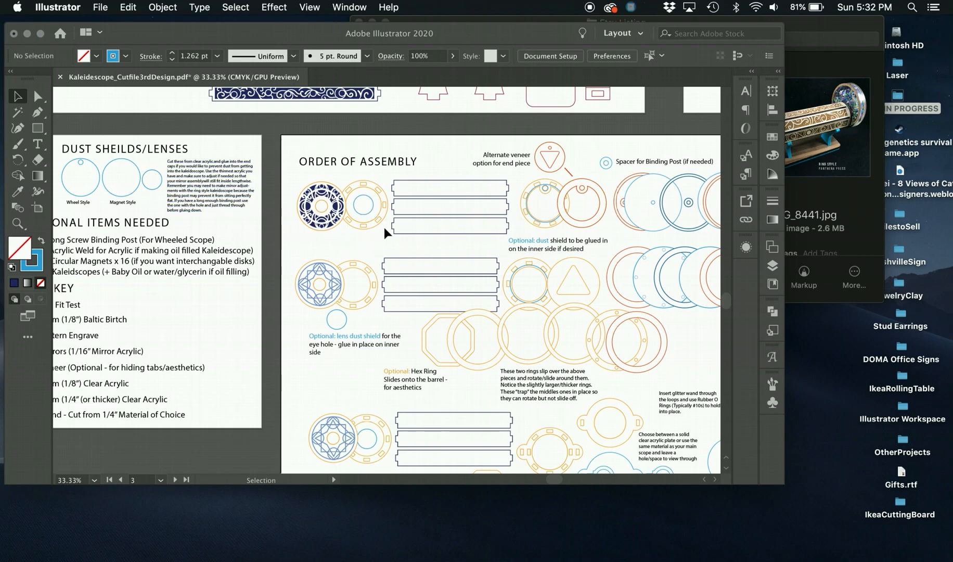
left_click(449, 226)
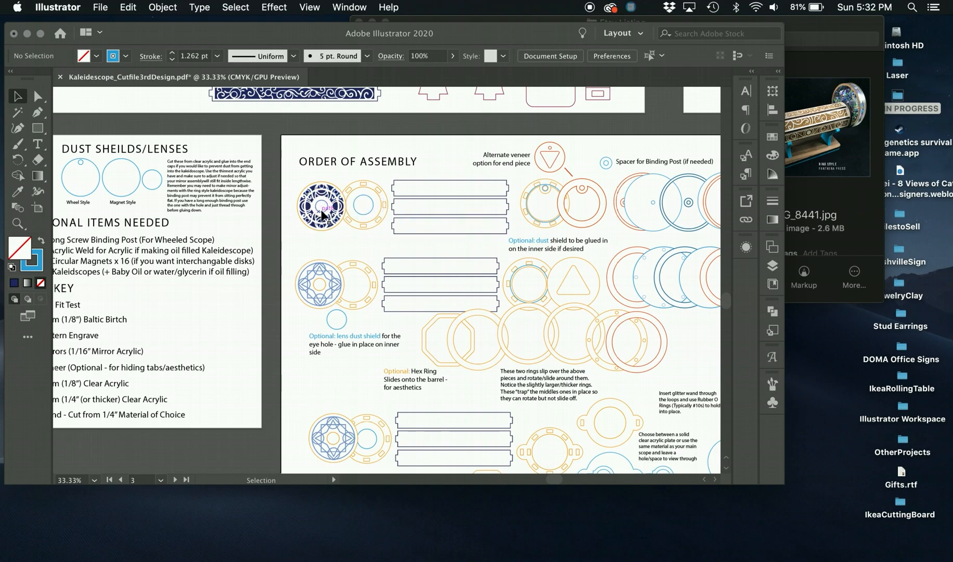
mouse_move(466, 216)
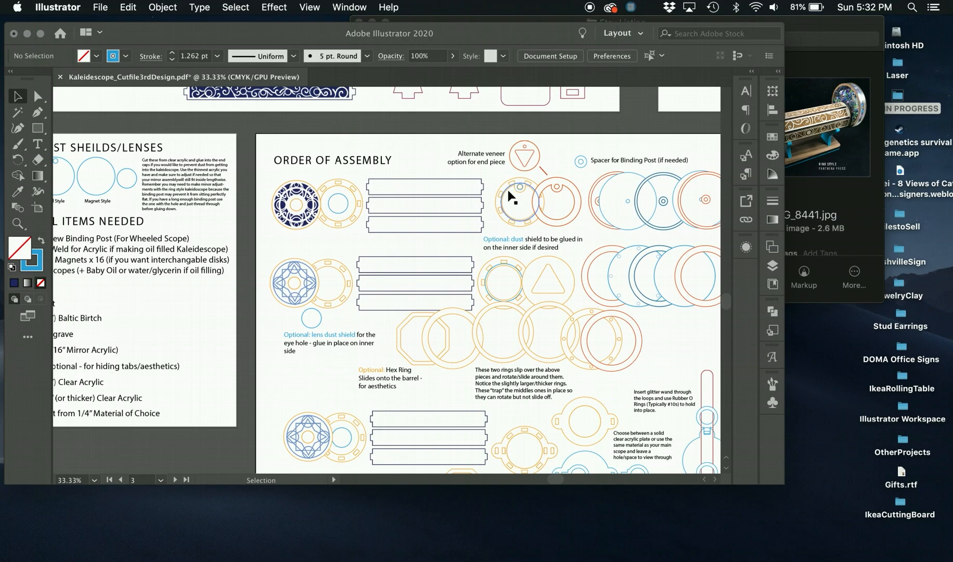
mouse_move(517, 189)
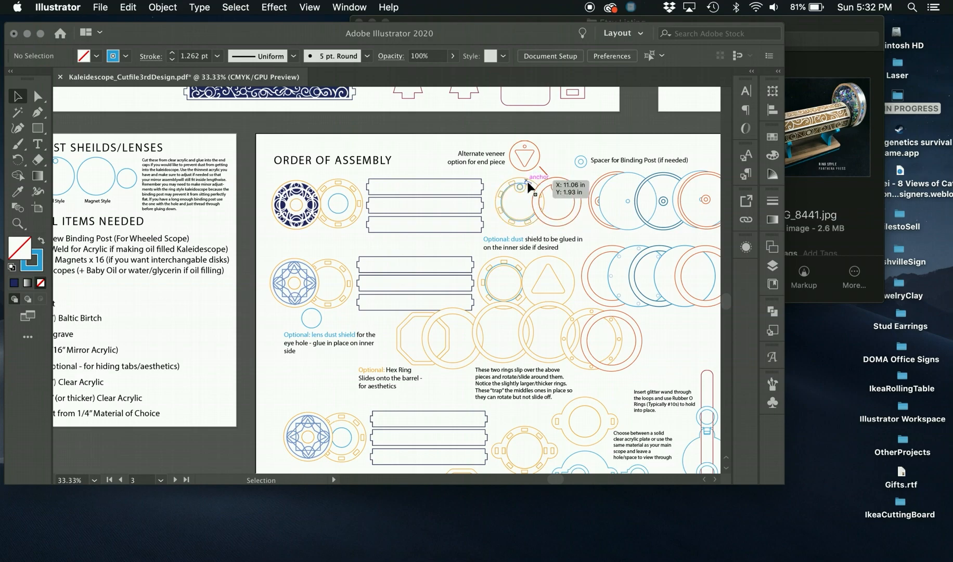
mouse_move(496, 199)
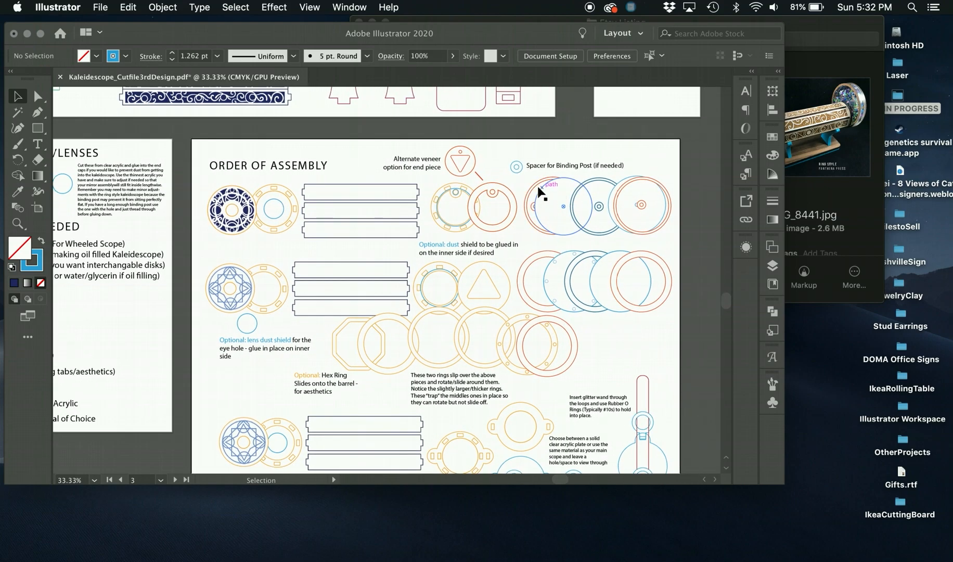
mouse_move(623, 165)
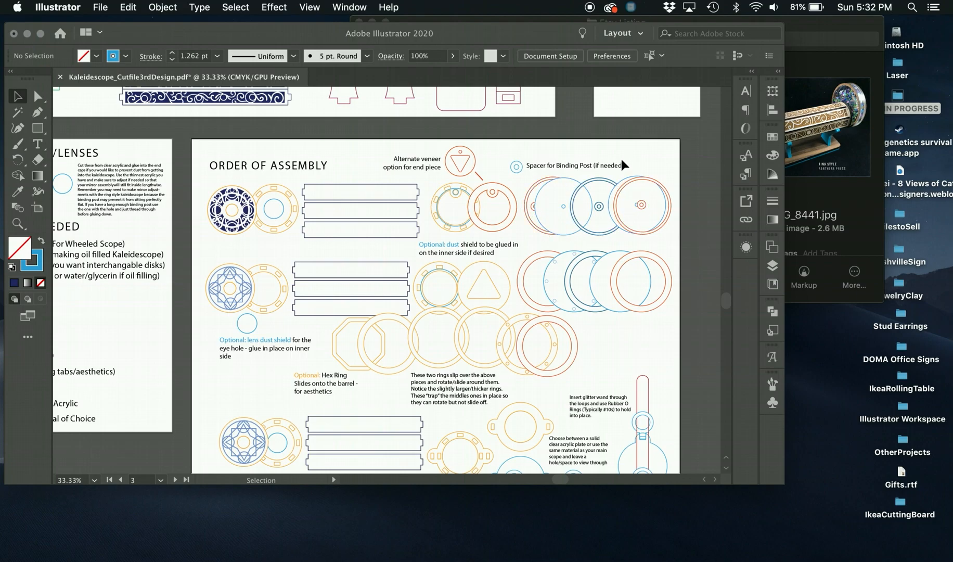
mouse_move(521, 201)
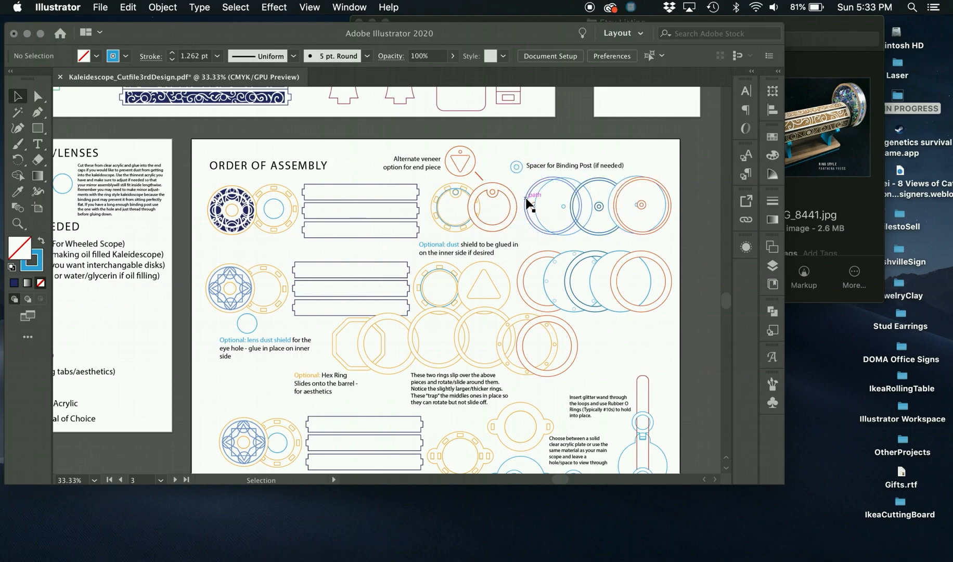
scroll("down", 3)
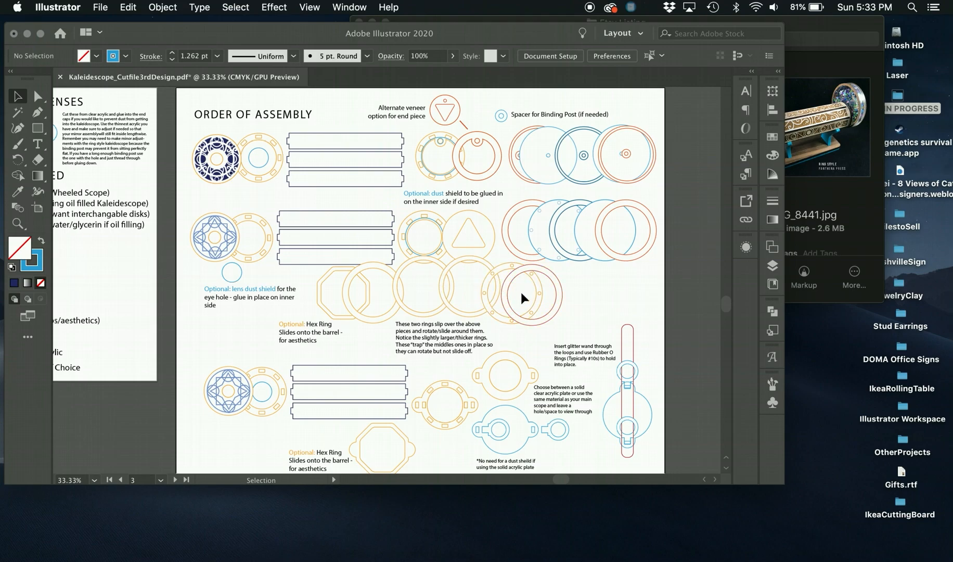
mouse_move(320, 307)
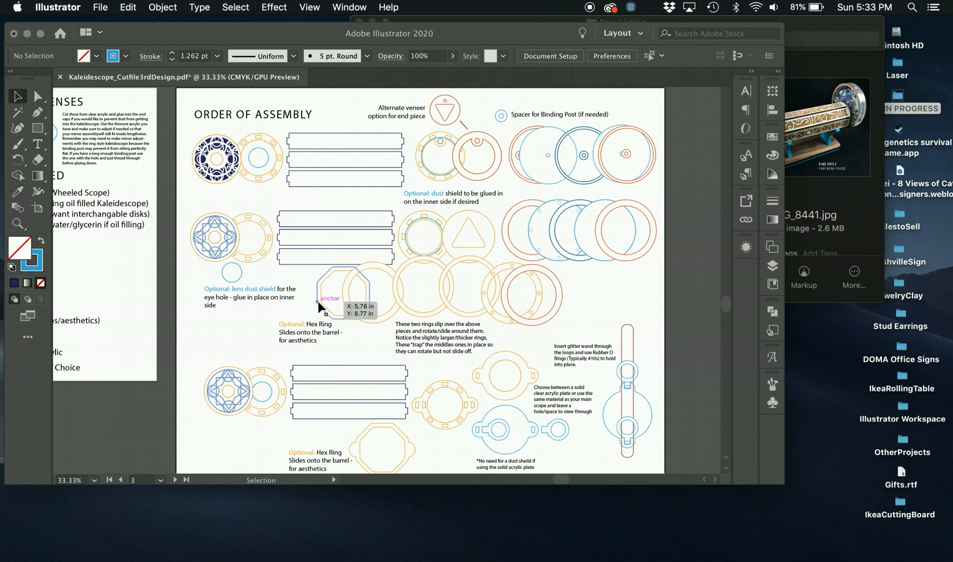
Quick Look IMG_8439.jpg and IMG_8435.jpg, the finished kaleidoscope and simple-stand photos
left_click(632, 129)
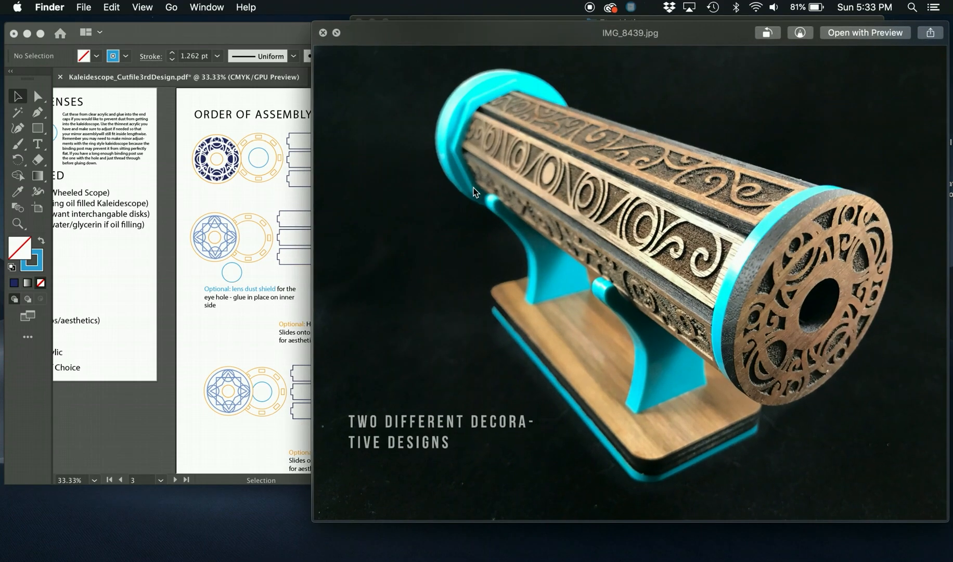
mouse_move(570, 111)
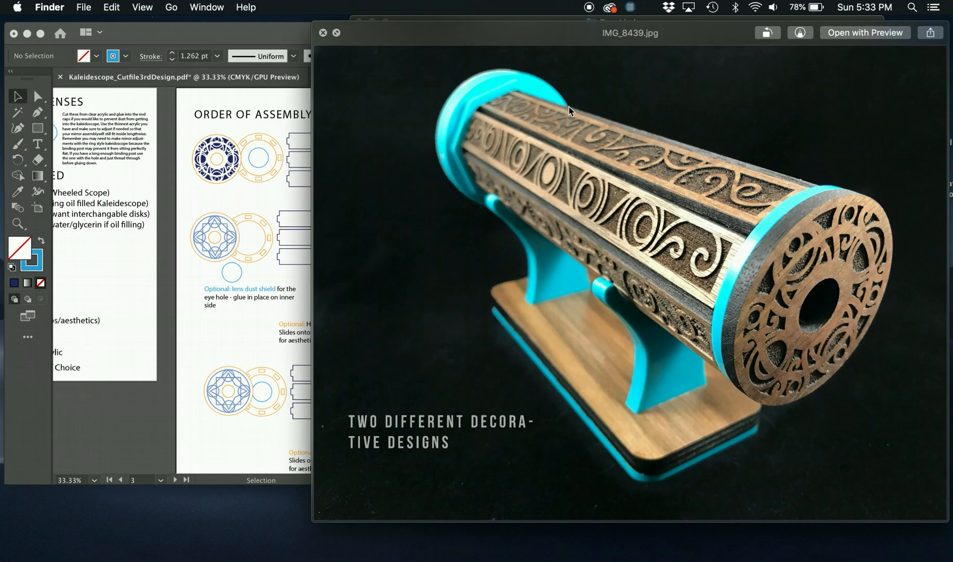
mouse_move(465, 186)
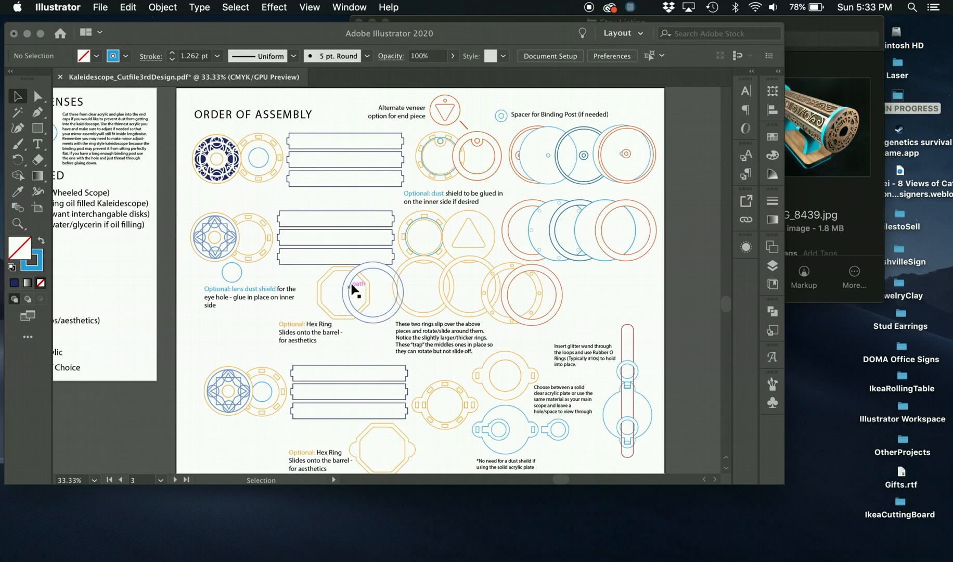
mouse_move(858, 191)
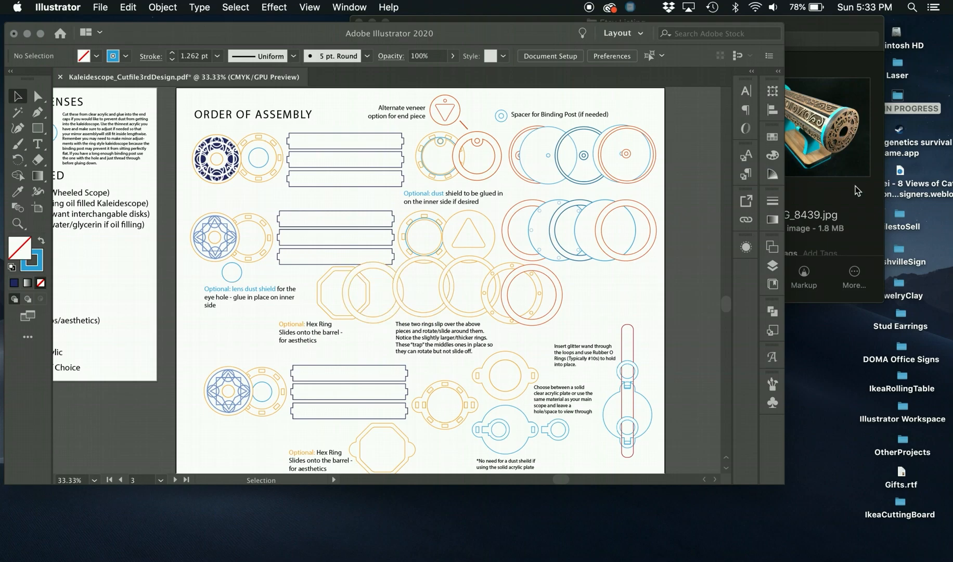
left_click(633, 117)
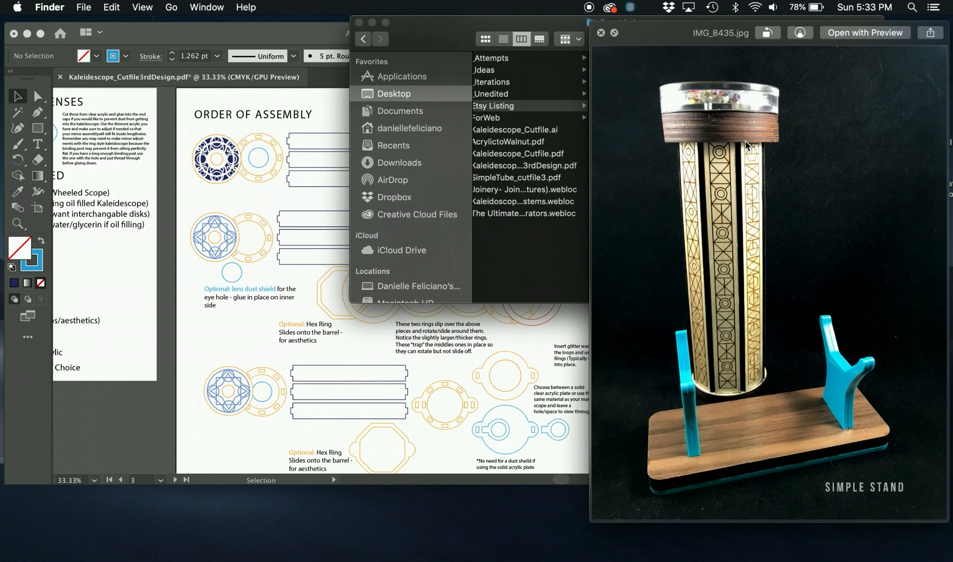
mouse_move(743, 131)
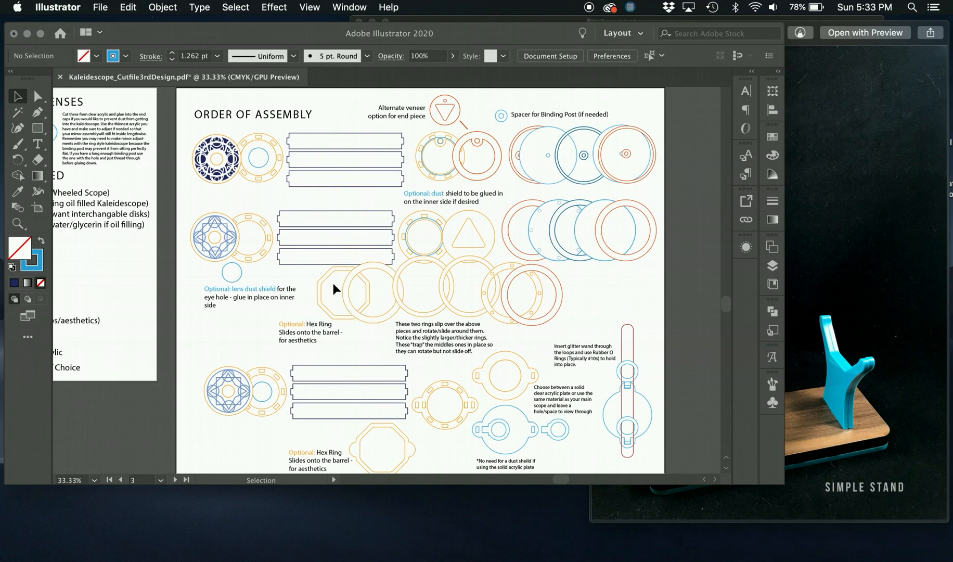
mouse_move(457, 251)
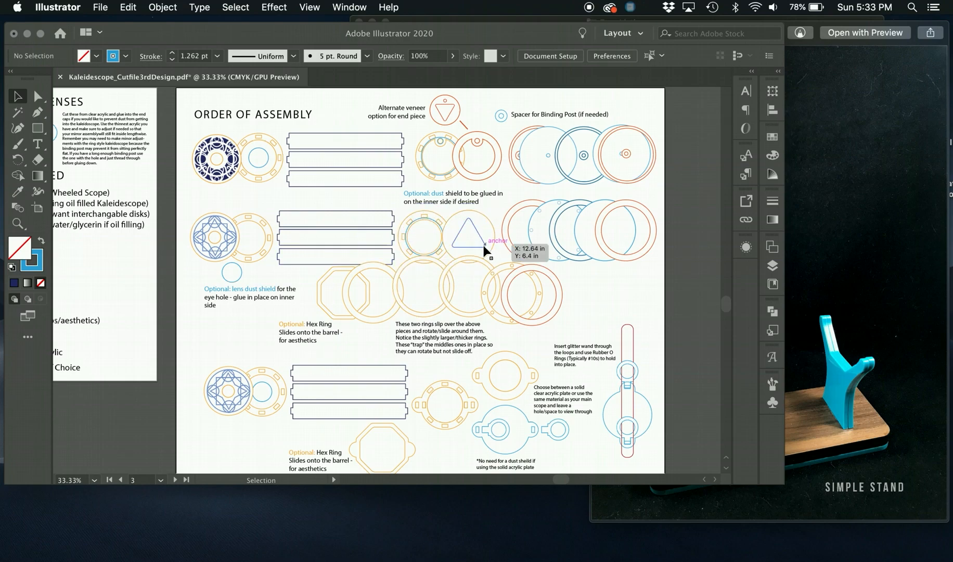
mouse_move(475, 306)
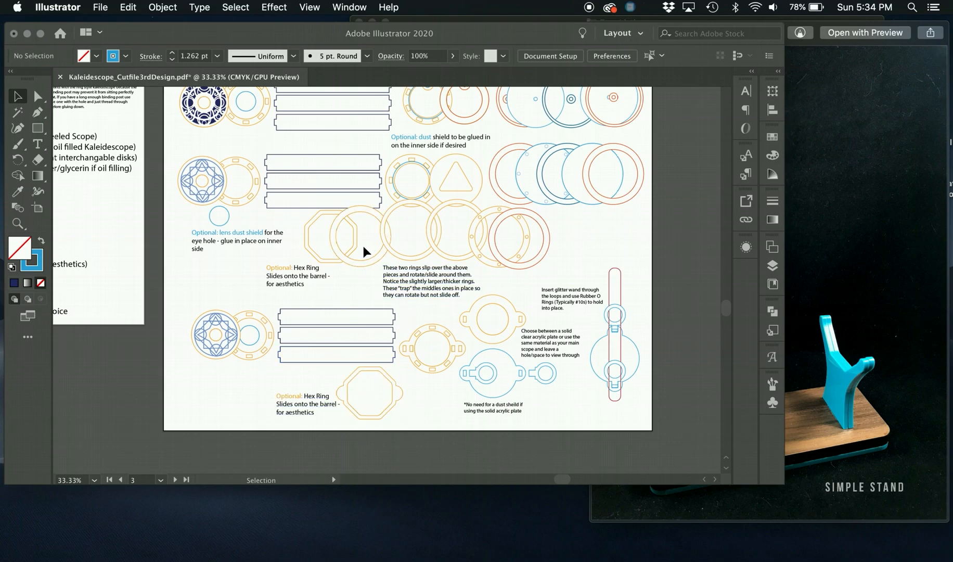
mouse_move(438, 366)
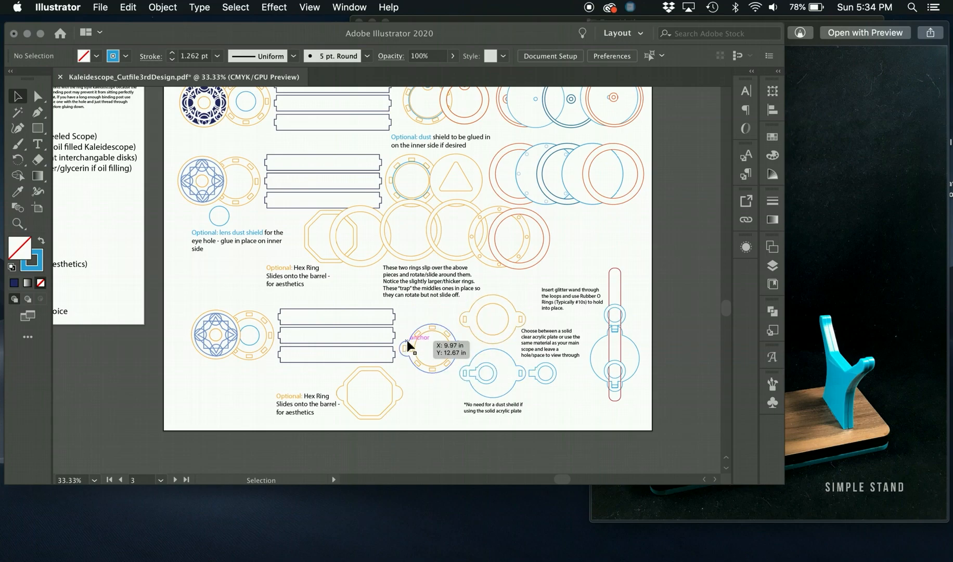
mouse_move(492, 383)
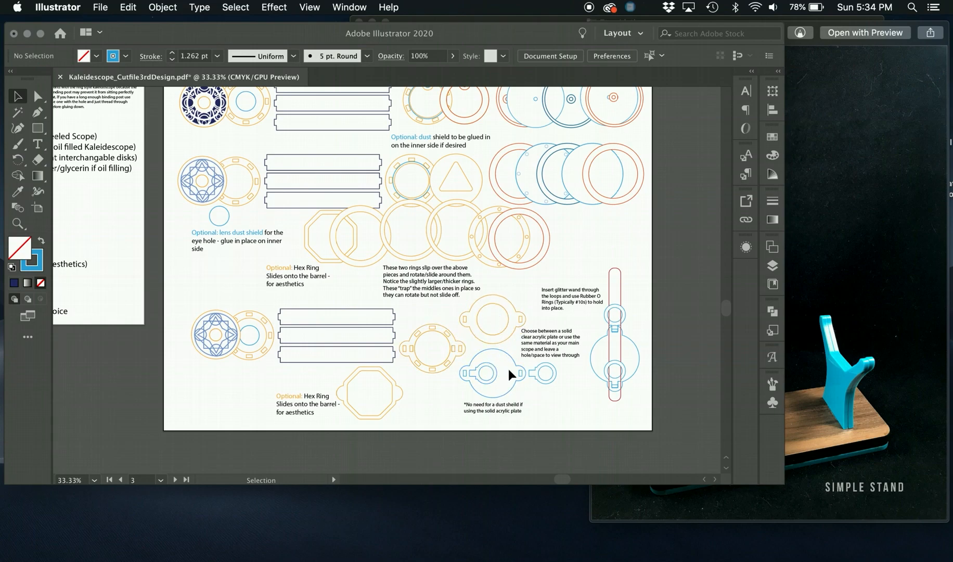
mouse_move(465, 355)
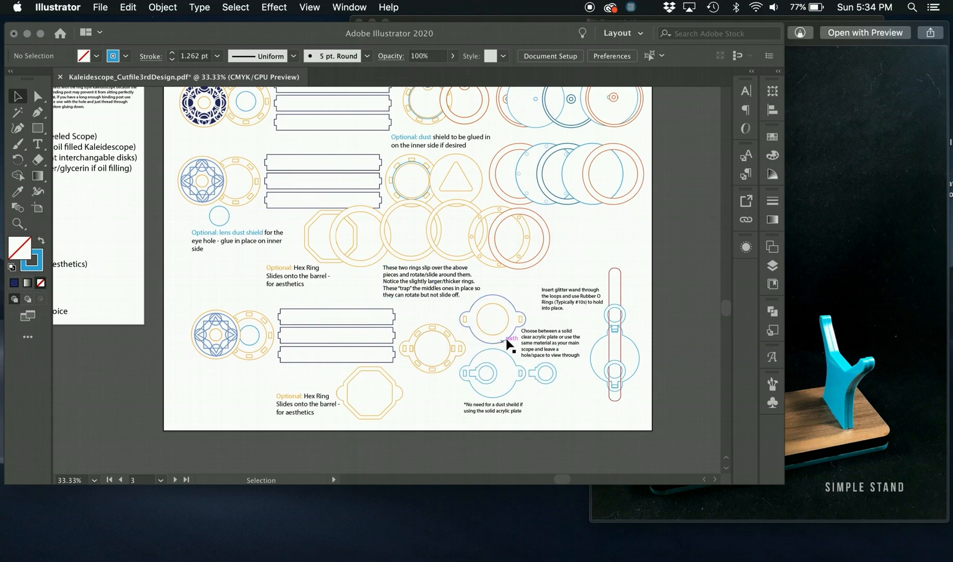
mouse_move(489, 322)
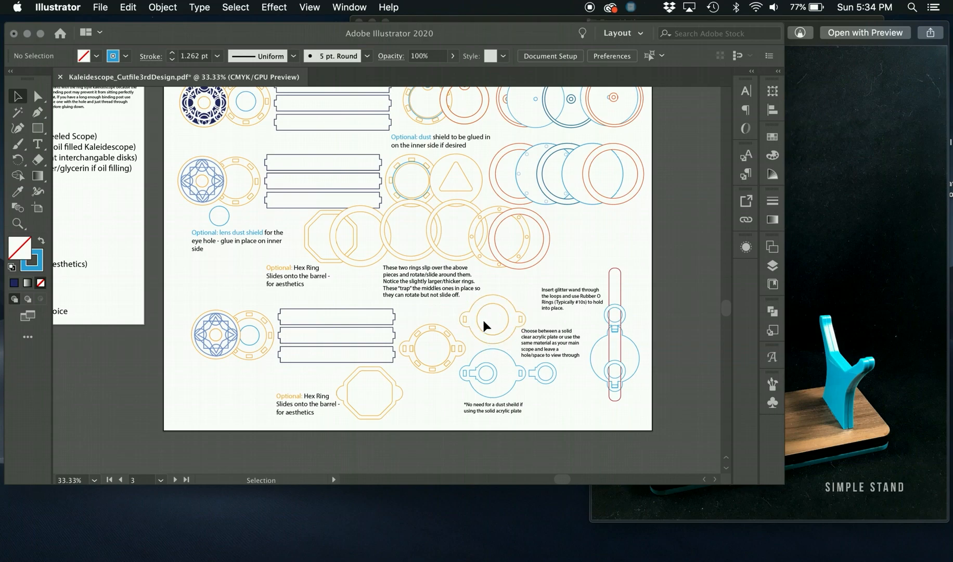
mouse_move(508, 333)
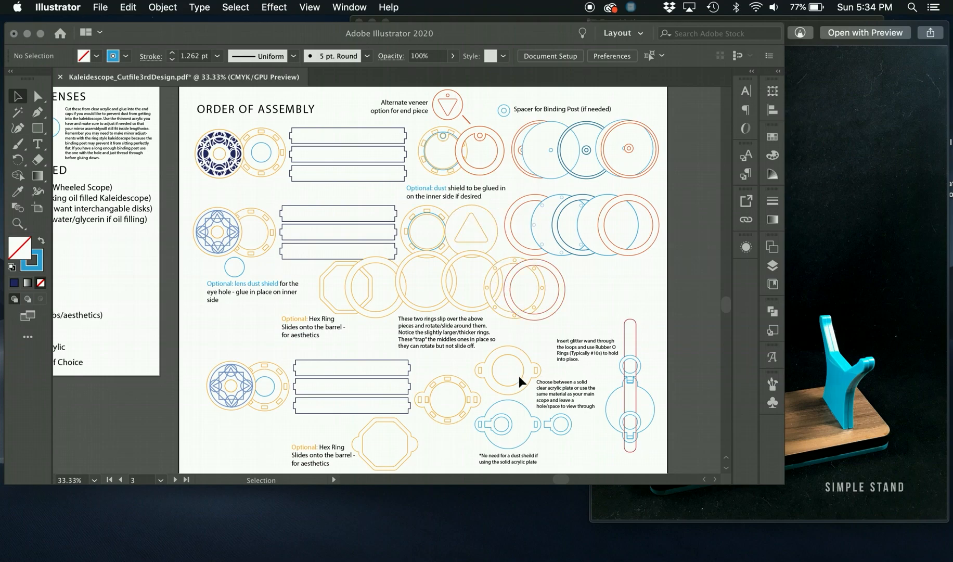
scroll("down", 3)
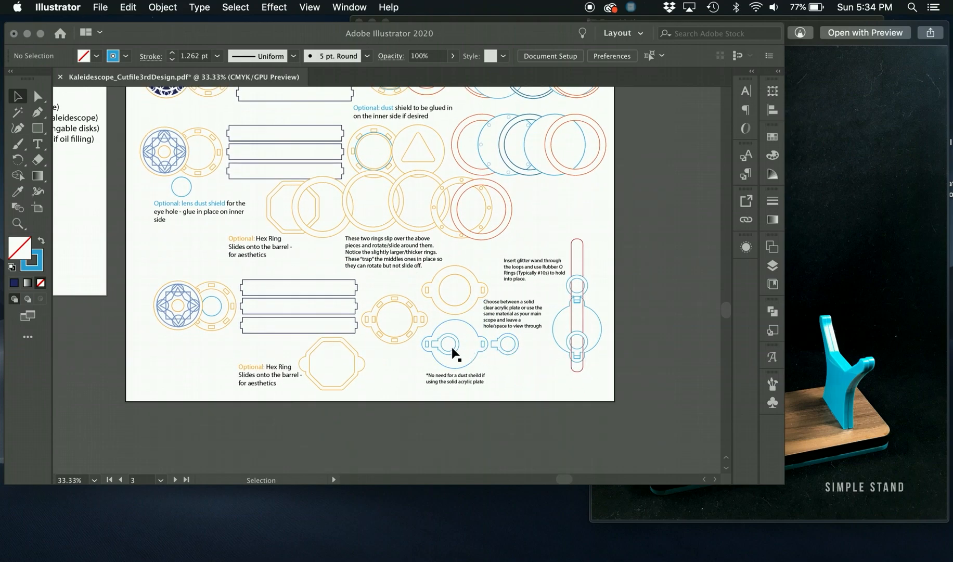
mouse_move(465, 334)
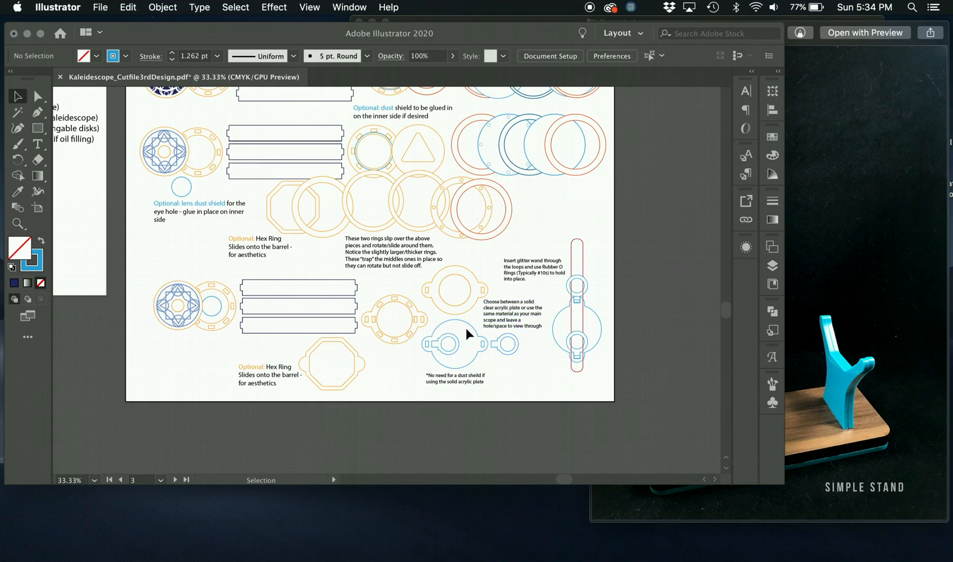
mouse_move(406, 322)
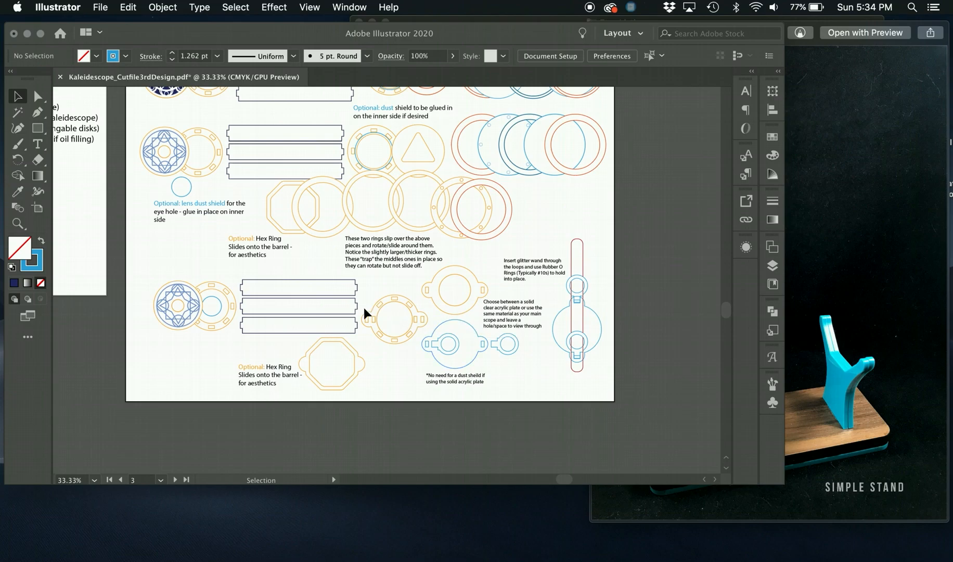
mouse_move(577, 244)
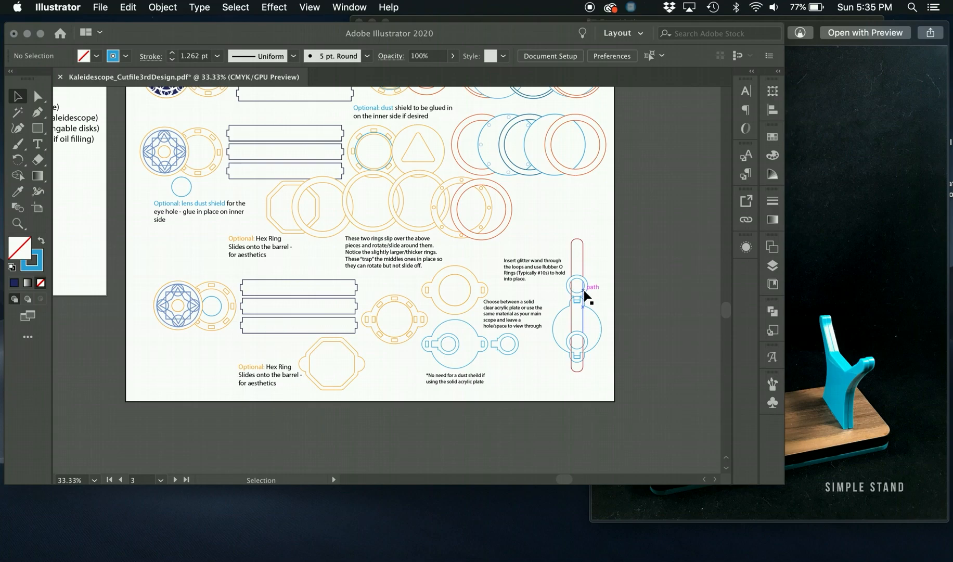
mouse_move(577, 304)
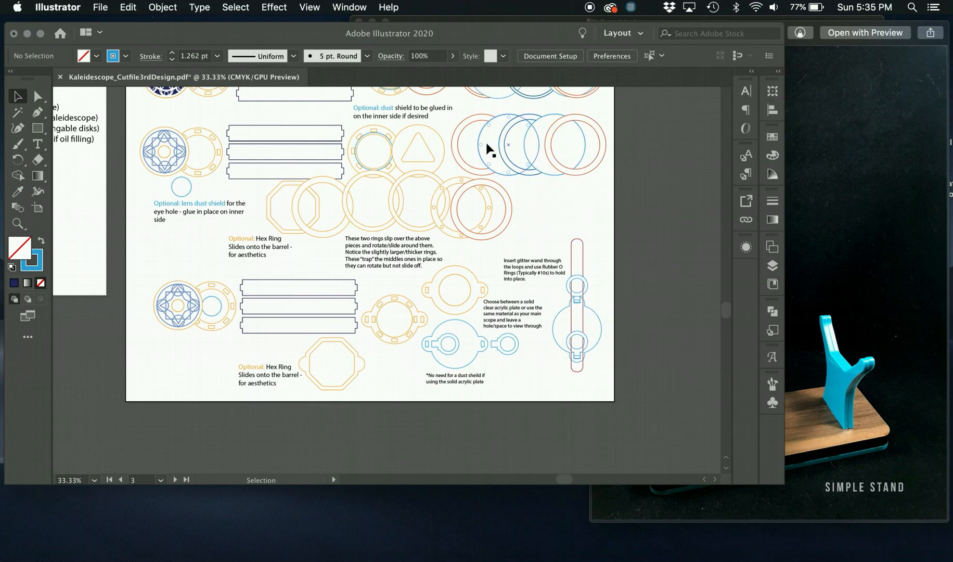
mouse_move(574, 329)
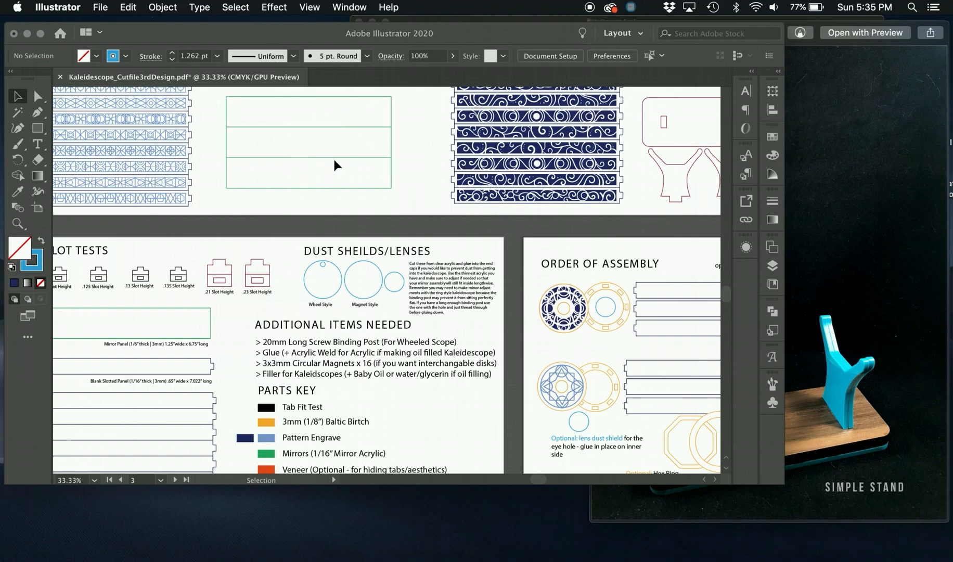
mouse_move(428, 152)
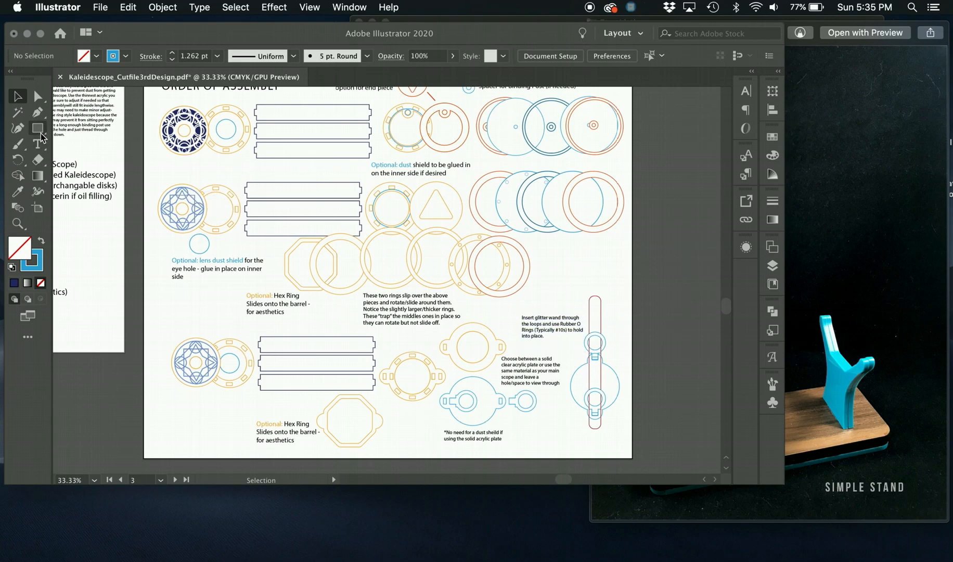
Draw a three-sided polygon with the Polygon tool for the mirror opening
left_click(37, 128)
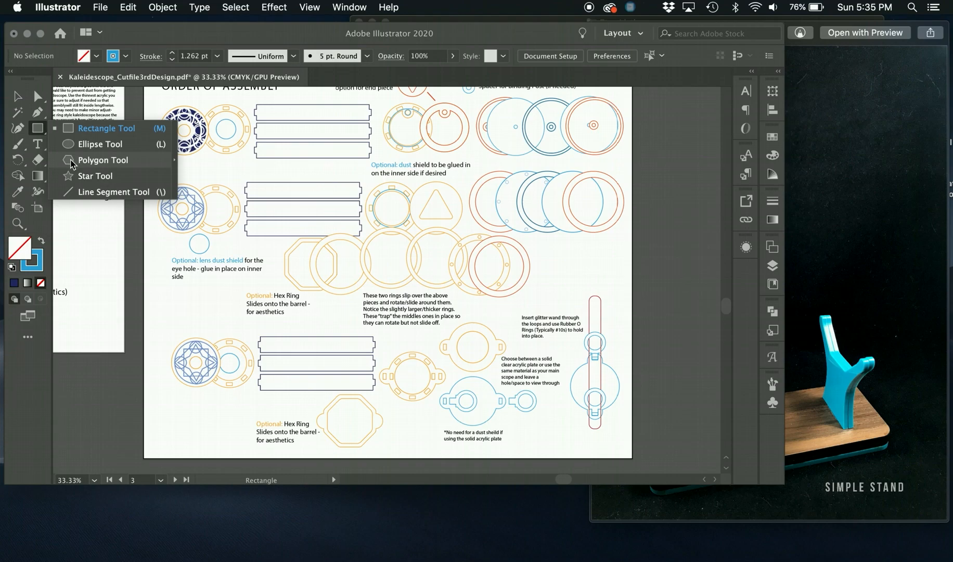
left_click(103, 159)
type("3")
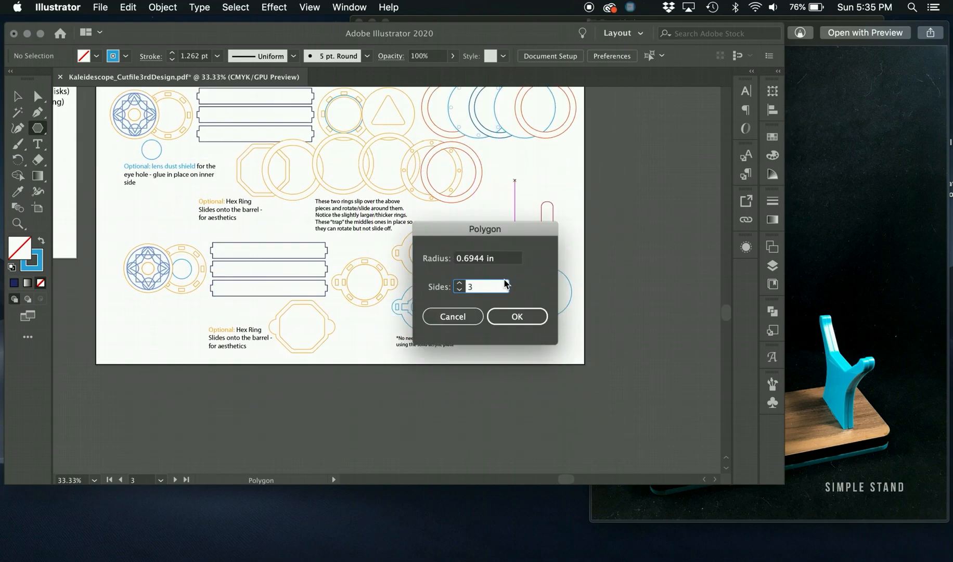
left_click(516, 316)
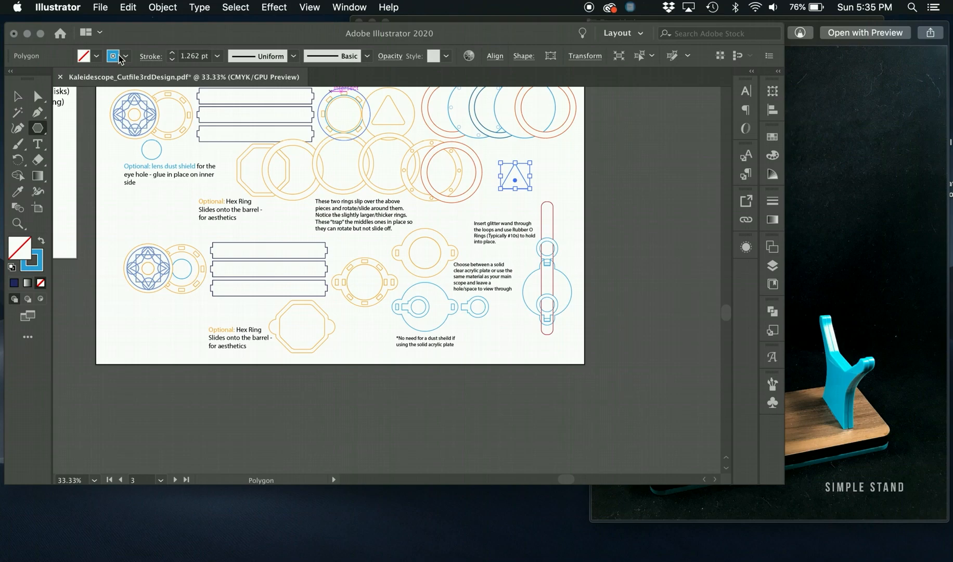
left_click(18, 95)
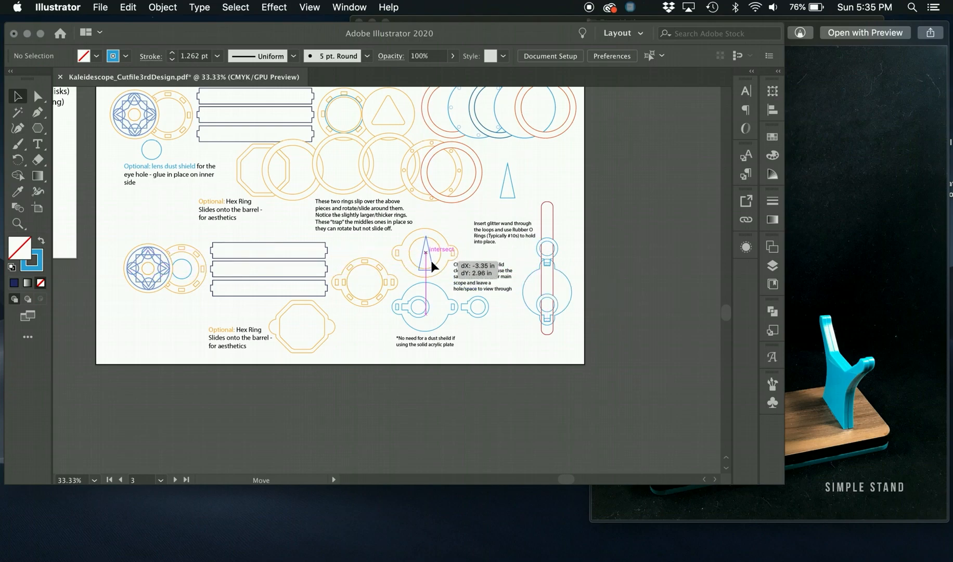
Narrow the triangle and centre it inside the orange end-cap ring
left_click(425, 255)
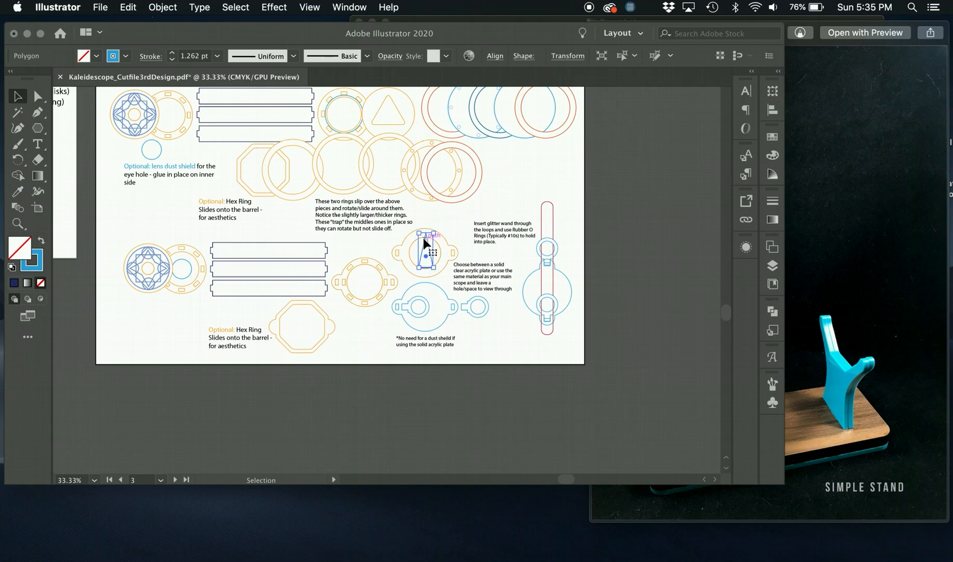
left_click(544, 267)
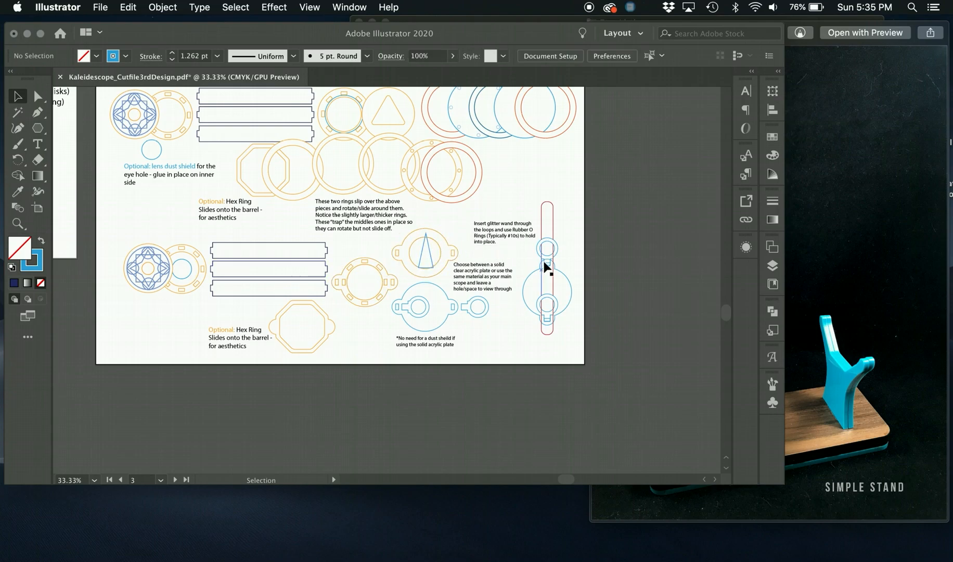
mouse_move(431, 255)
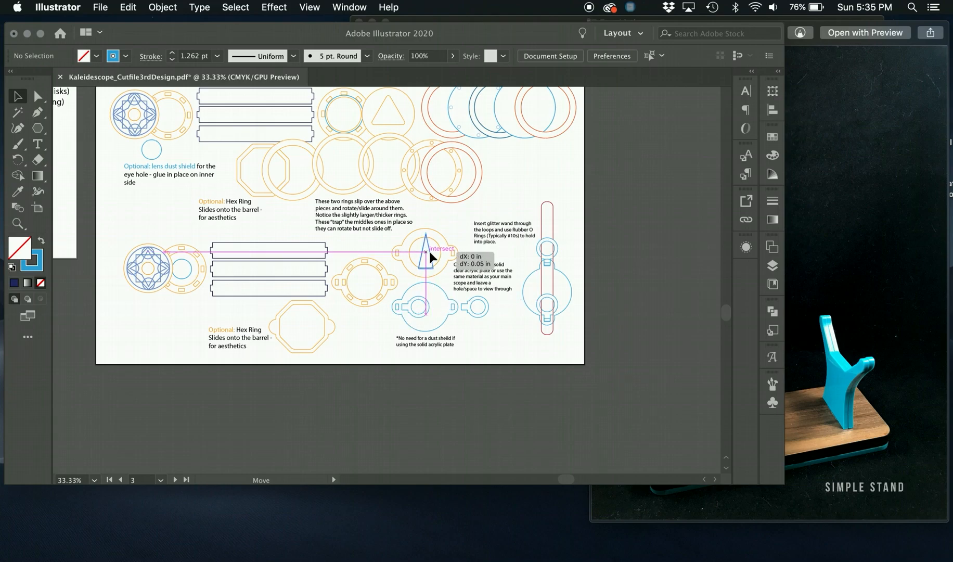
left_click(425, 254)
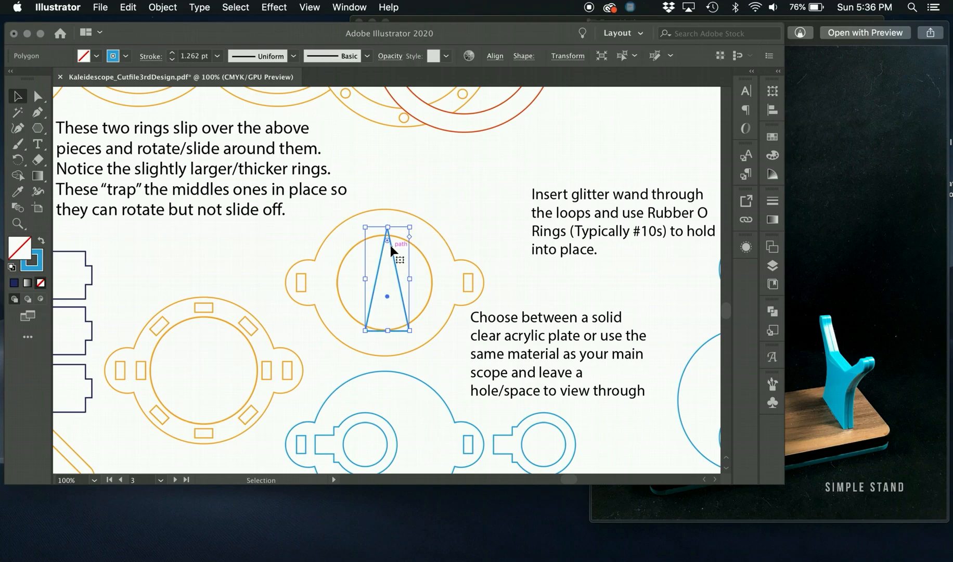
Round the triangle's corners with Direct Selection and seat it within the ring
left_click(37, 95)
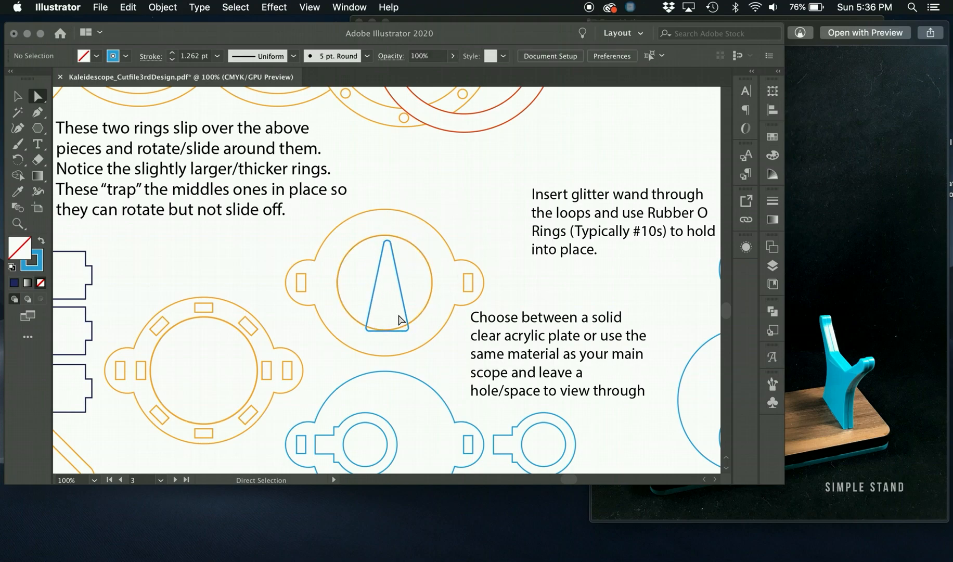
left_click(18, 96)
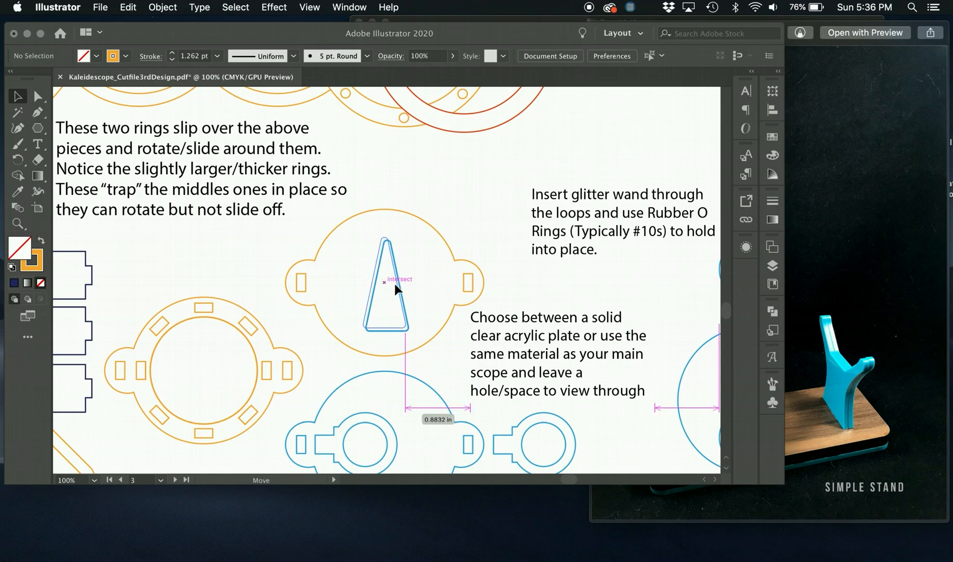
left_click(384, 286)
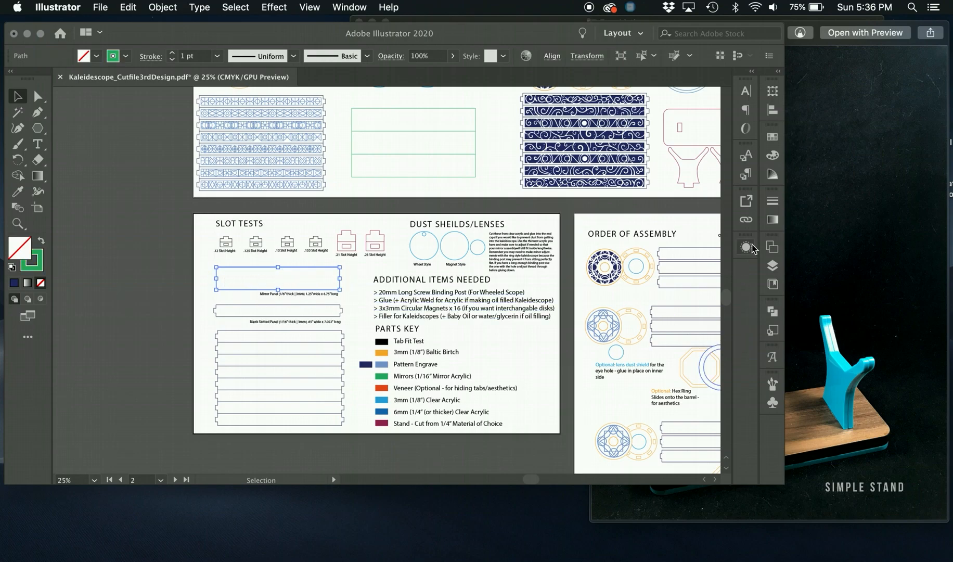
left_click(745, 247)
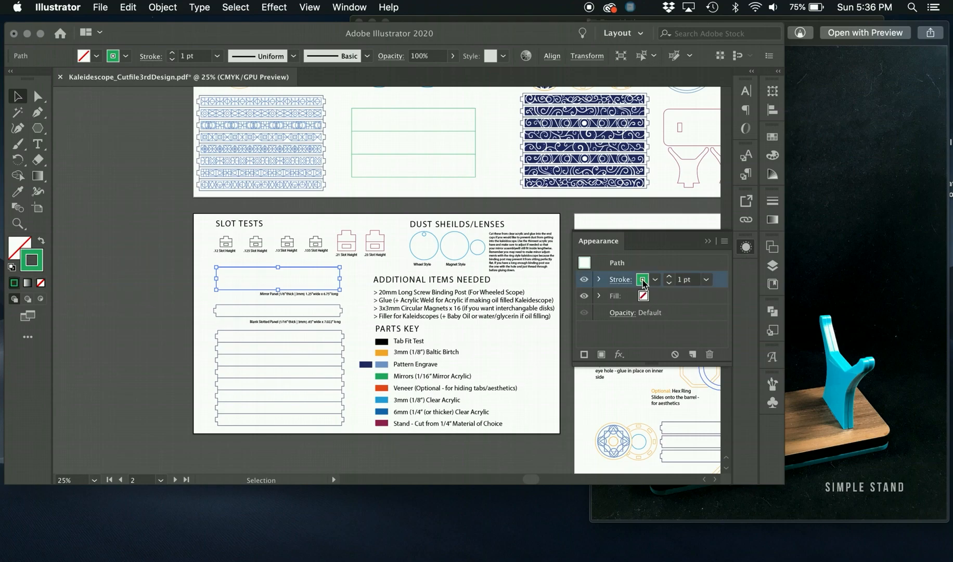
left_click(642, 279)
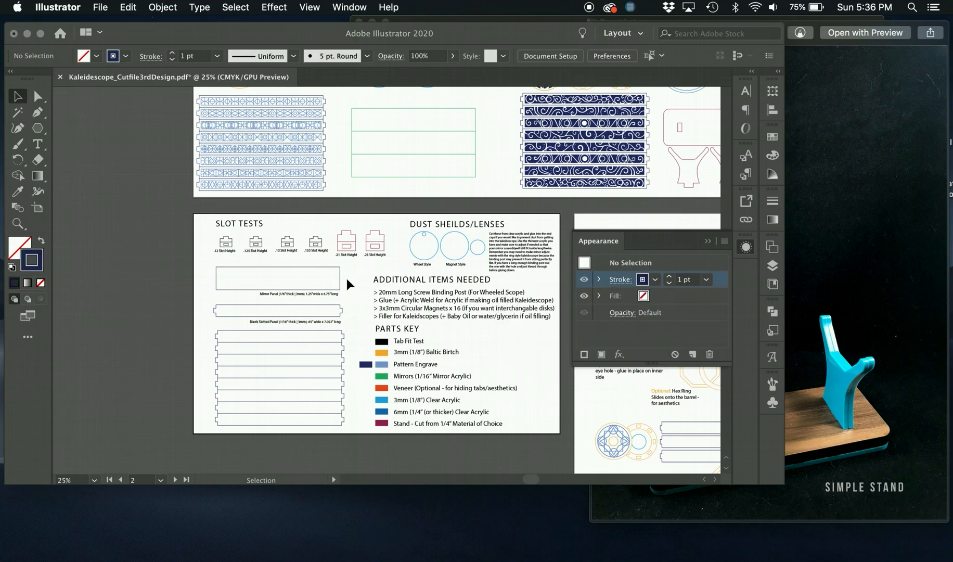
mouse_move(676, 306)
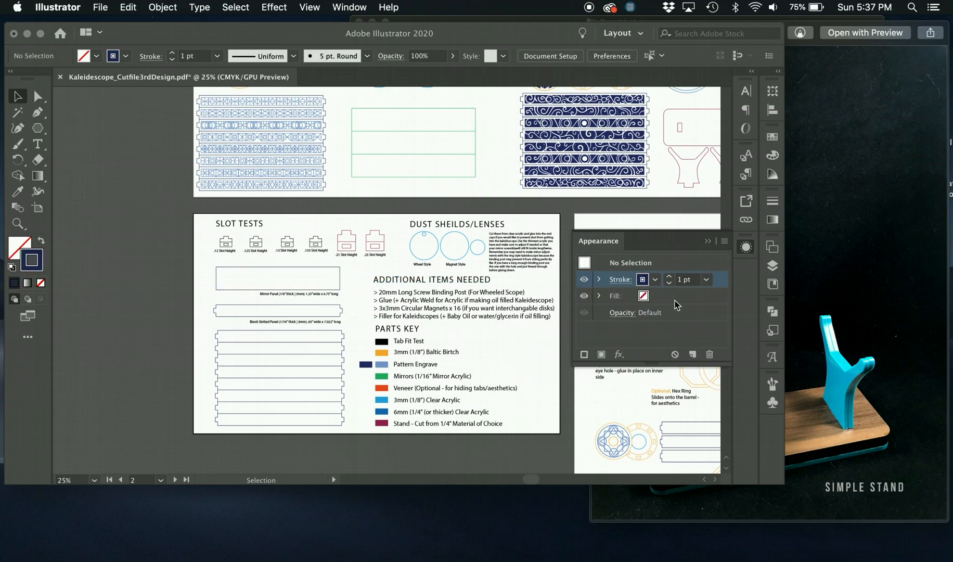
mouse_move(642, 280)
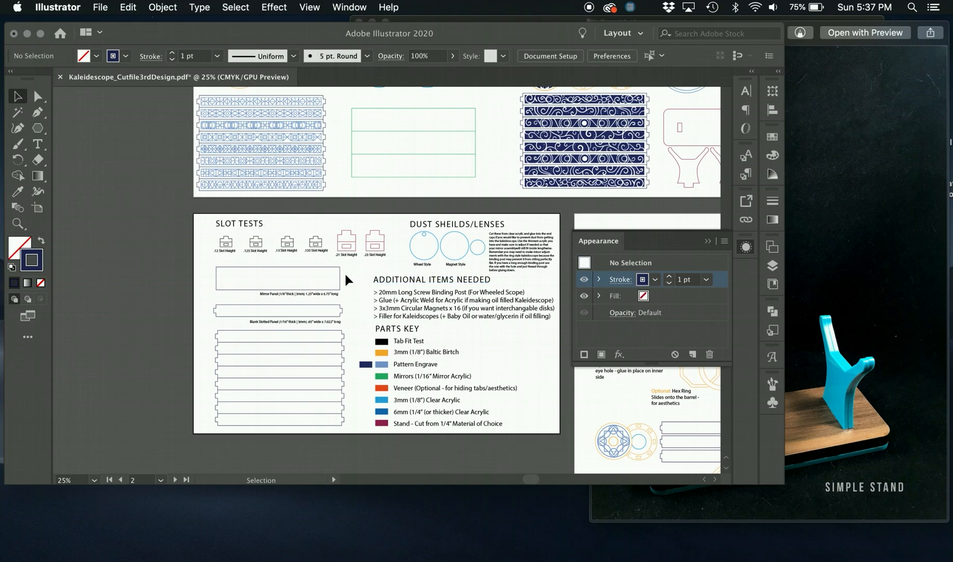
mouse_move(620, 279)
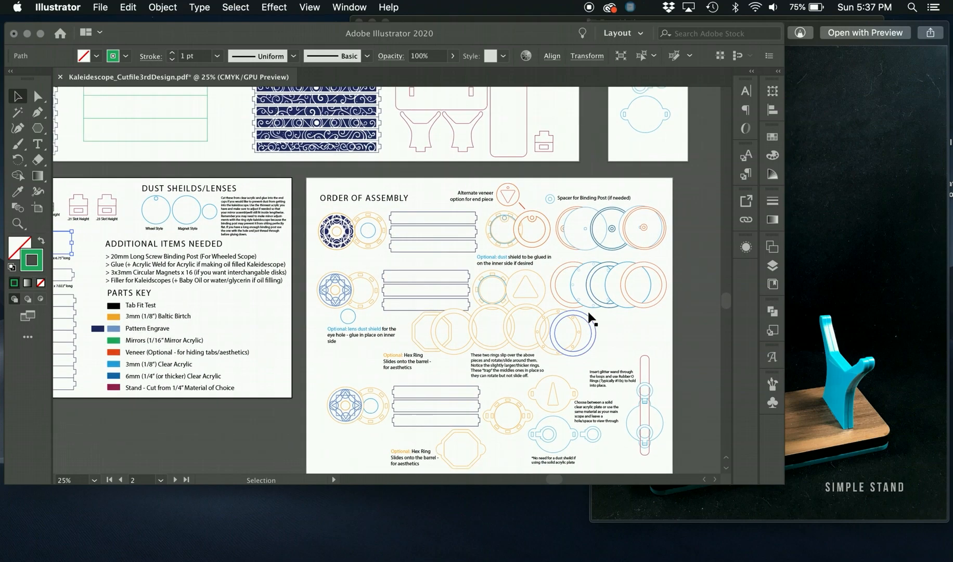
scroll("down", 3)
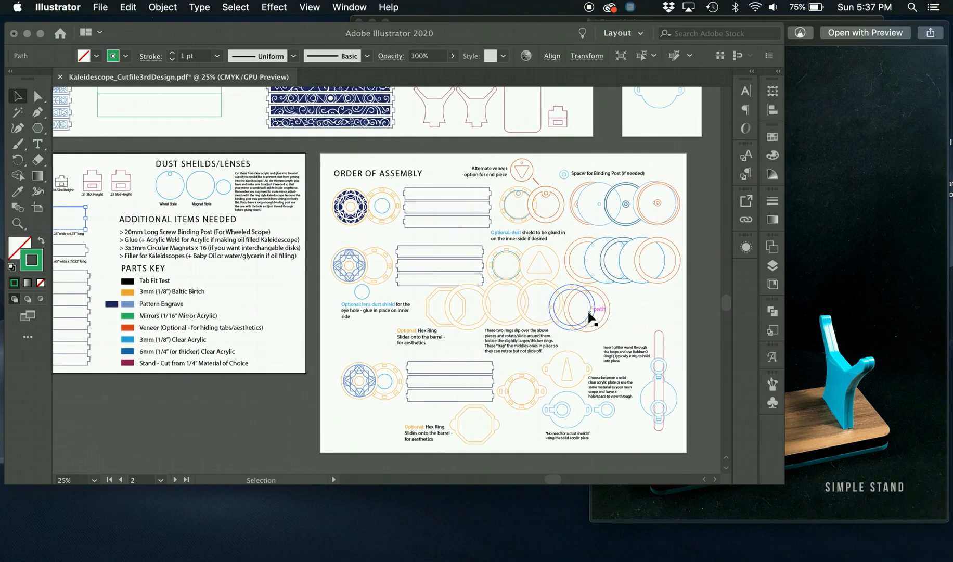
mouse_move(541, 260)
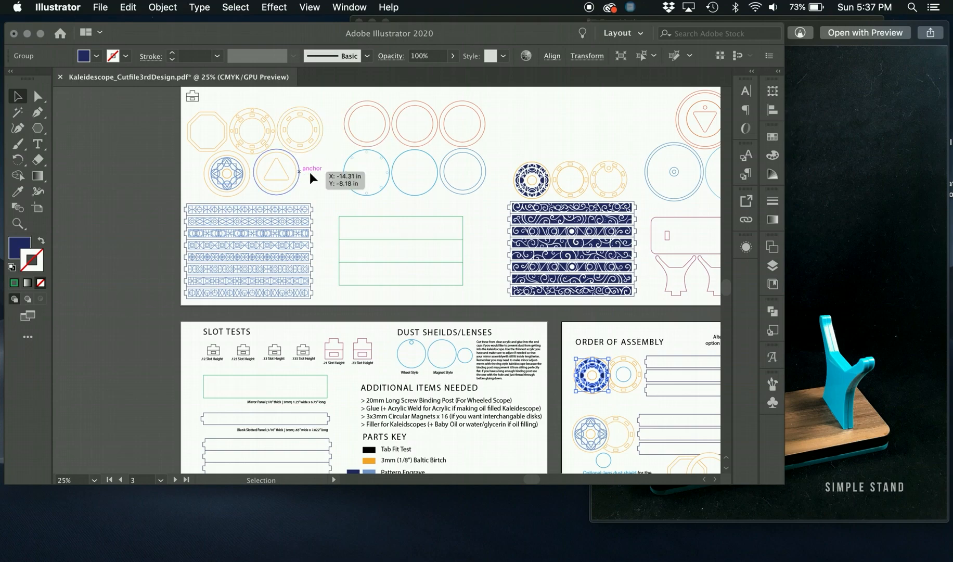
mouse_move(270, 184)
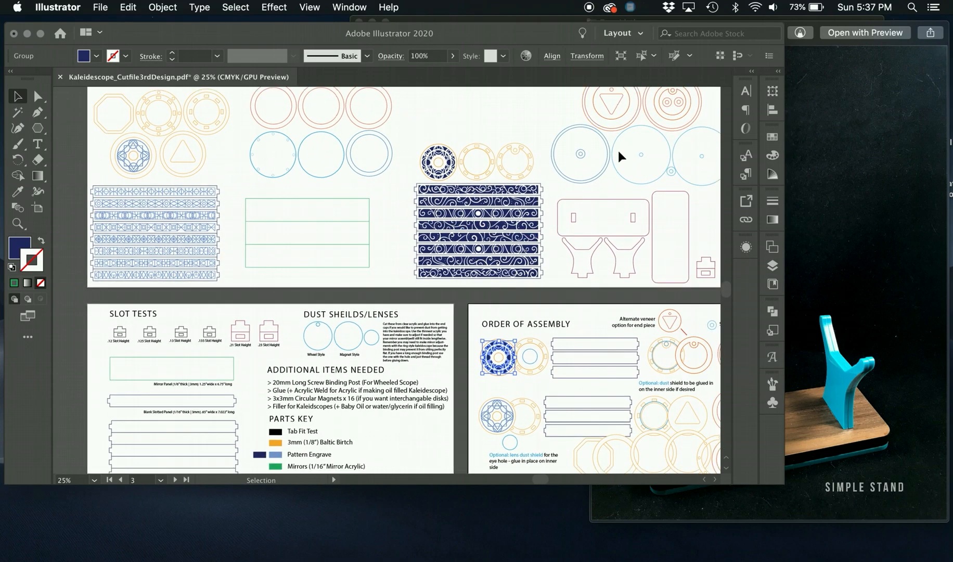
scroll("down", 3)
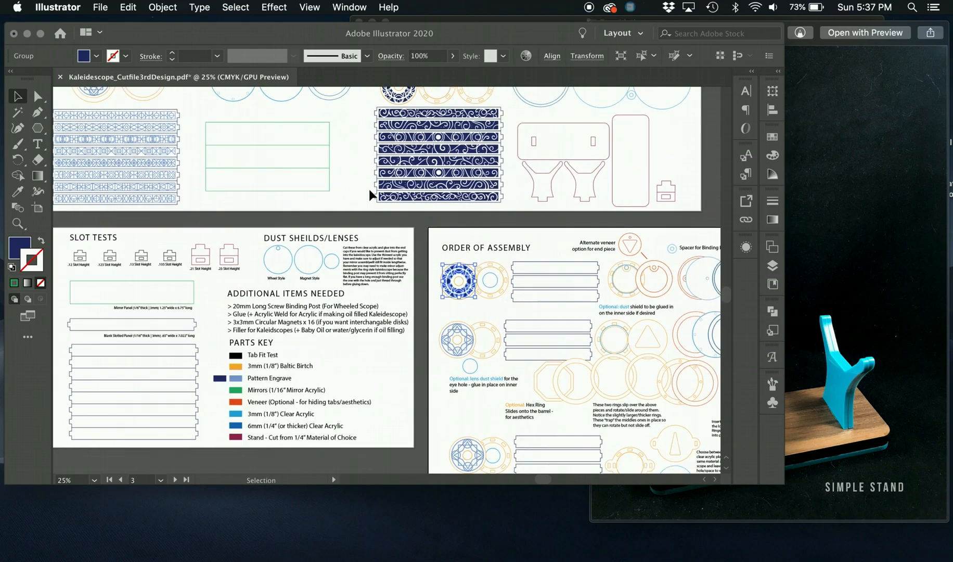
scroll("down", 3)
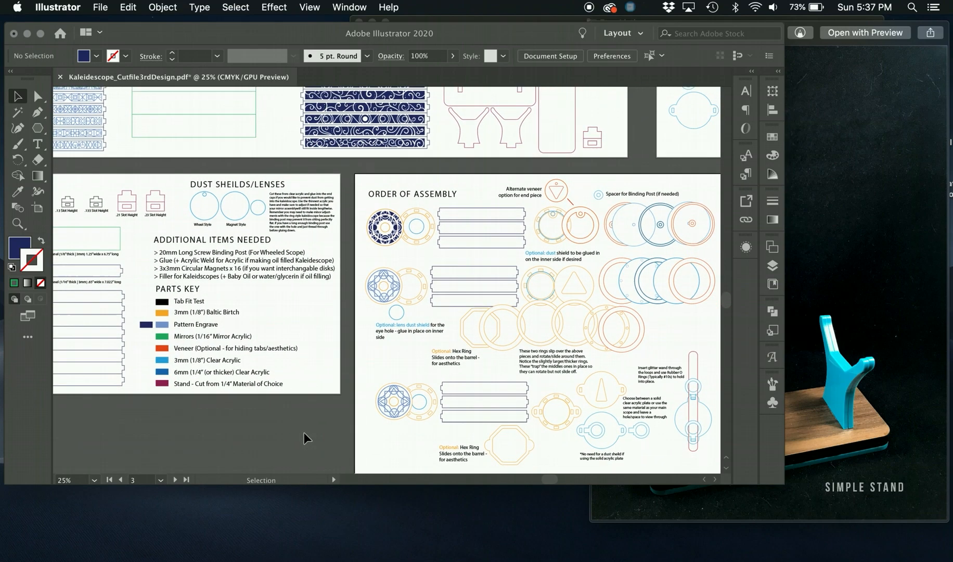